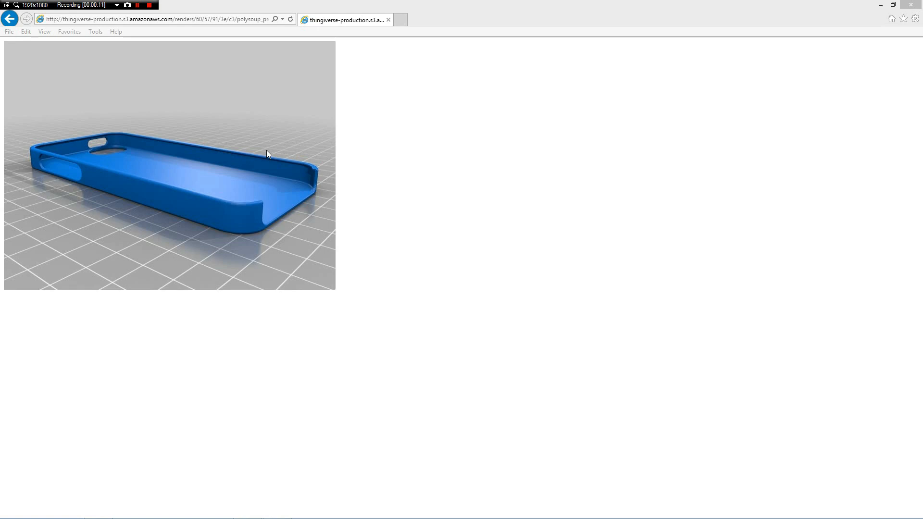
mouse_move(264, 165)
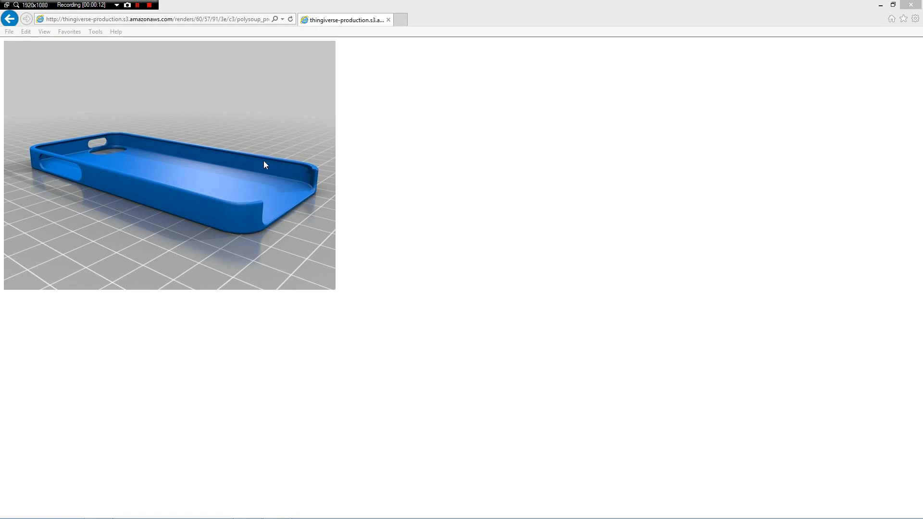
mouse_move(240, 167)
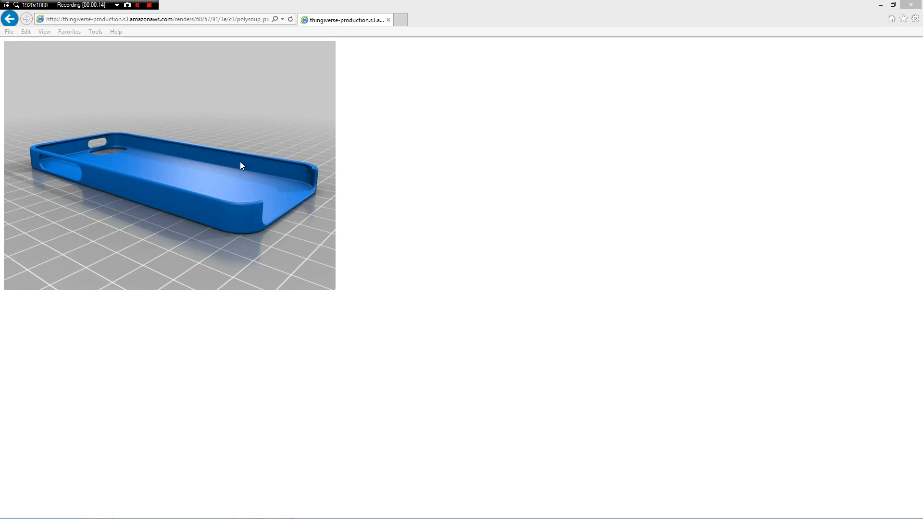
mouse_move(109, 156)
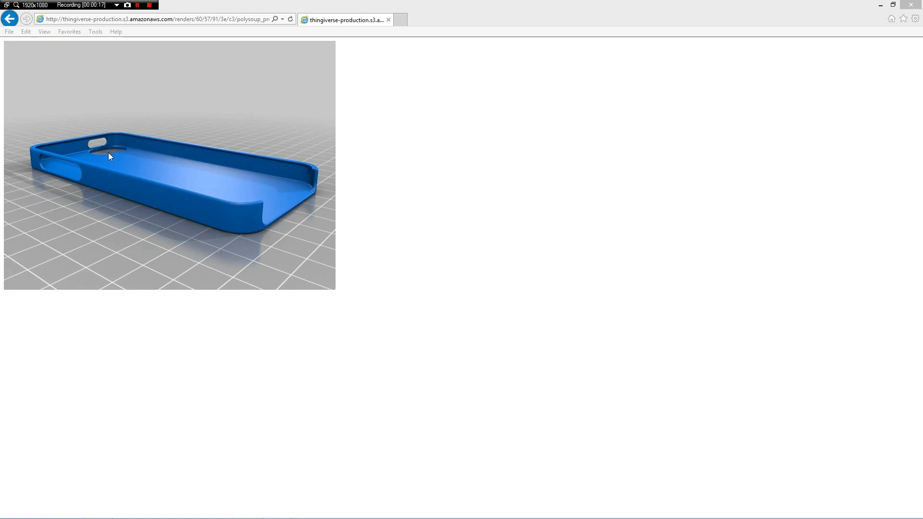
mouse_move(114, 148)
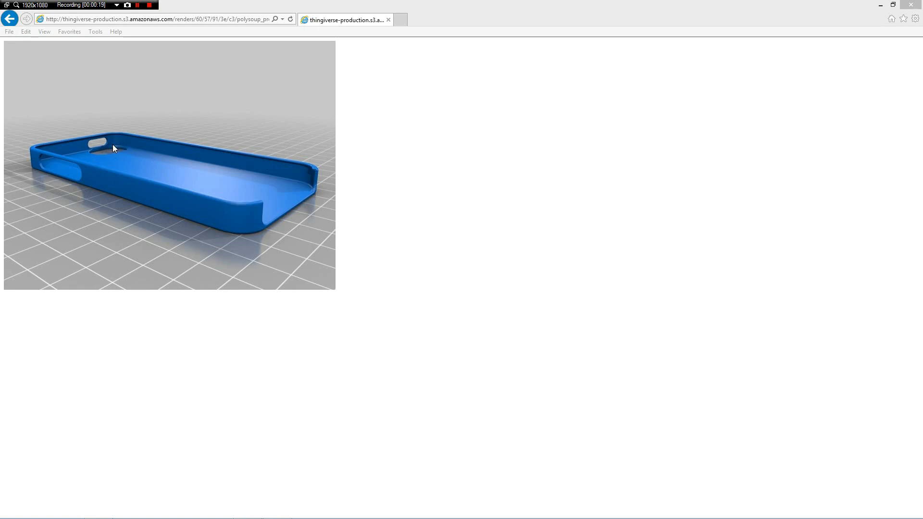
mouse_move(124, 153)
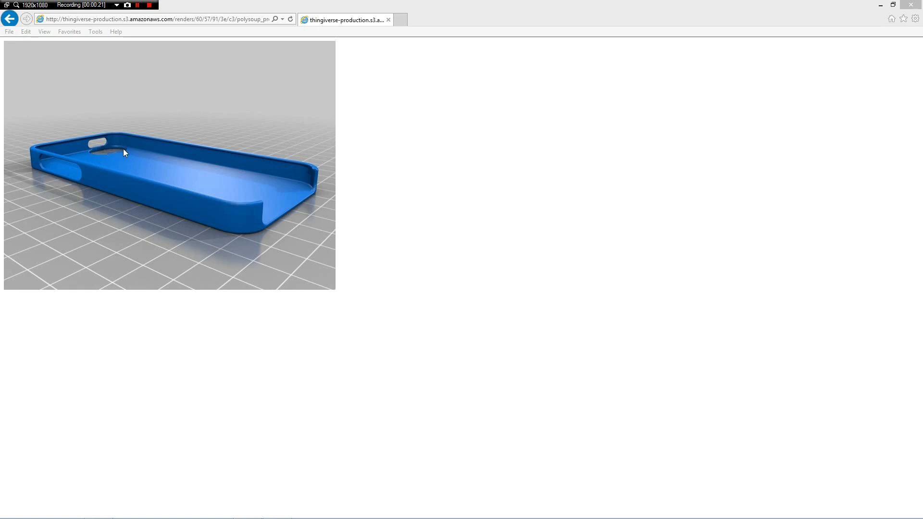
mouse_move(90, 149)
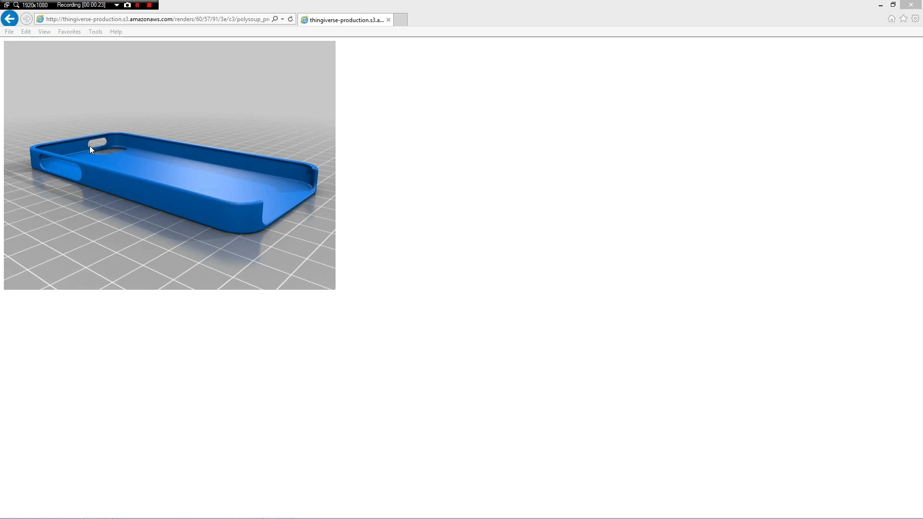
mouse_move(107, 140)
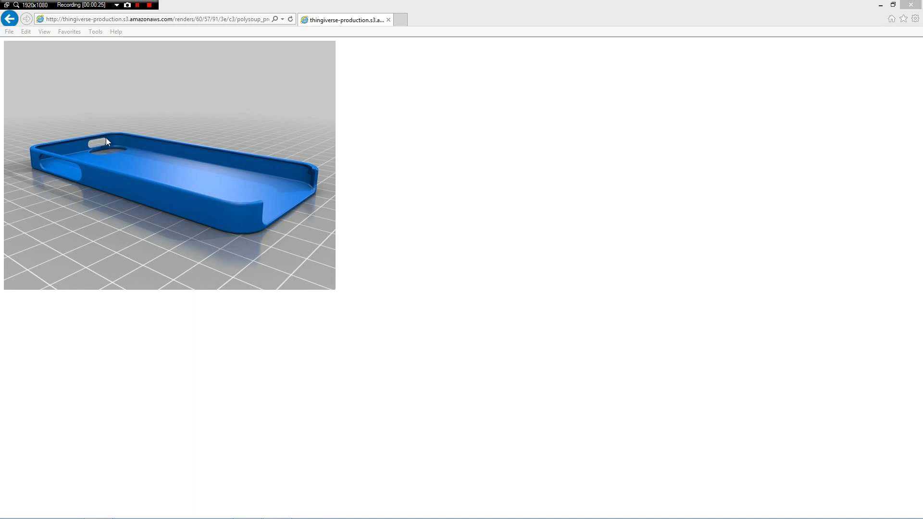
mouse_move(70, 162)
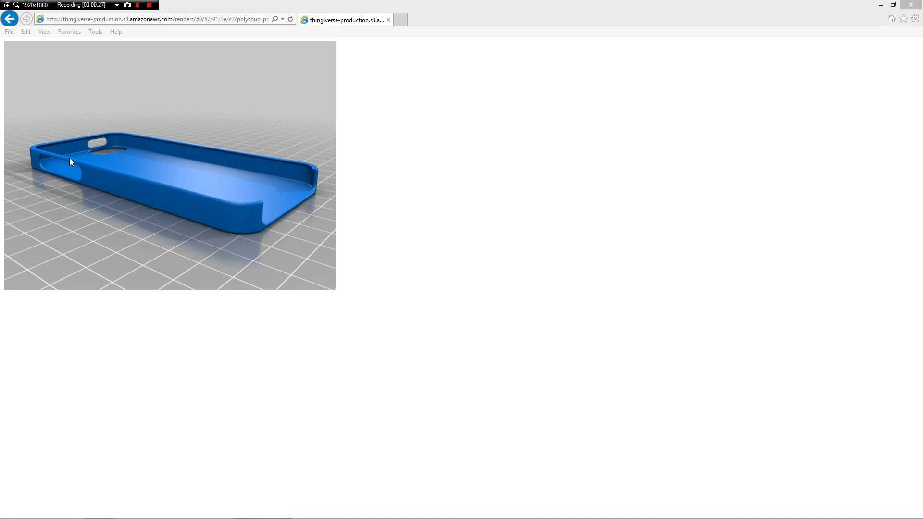
mouse_move(72, 167)
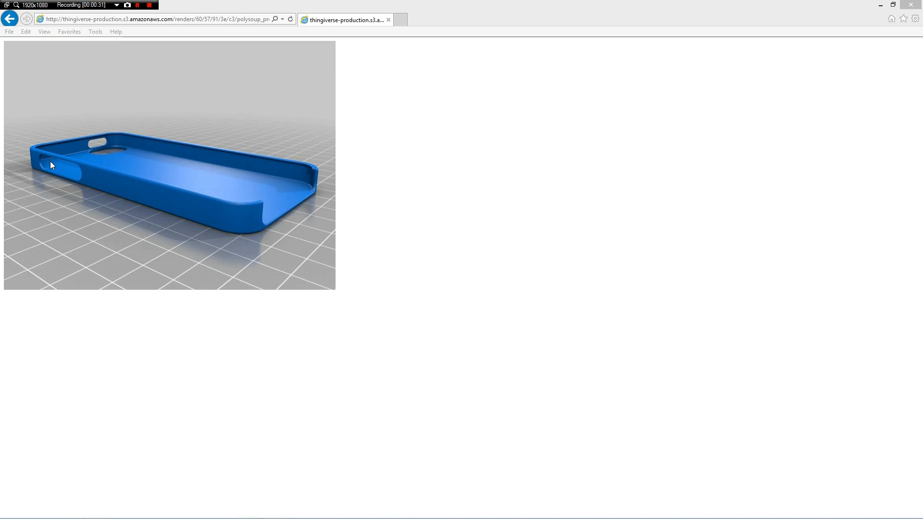
mouse_move(67, 172)
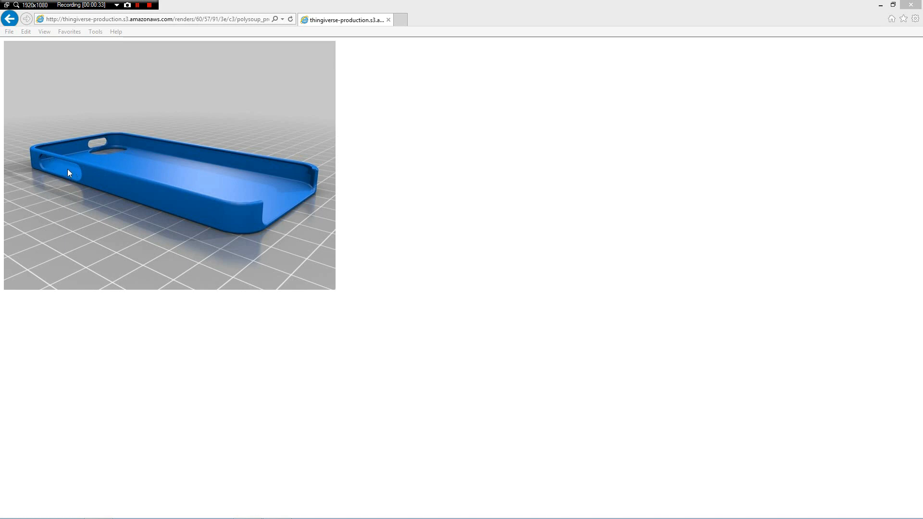
mouse_move(63, 167)
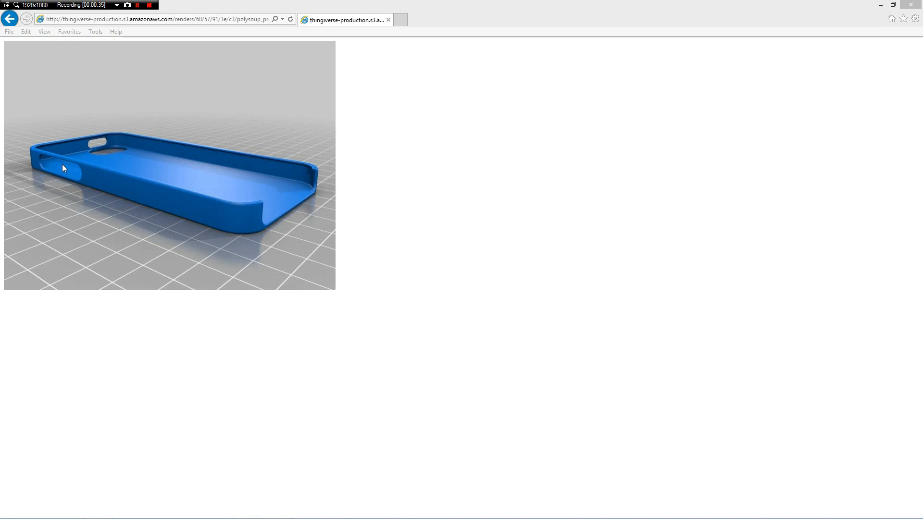
mouse_move(314, 196)
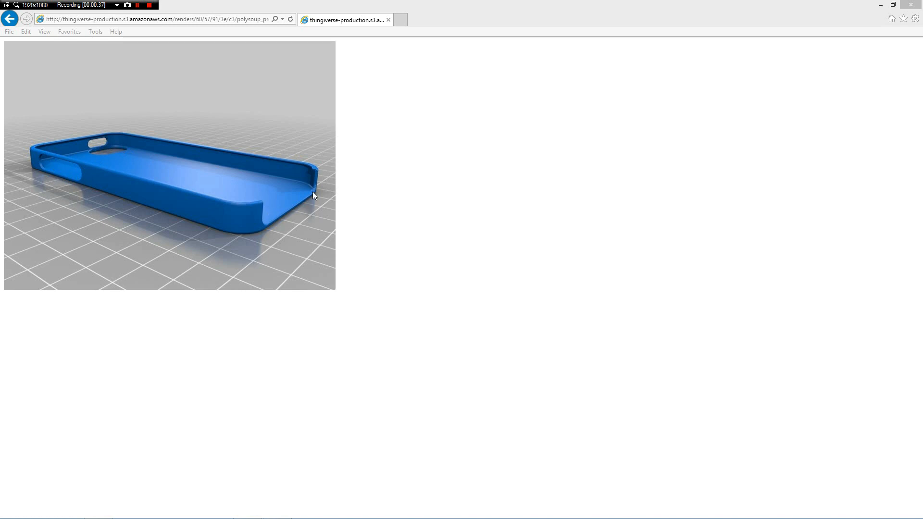
mouse_move(263, 206)
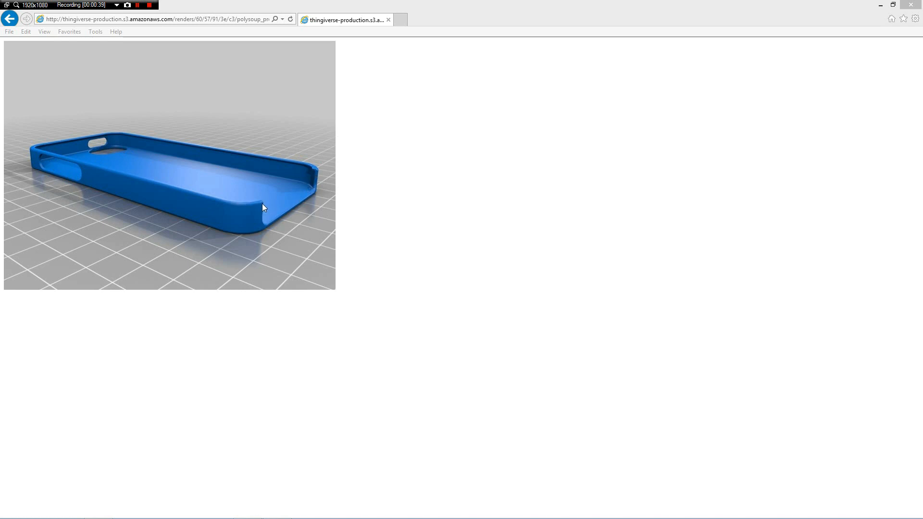
mouse_move(289, 201)
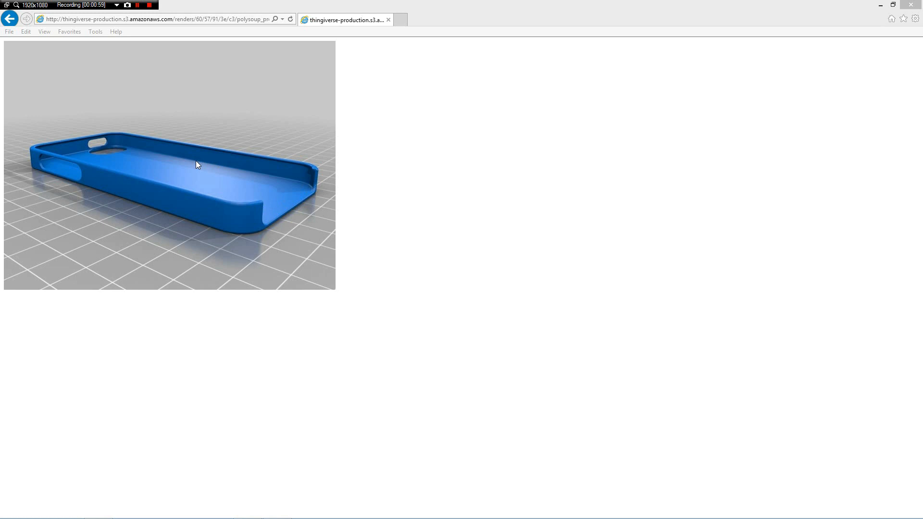
mouse_move(152, 115)
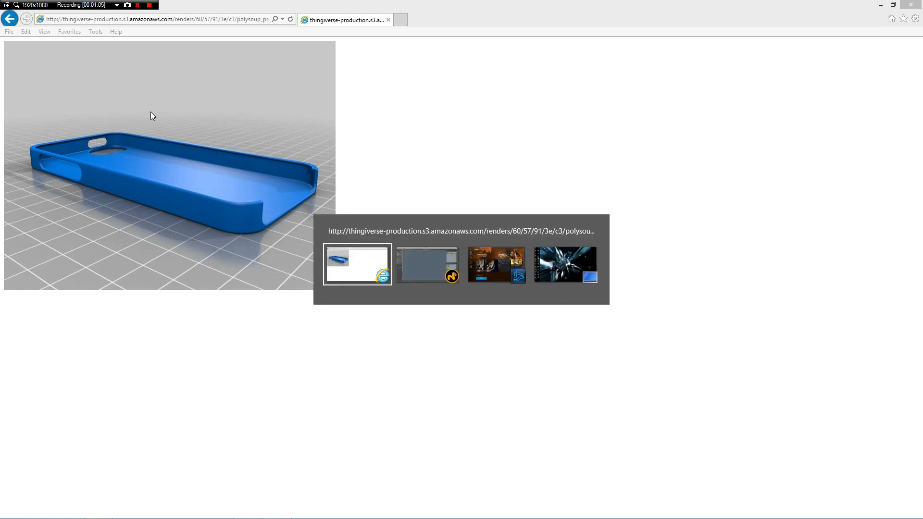
Draw a flat box primitive around the scene centre in the Top view.
left_click(426, 264)
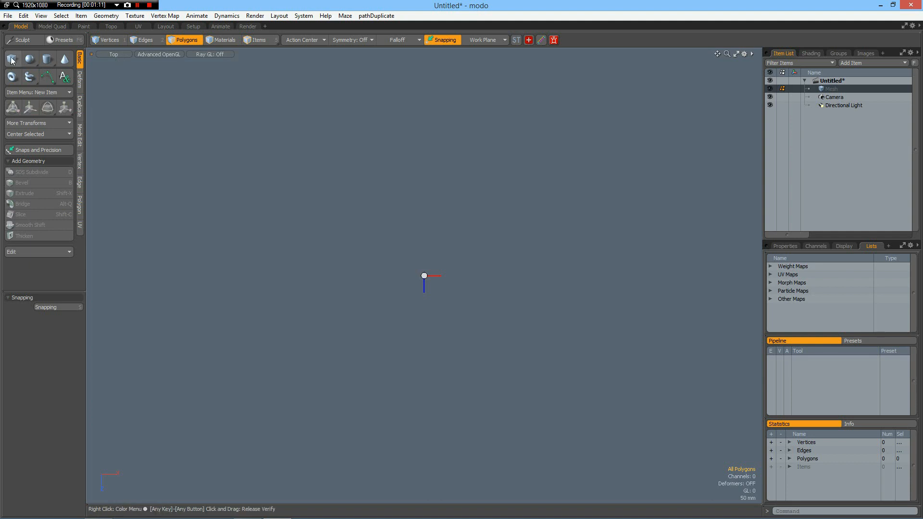
left_click(12, 59)
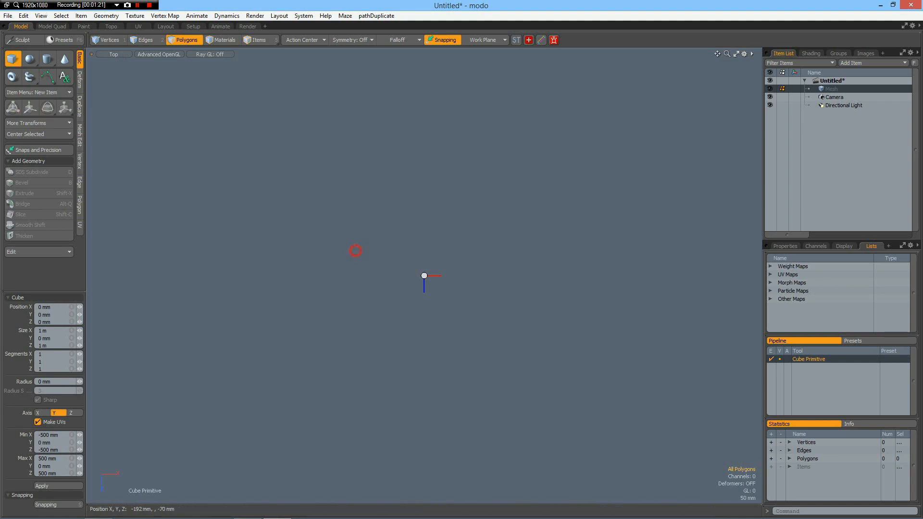
left_click_drag(354, 250, 430, 289)
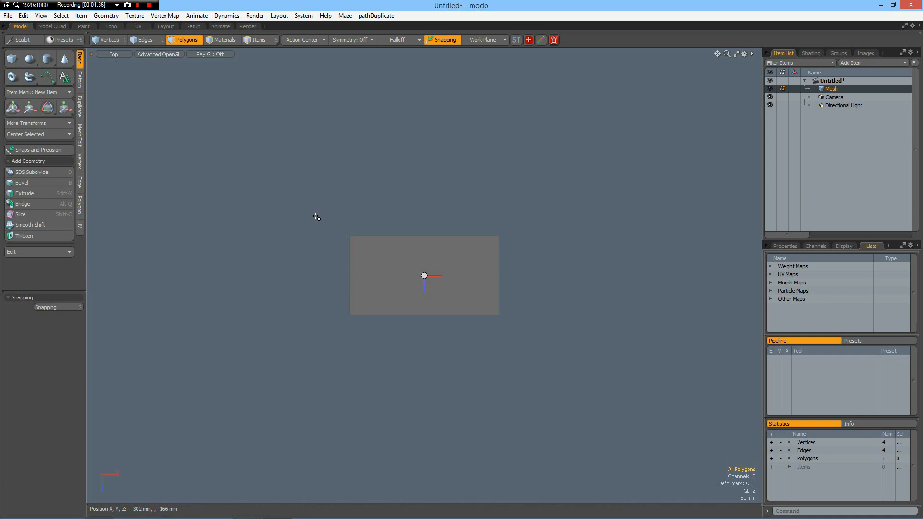
mouse_move(323, 222)
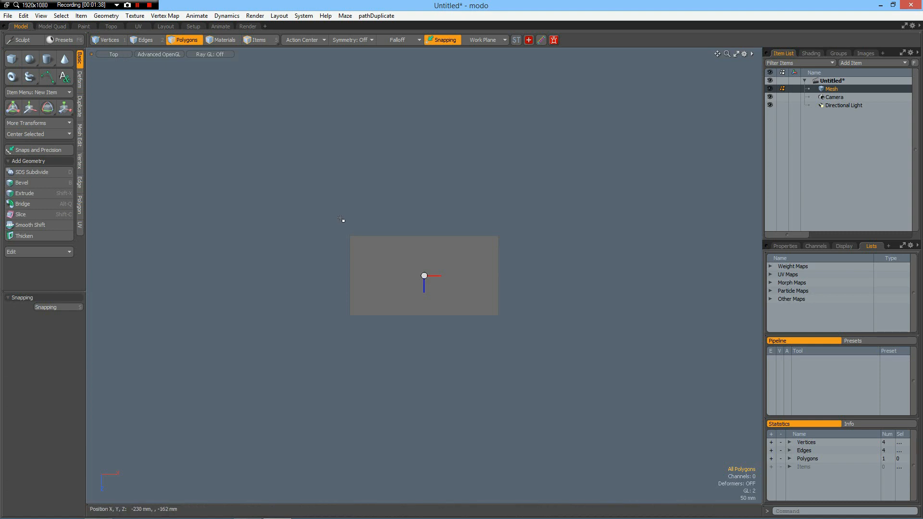
mouse_move(337, 229)
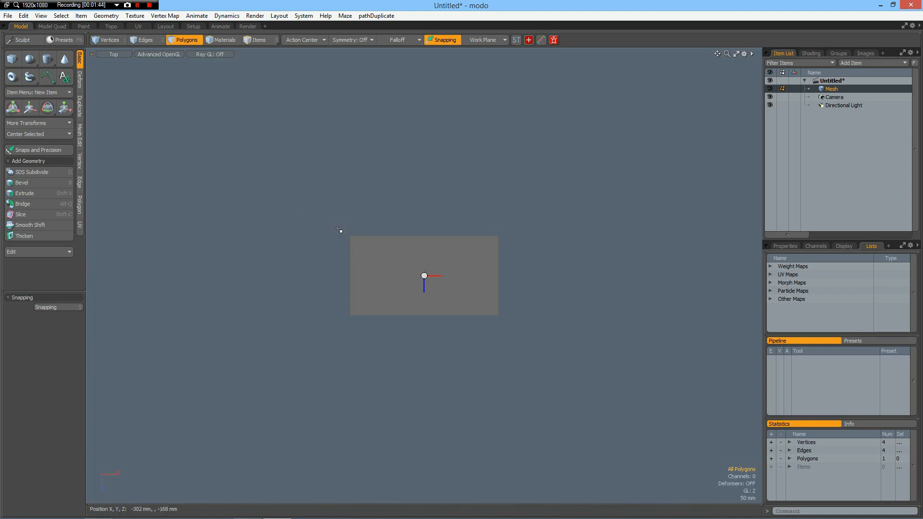
mouse_move(271, 286)
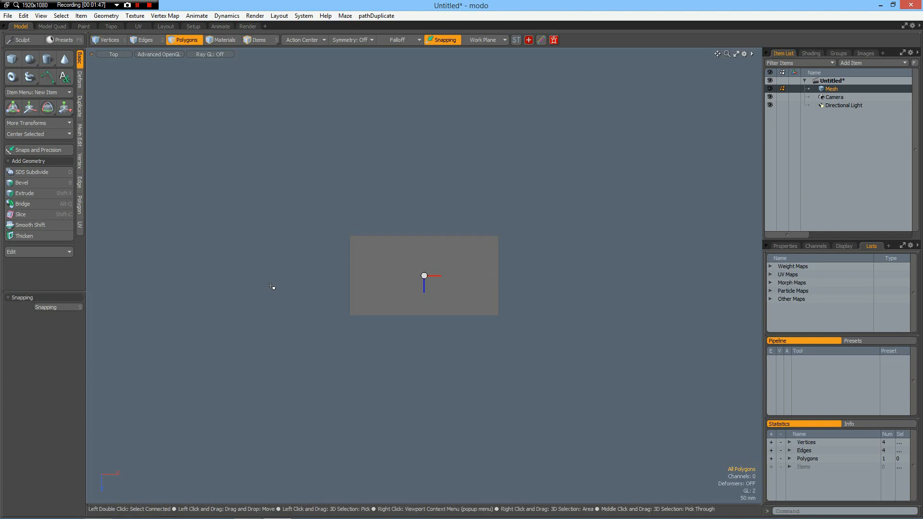
Use Absolute Scaling in Snaps and Precision to size the rectangle to 110 mm by 60 mm.
left_click(393, 277)
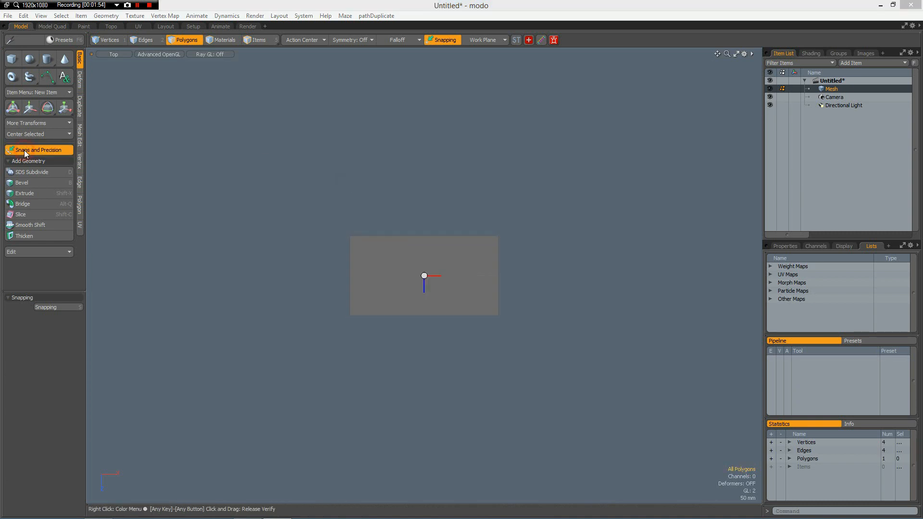
left_click(39, 150)
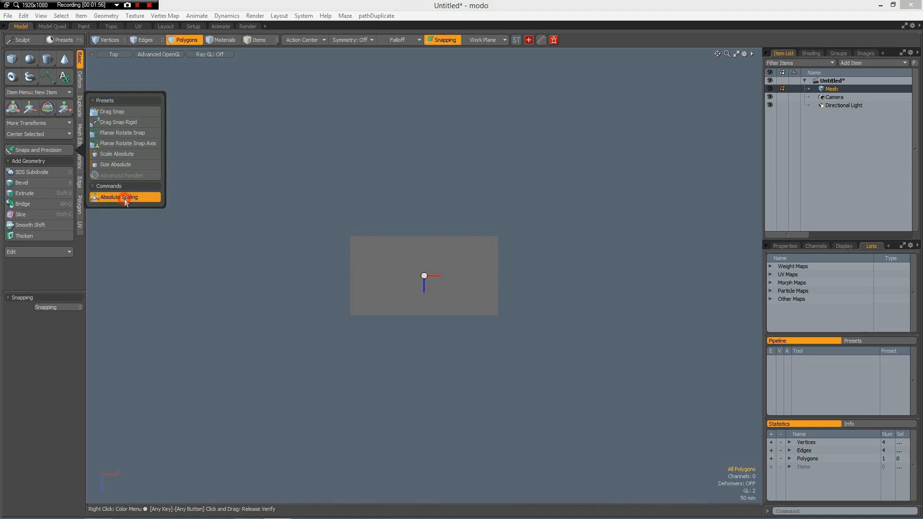
left_click(119, 196)
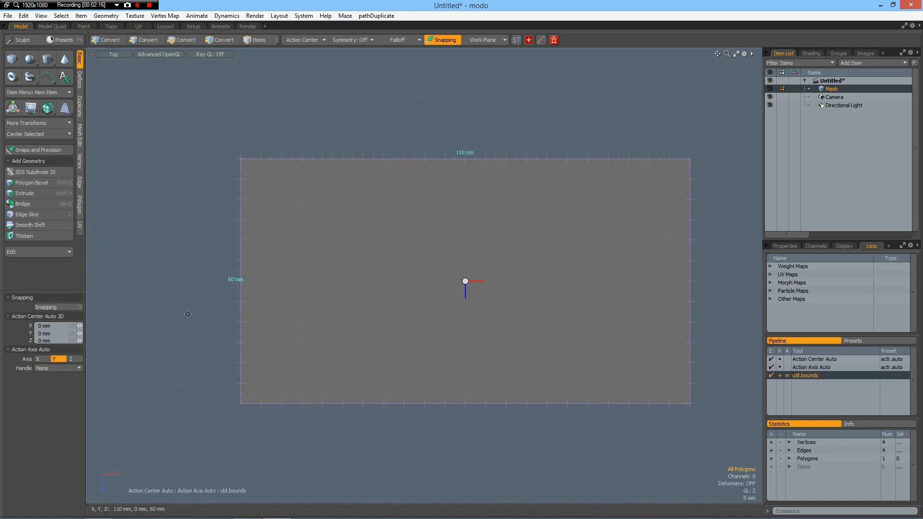
left_click(187, 40)
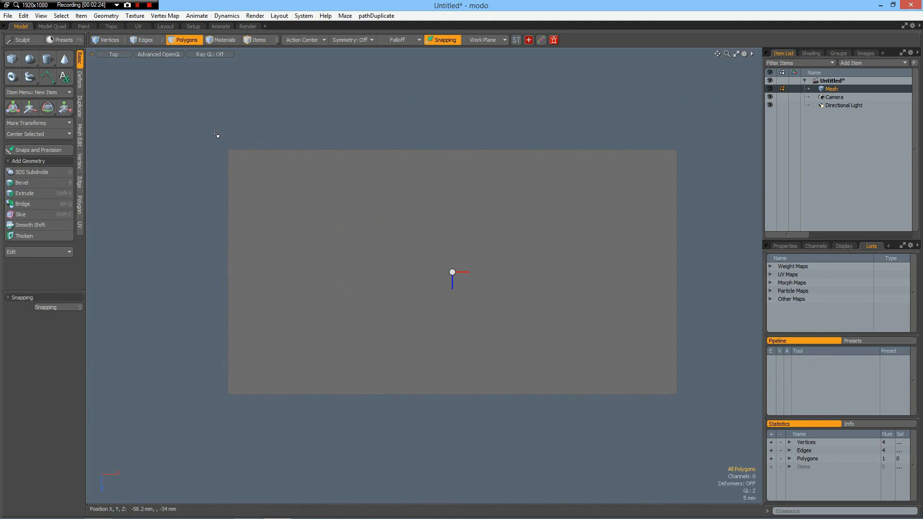
Vertex-bevel the four corner points to round them, then return to polygon selection.
left_click(110, 39)
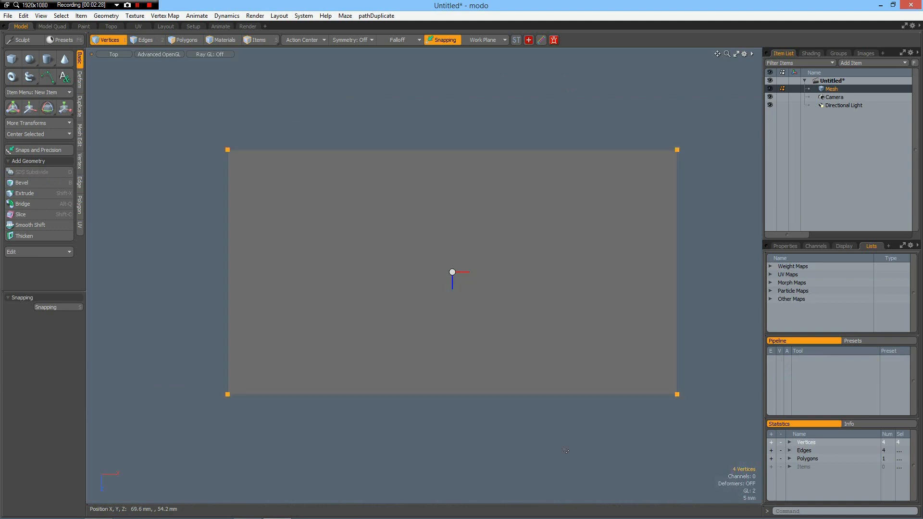
left_click(22, 182)
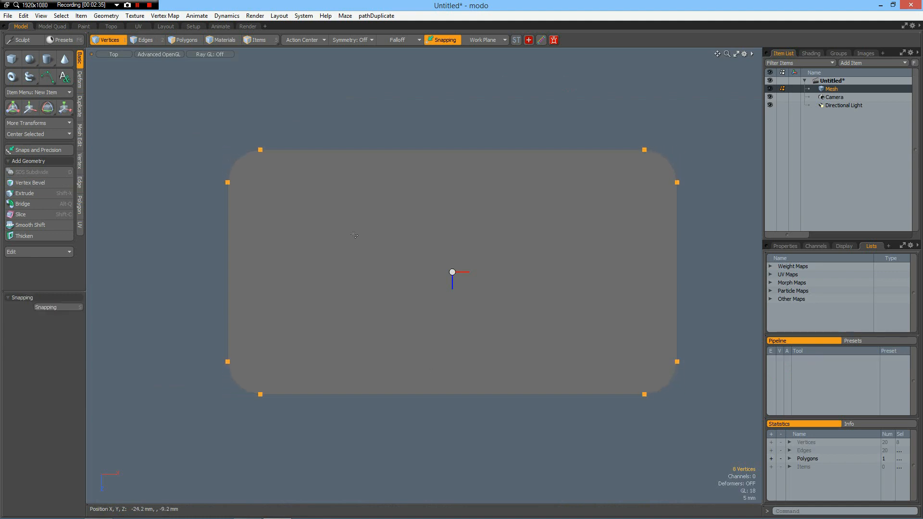
left_click(187, 39)
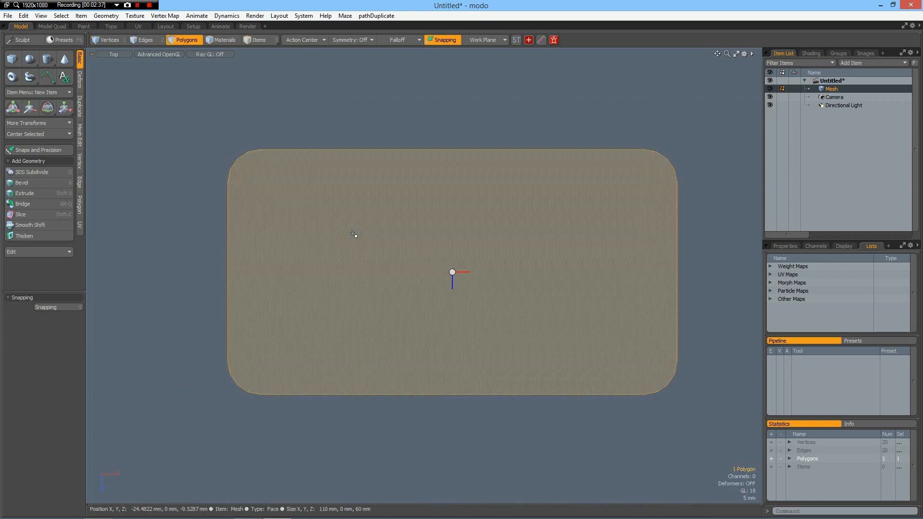
Polygon-bevel the rounded face with a 500 um inset to leave a thin rim.
left_click(22, 182)
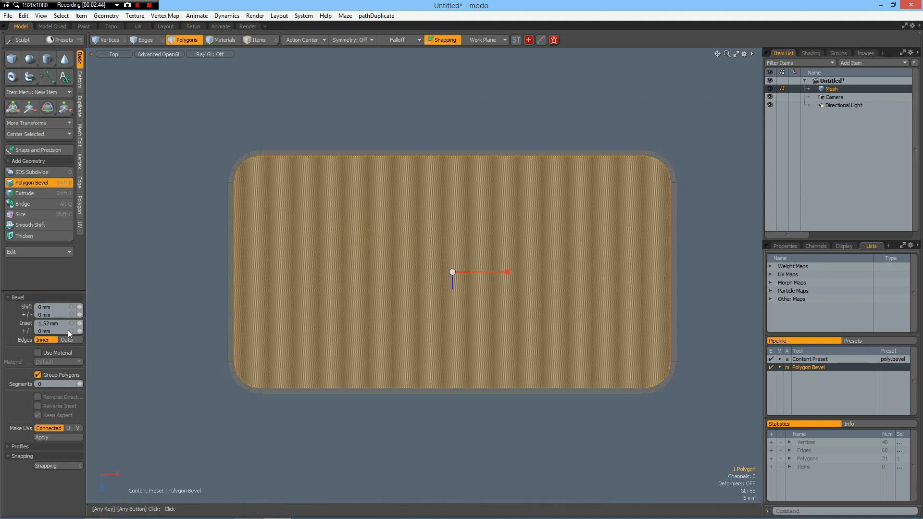
left_click(52, 324)
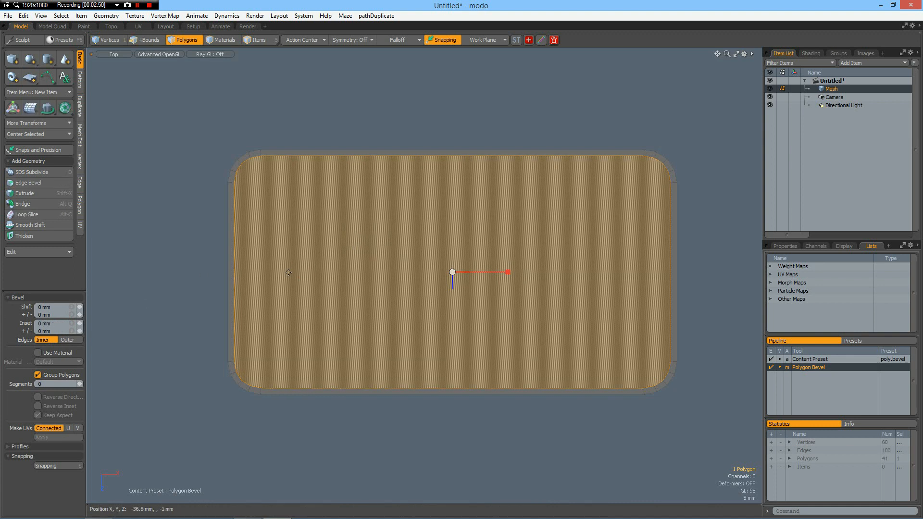
left_click(46, 323)
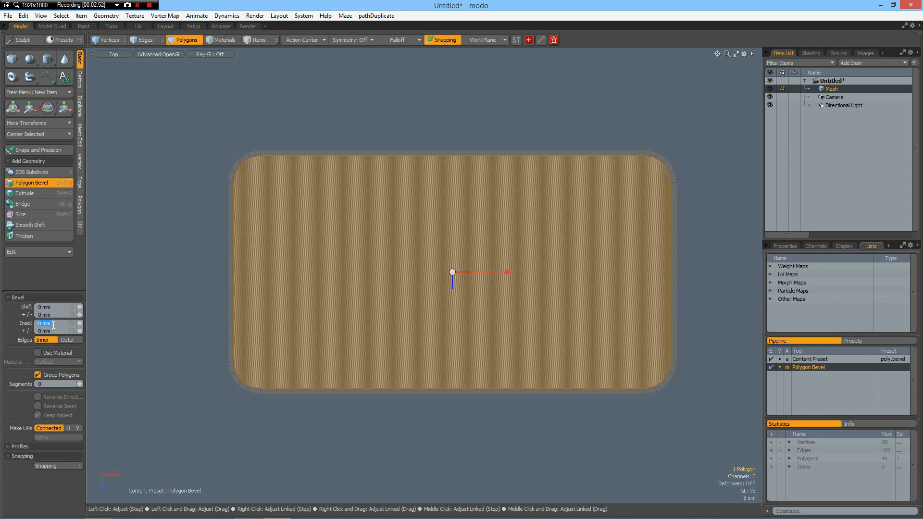
type("500 um")
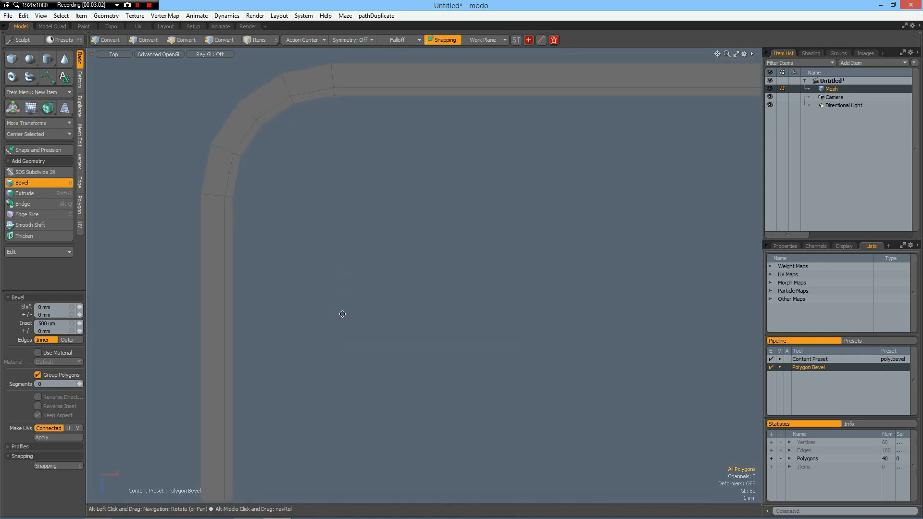
left_click(188, 40)
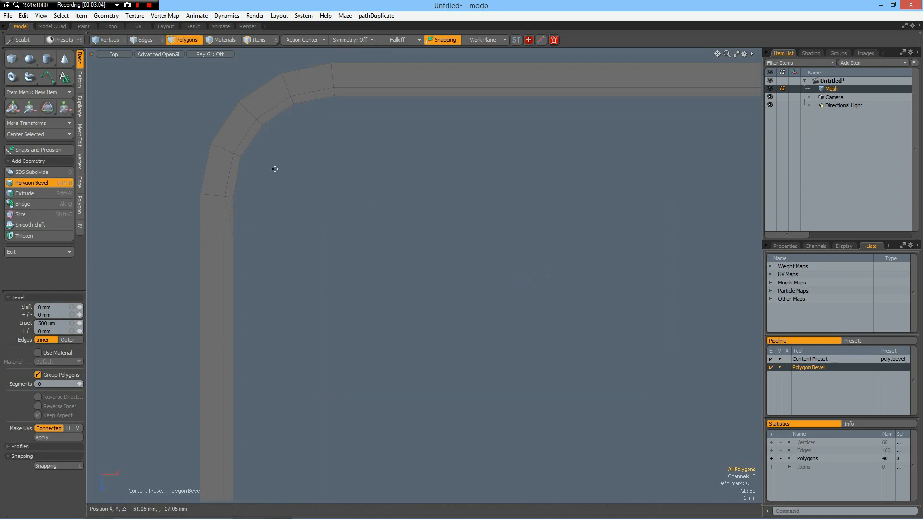
mouse_move(287, 111)
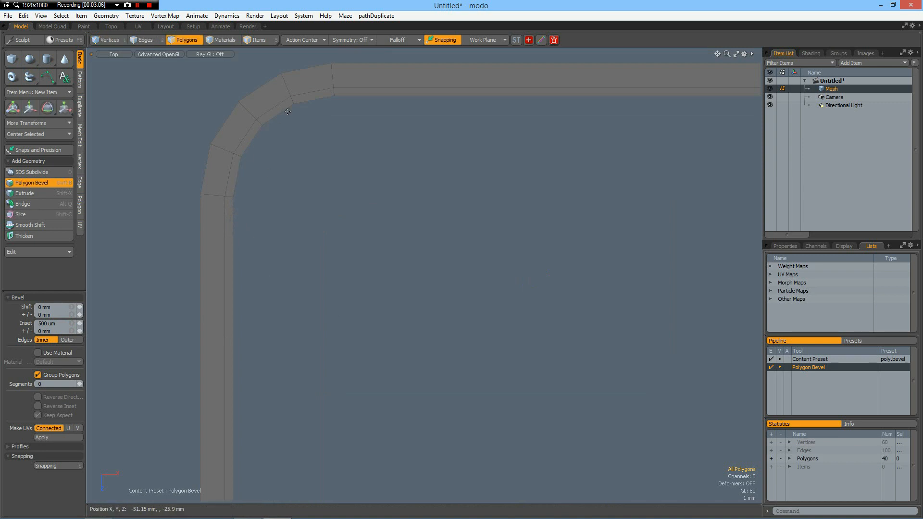
mouse_move(255, 141)
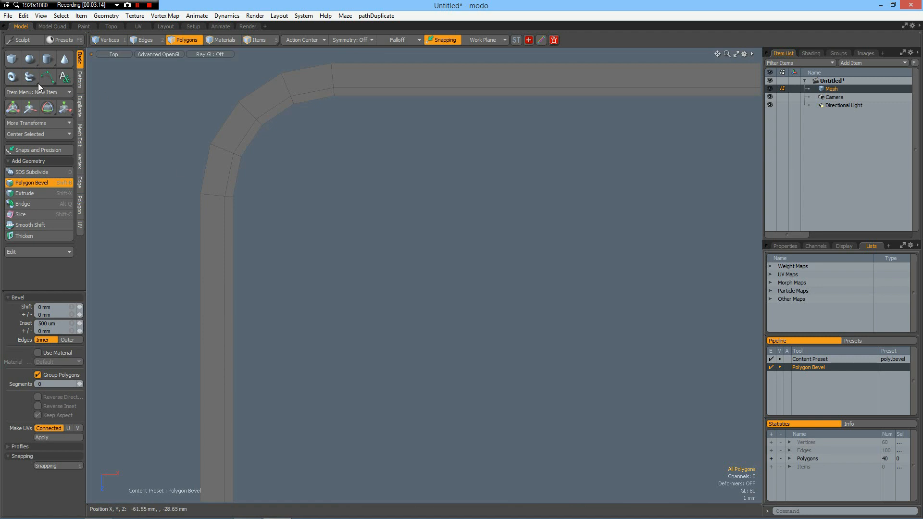
Create a 16-sided, 1-segment cylinder disc inside the rim's top-left corner.
left_click(46, 59)
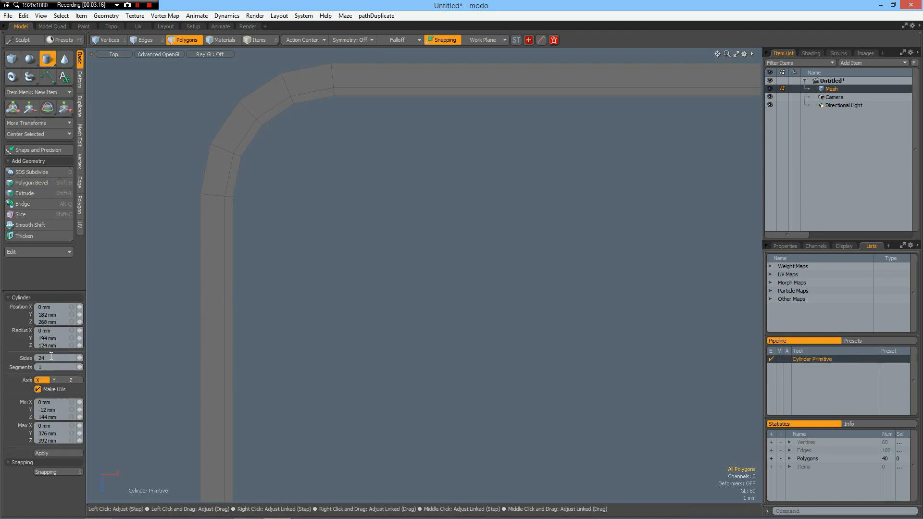
type("16")
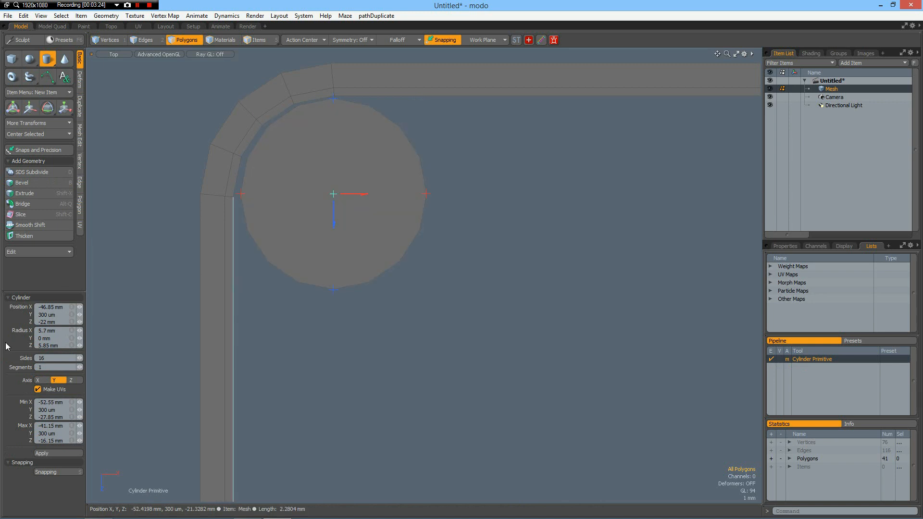
left_click(47, 329)
type("6")
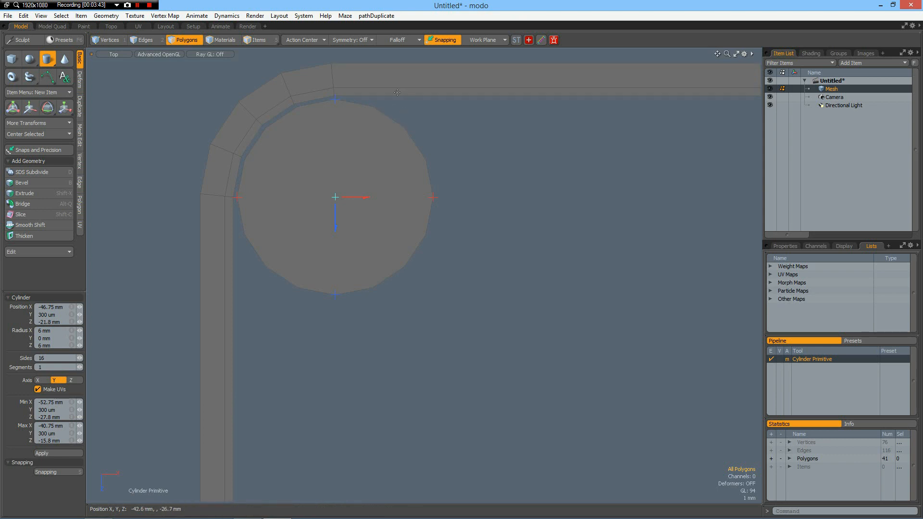
mouse_move(463, 158)
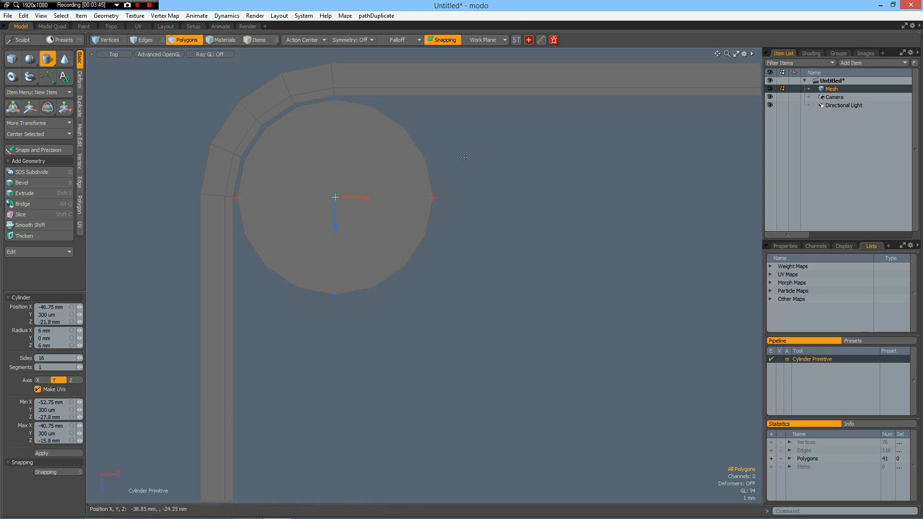
mouse_move(309, 202)
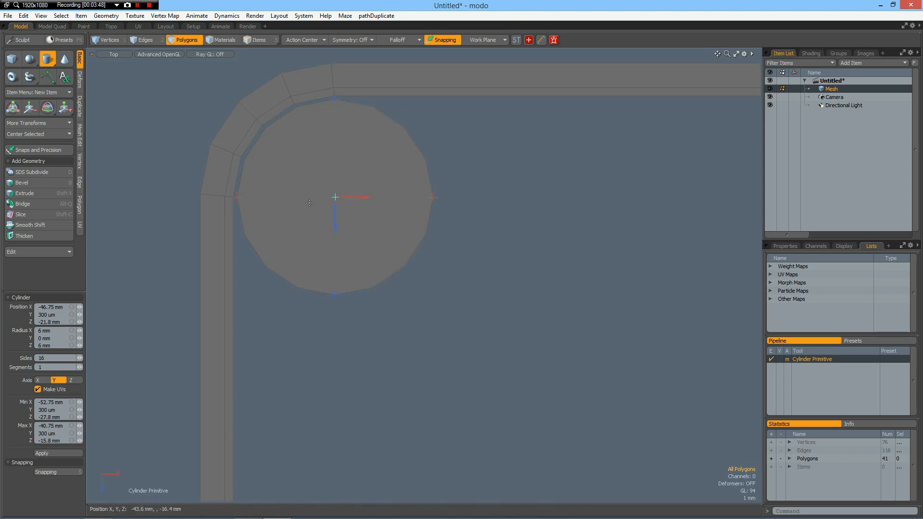
Polygon-bevel the disc face inward to turn it into a thin ring.
left_click(334, 203)
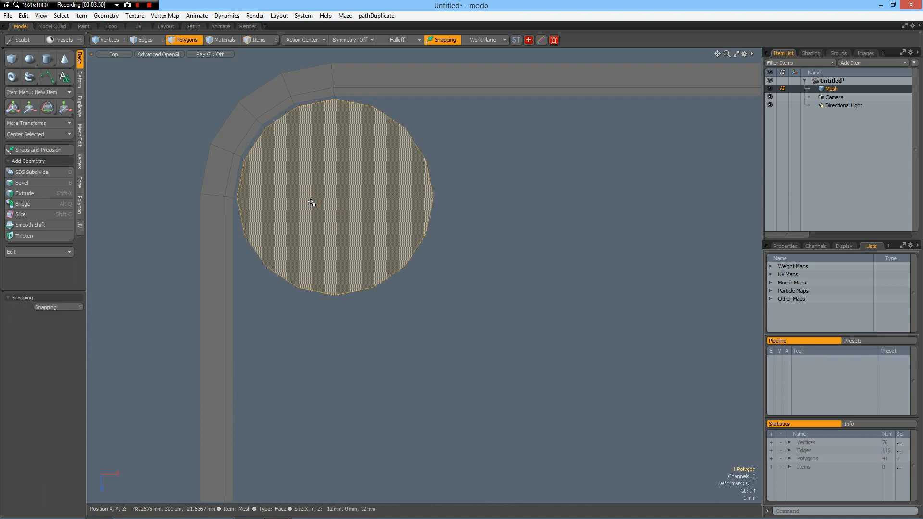
left_click(22, 183)
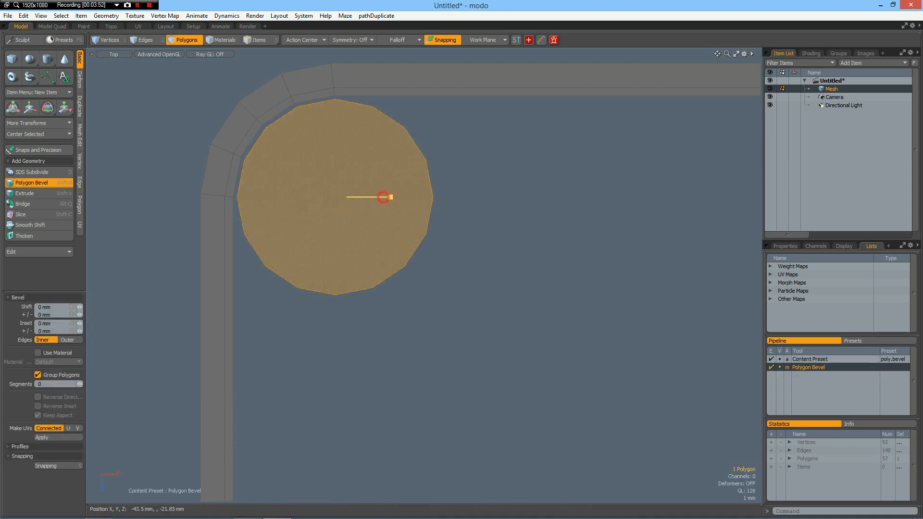
left_click_drag(385, 196, 343, 195)
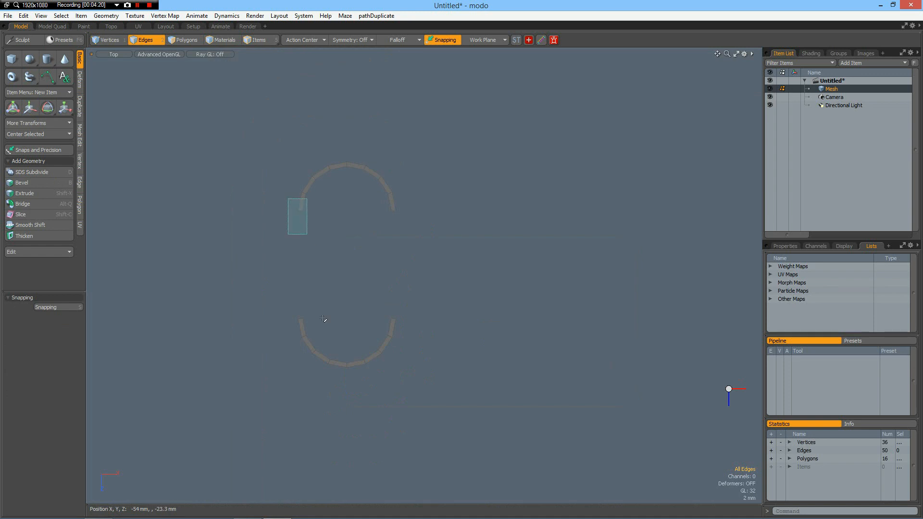
Bridge the left and right end edges to join the arcs into a pill-shaped ring.
left_click(23, 203)
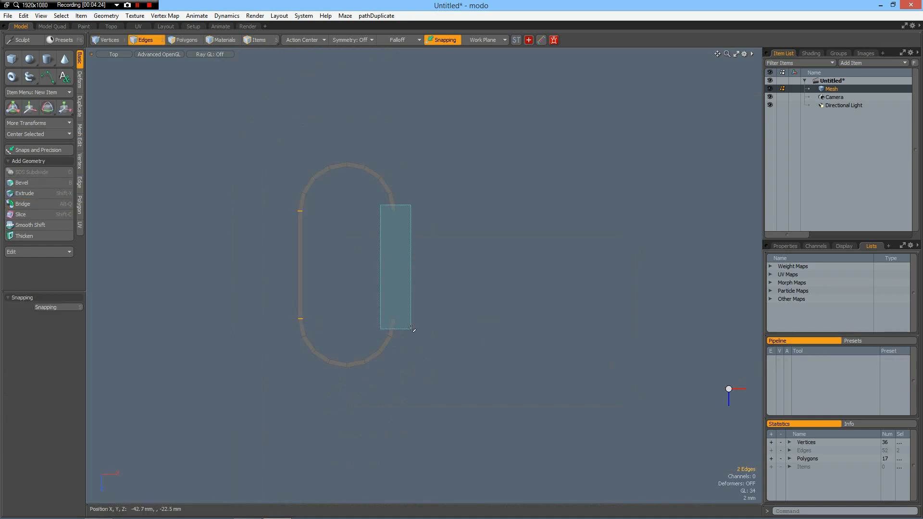
left_click(22, 203)
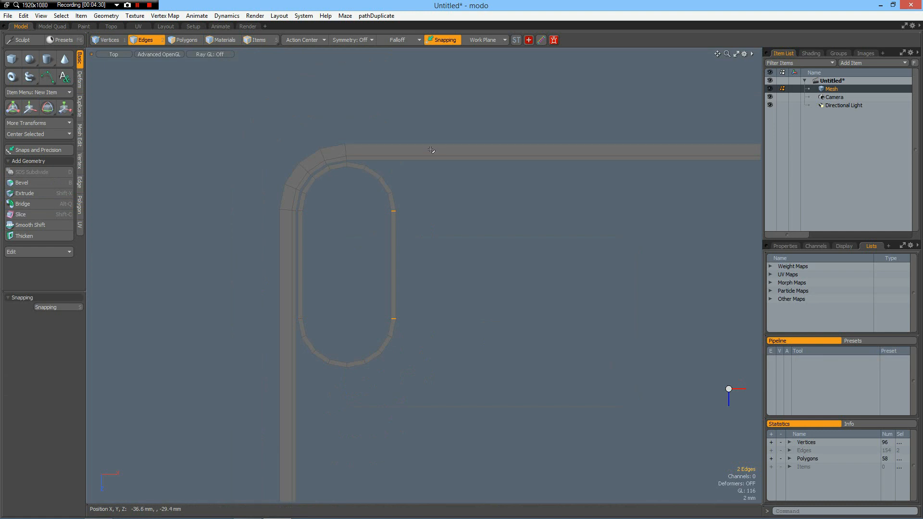
Slice the rim polygons with two cuts level with the camera opening's ends.
left_click(185, 39)
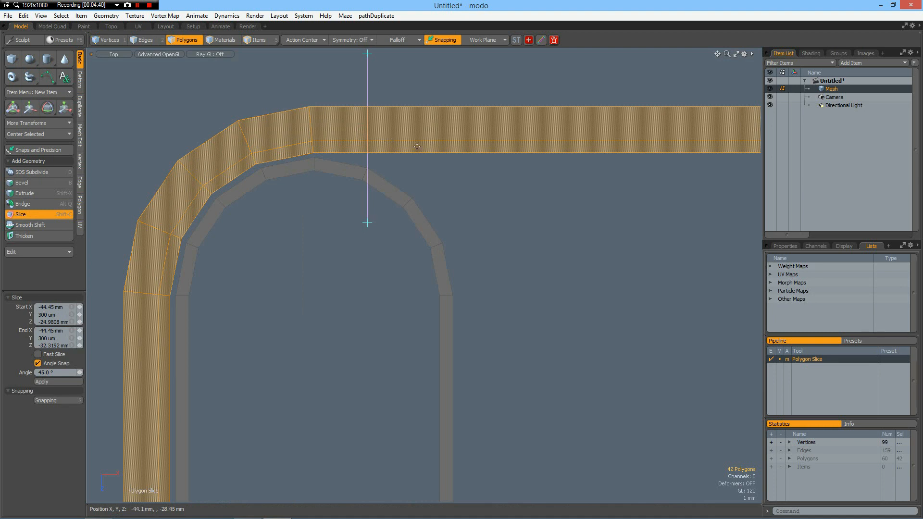
left_click_drag(368, 146, 418, 146)
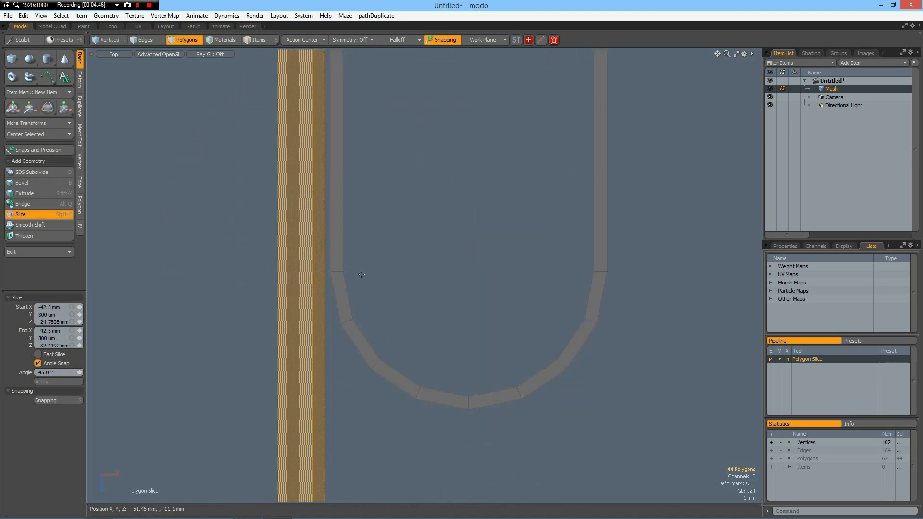
left_click_drag(188, 271, 360, 271)
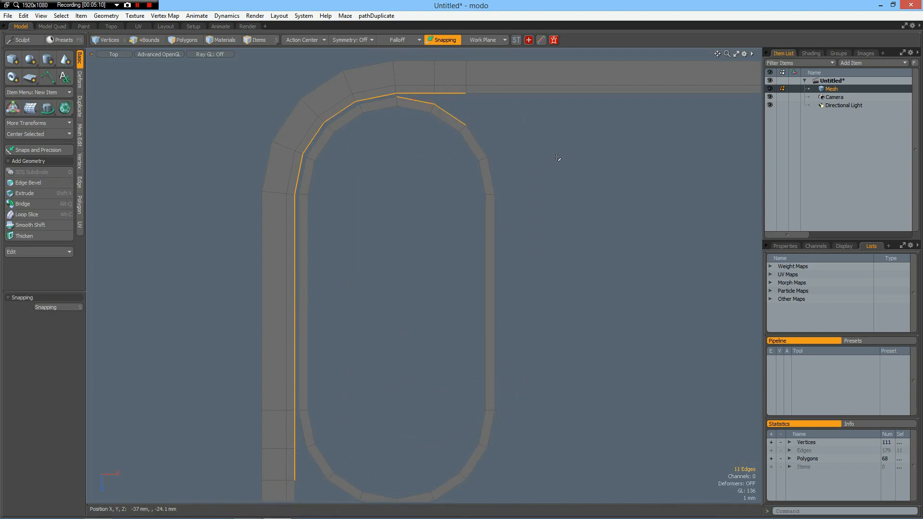
Bridge the rim's inner corner edges to the opening's outer edges, then flatten all points with Set Position.
left_click(145, 40)
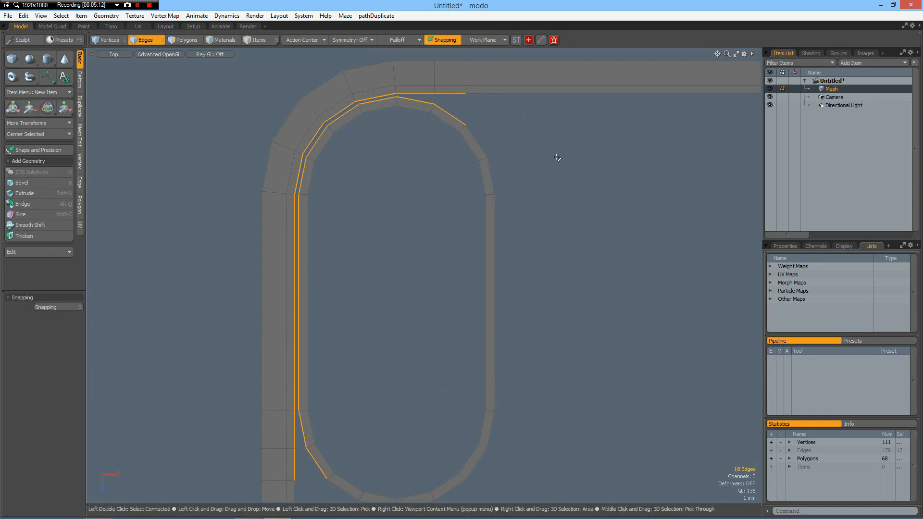
left_click(23, 202)
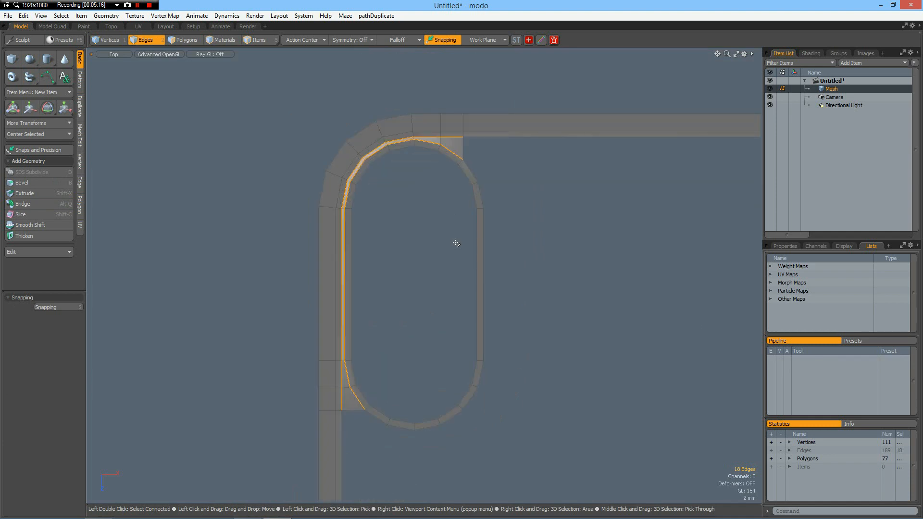
mouse_move(418, 289)
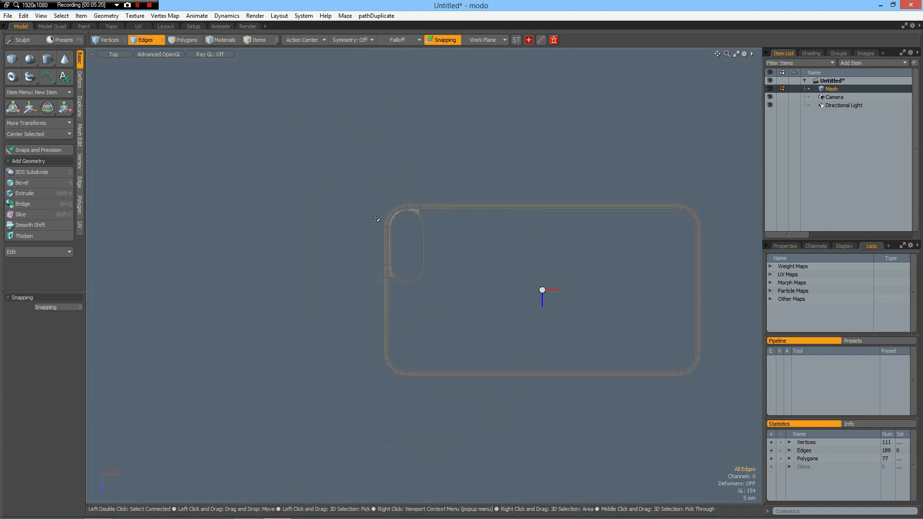
left_click_drag(376, 220, 729, 426)
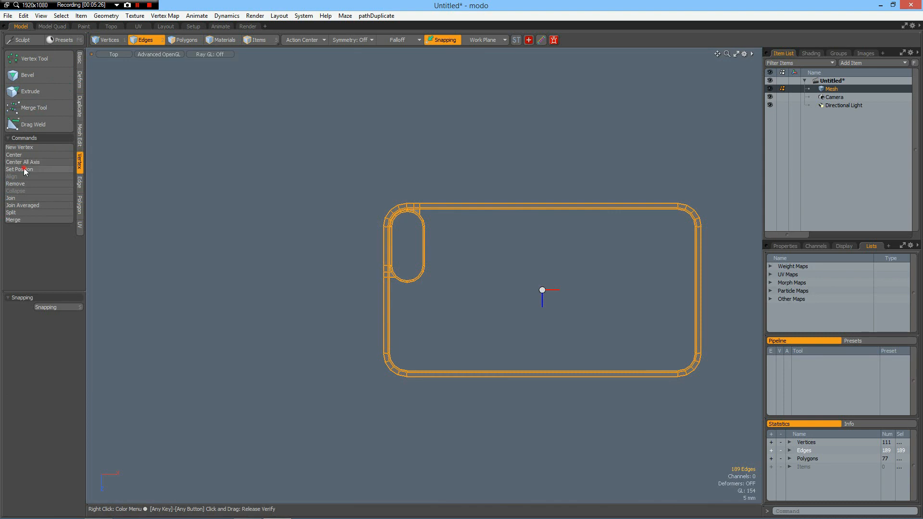
left_click(19, 169)
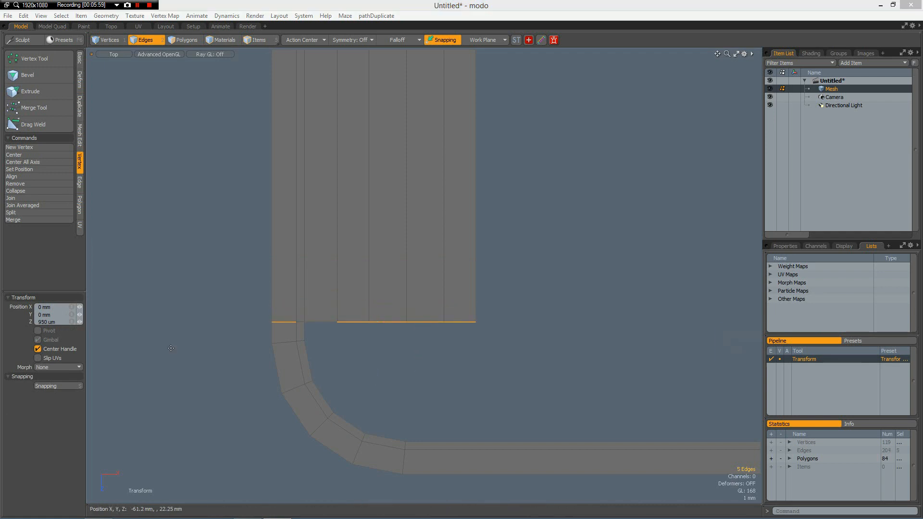
Move the strip's bottom edges down toward the bottom-left corner with the Transform tool.
left_click(12, 219)
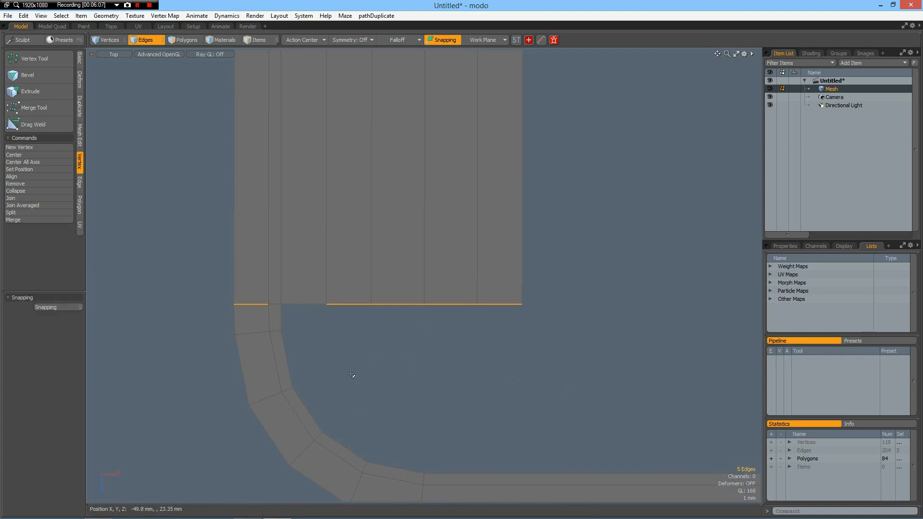
left_click(108, 39)
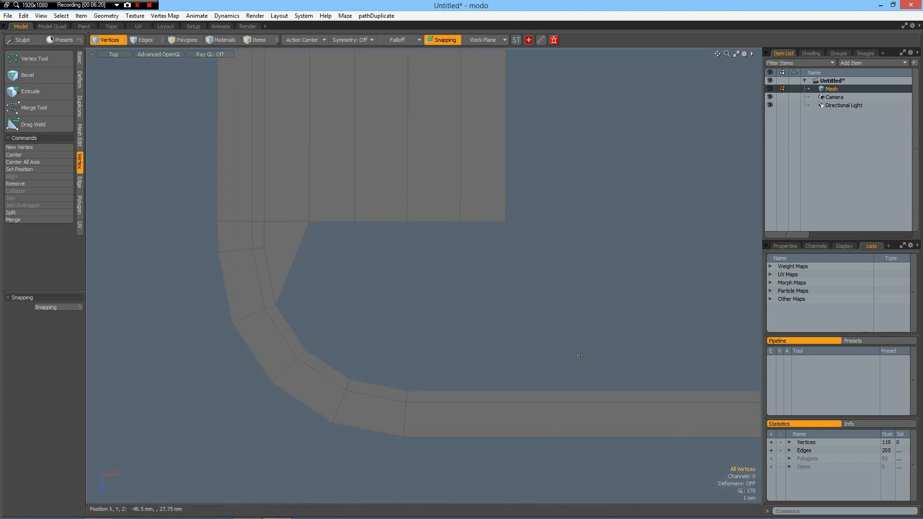
mouse_move(468, 376)
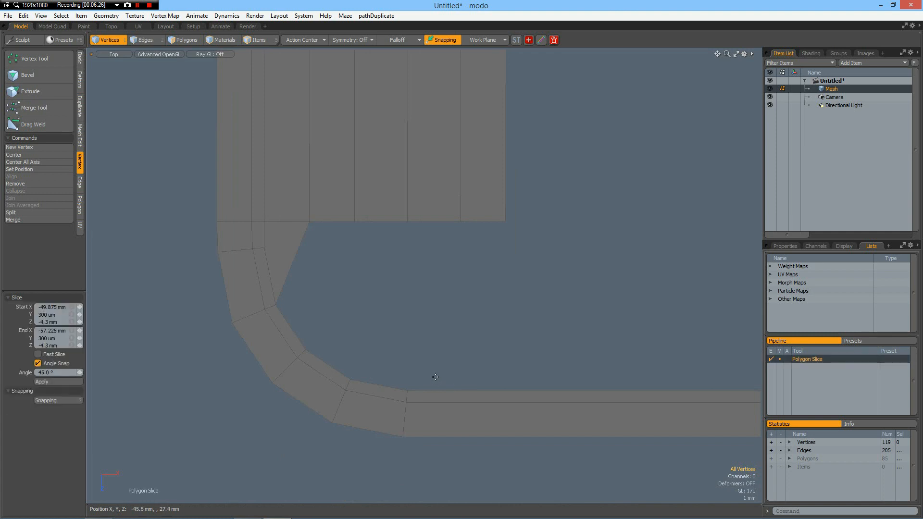
Slice the bottom-left corner polygons to match the strips and bridge the strip edges into them.
left_click_drag(436, 374, 437, 468)
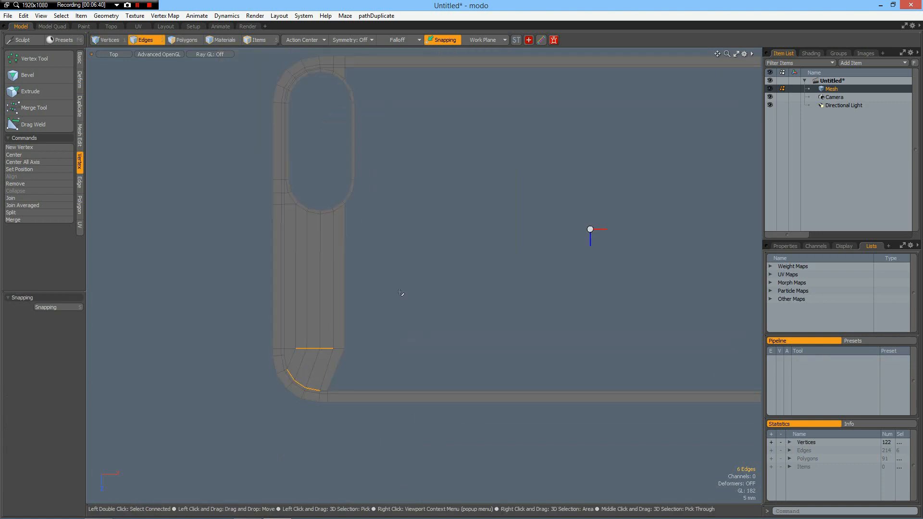
left_click(184, 40)
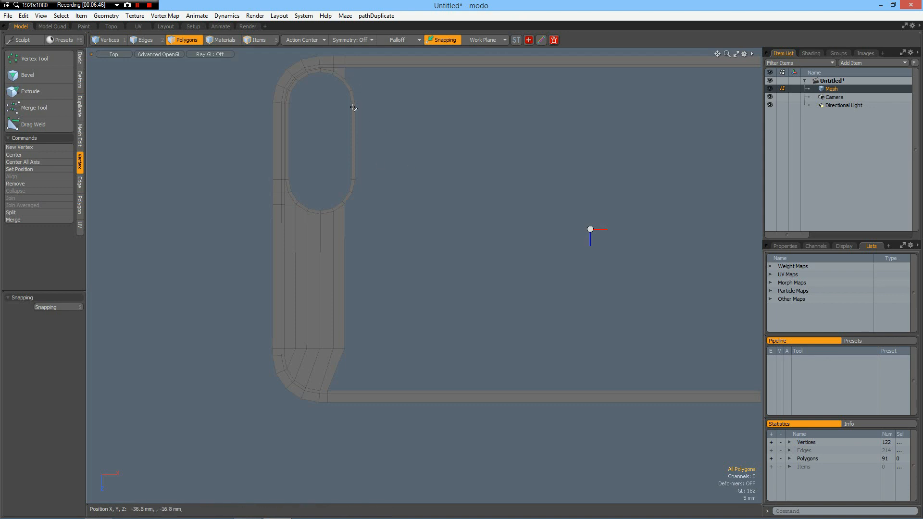
Extend the filled strip's right edge loop toward the centre of the case.
left_click(348, 84)
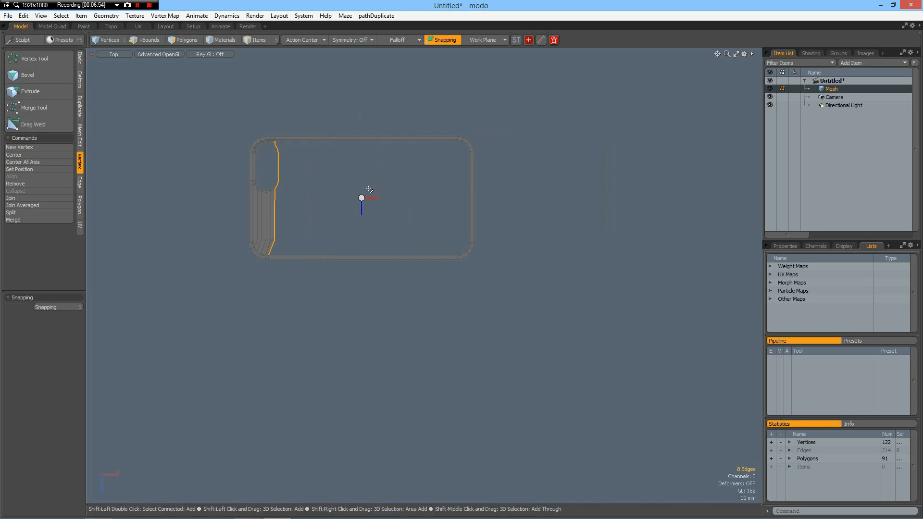
left_click(145, 39)
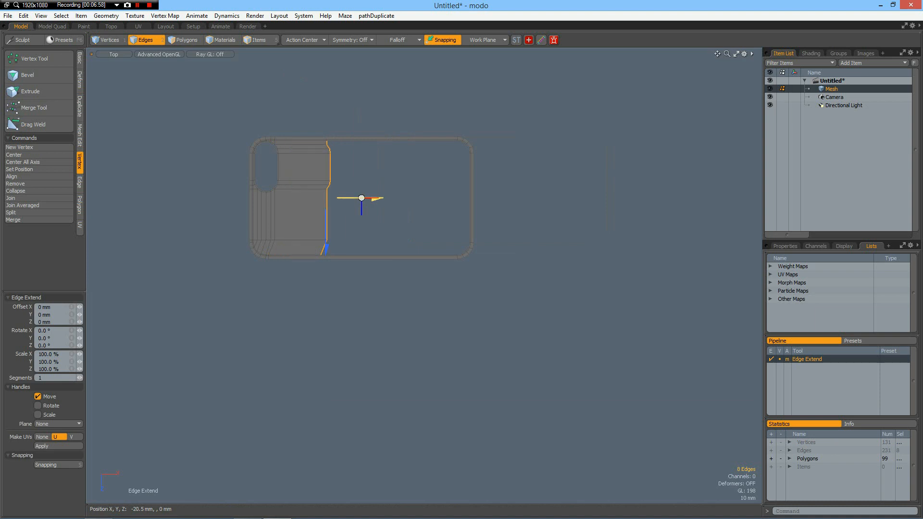
left_click_drag(377, 198, 462, 199)
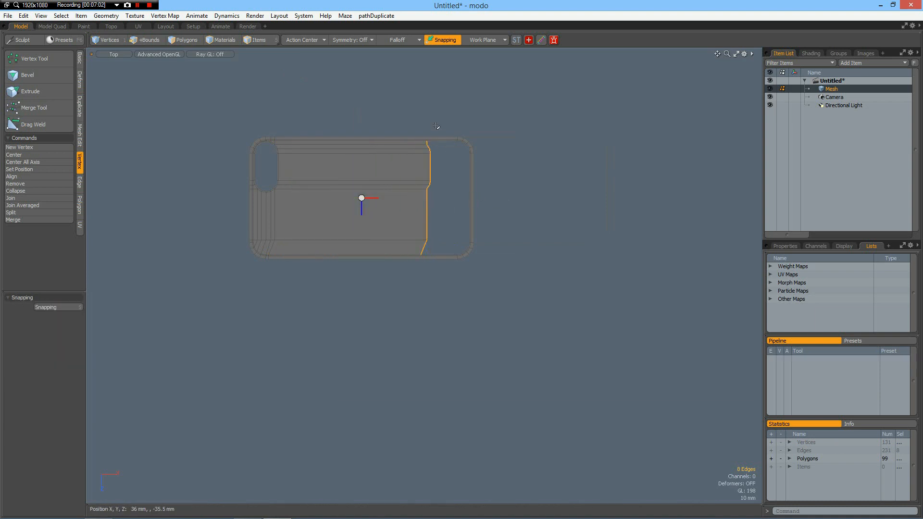
Slice a straight edge across the right end, flatten it to 0% and merge the doubled vertices.
left_click(146, 40)
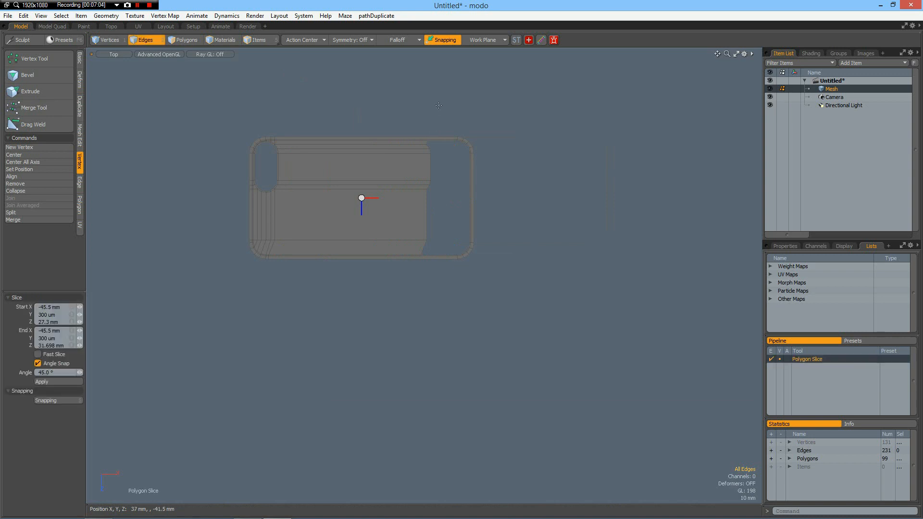
left_click(42, 381)
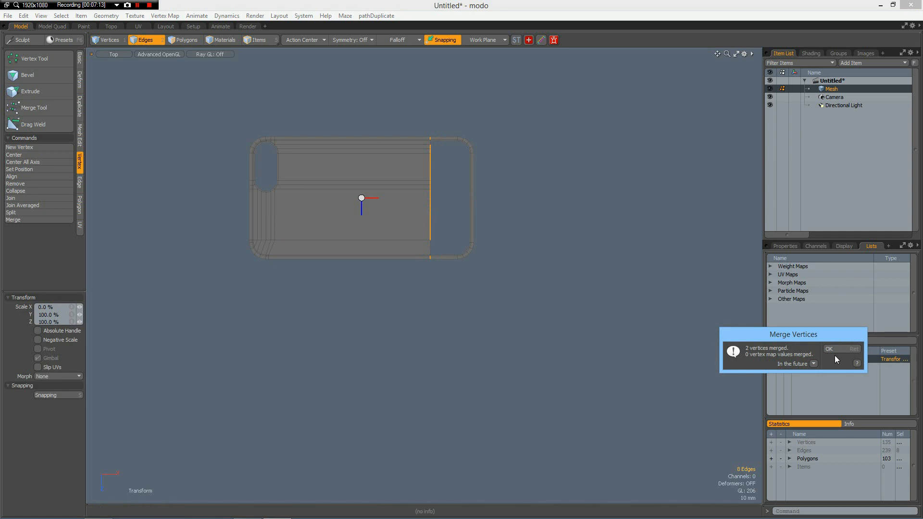
left_click(828, 348)
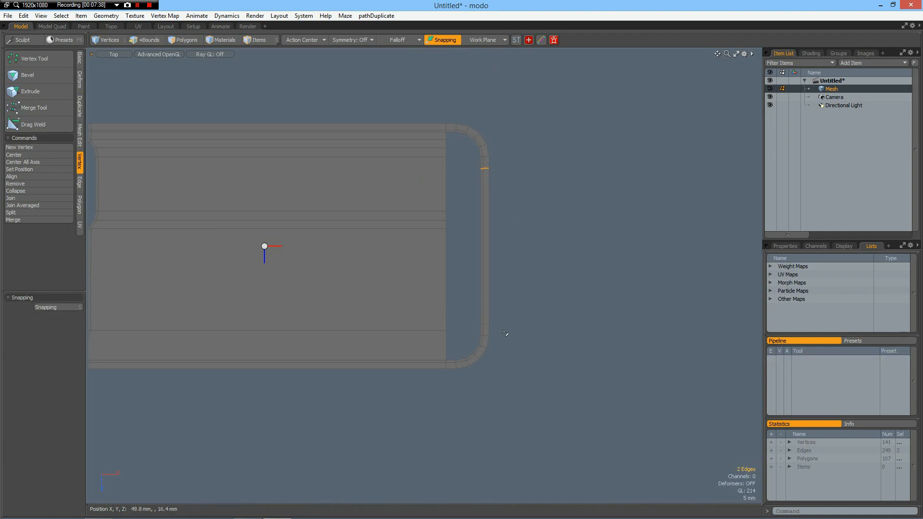
Bevel the right rim edges in Inset mode with a small width to add a narrow inner loop.
left_click(145, 40)
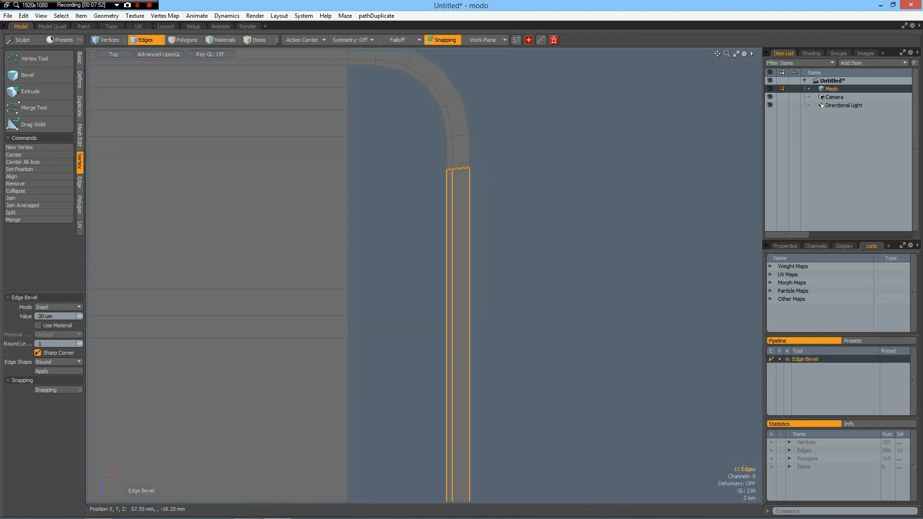
left_click_drag(460, 171, 500, 179)
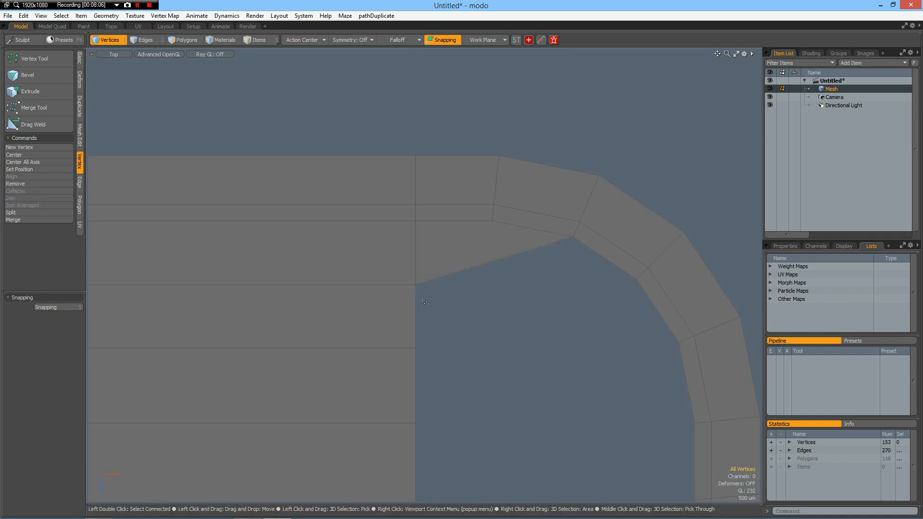
Join the flat back's inner corner points to the rounded right rim with new split edges.
left_click(416, 285)
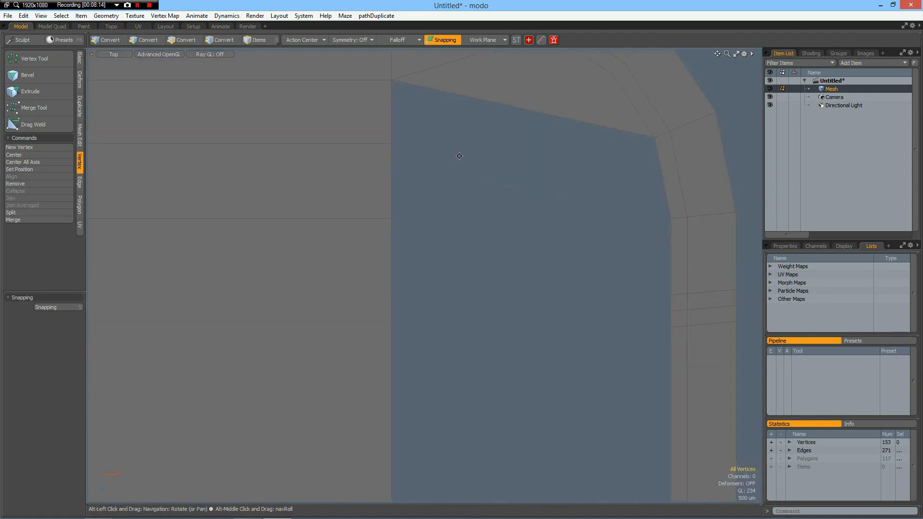
left_click(108, 39)
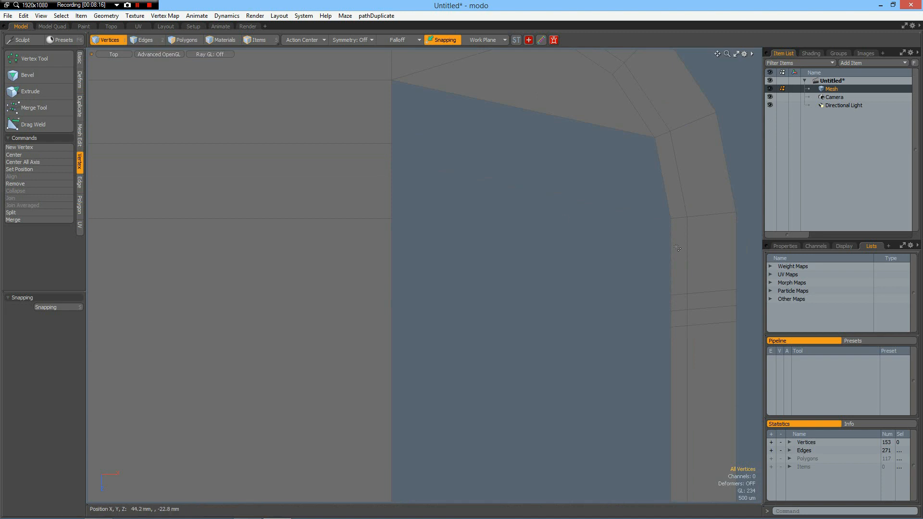
left_click(145, 39)
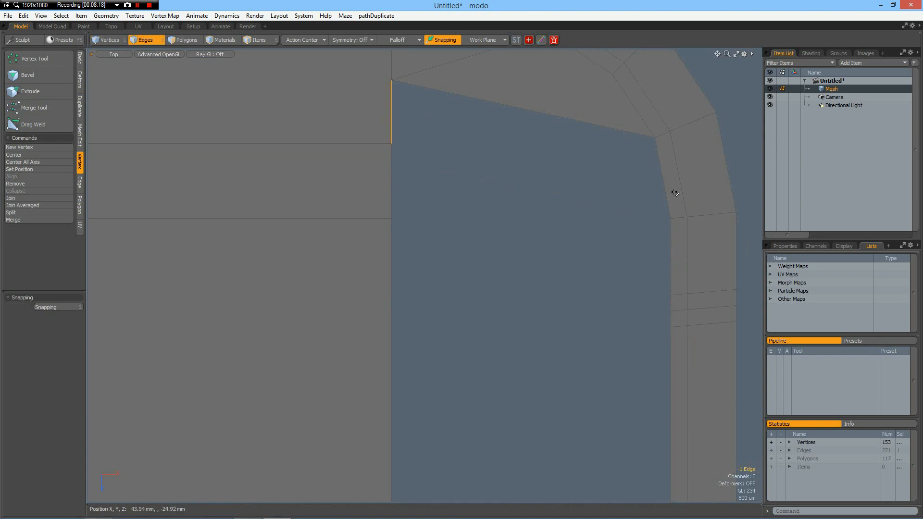
left_click(658, 171)
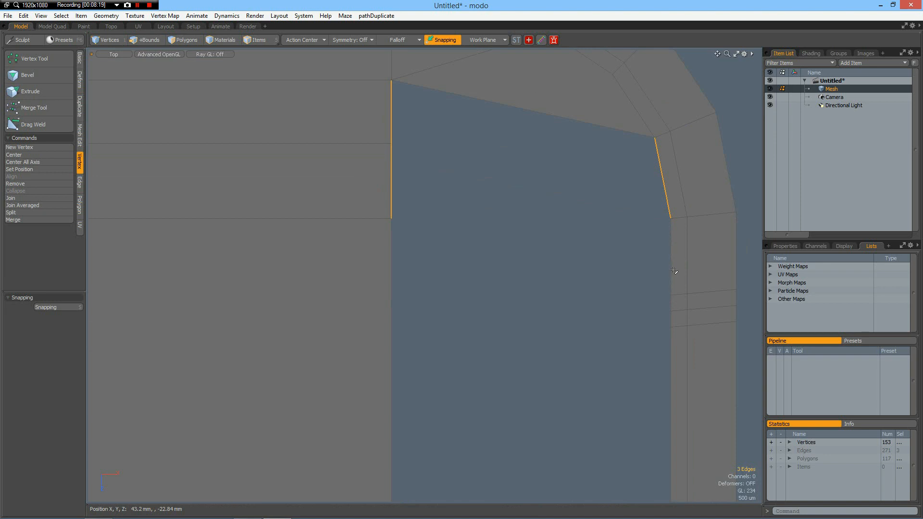
left_click(146, 40)
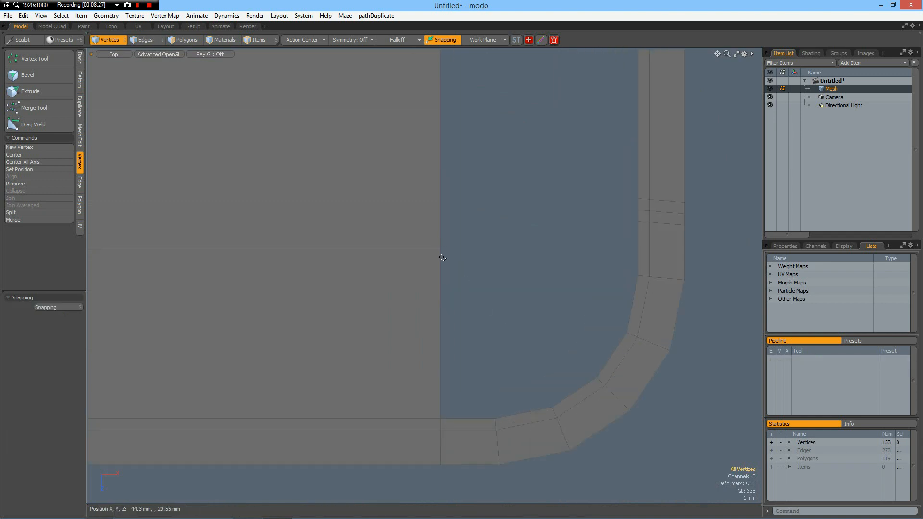
left_click(552, 407)
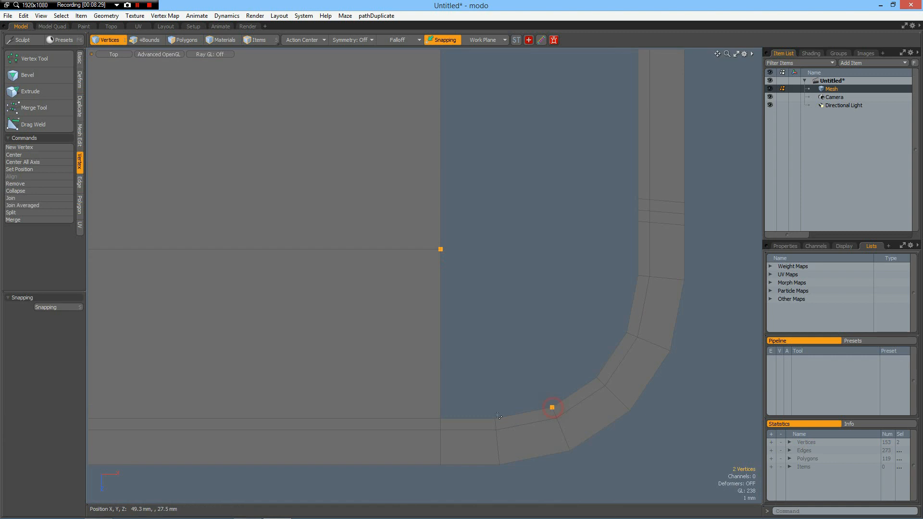
left_click(494, 418)
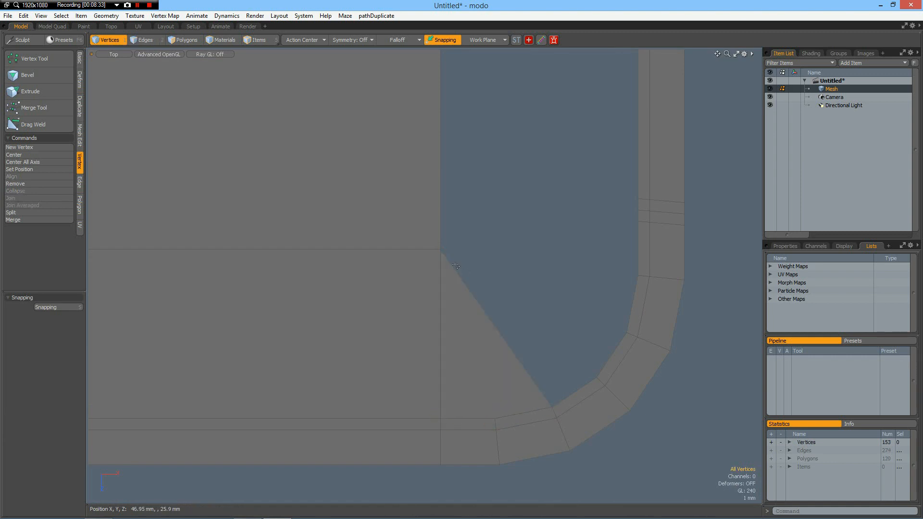
left_click(440, 249)
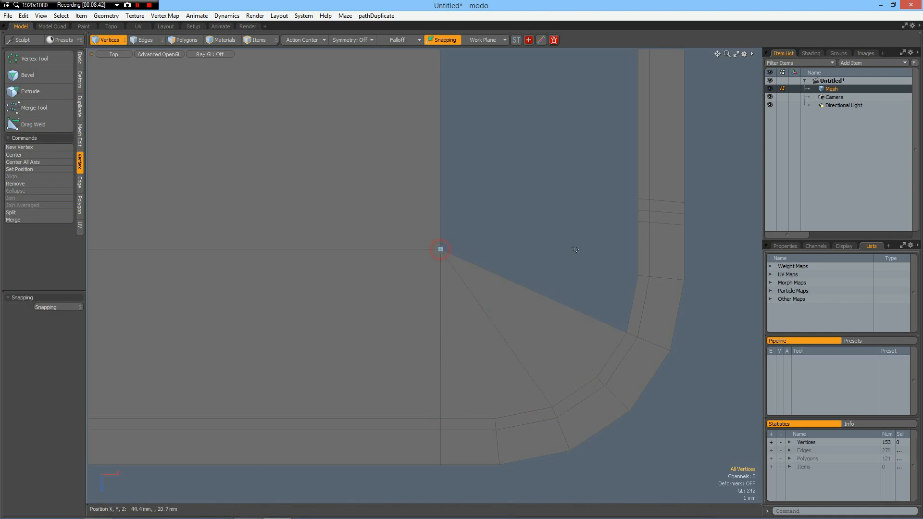
left_click(638, 275)
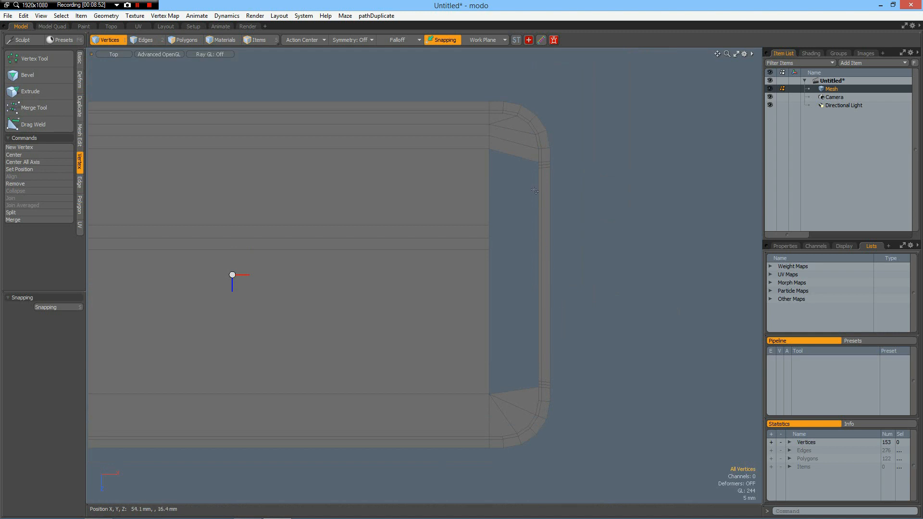
mouse_move(482, 213)
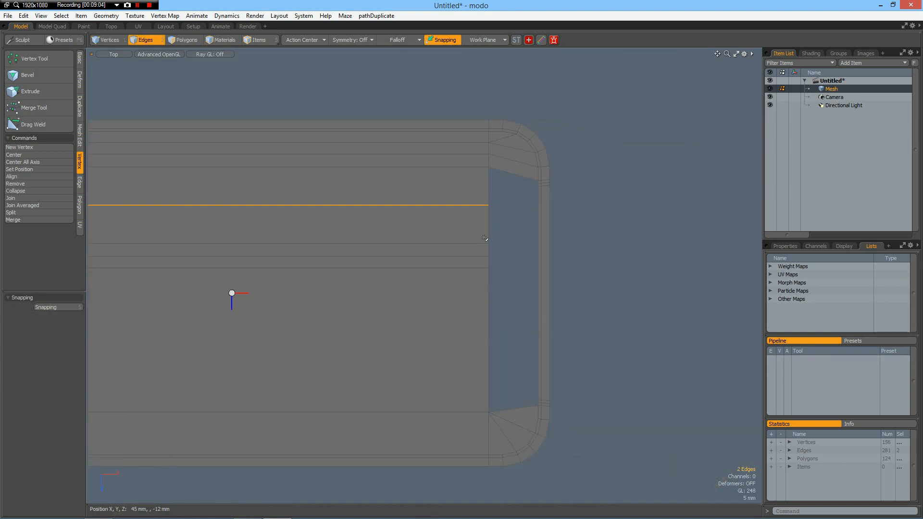
Slide the end-edge points down along the inner end edge to even out the corner topology.
left_click(109, 39)
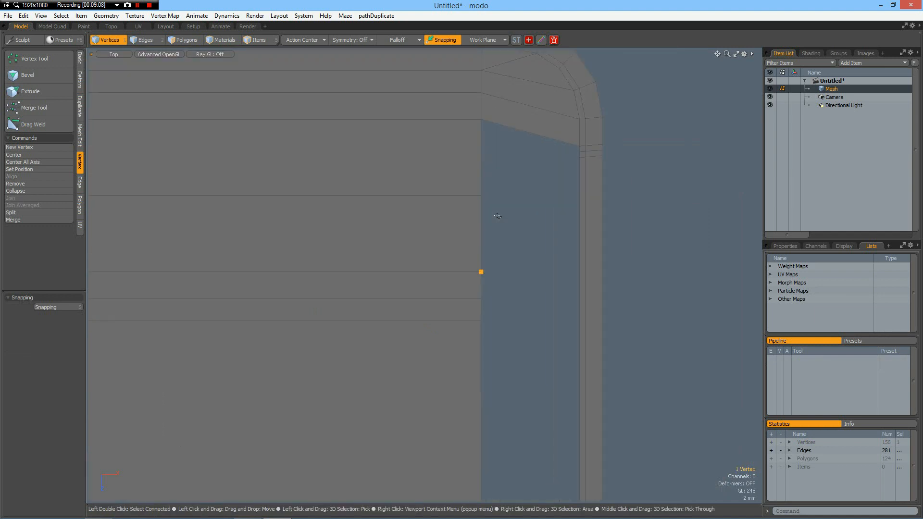
left_click(480, 271)
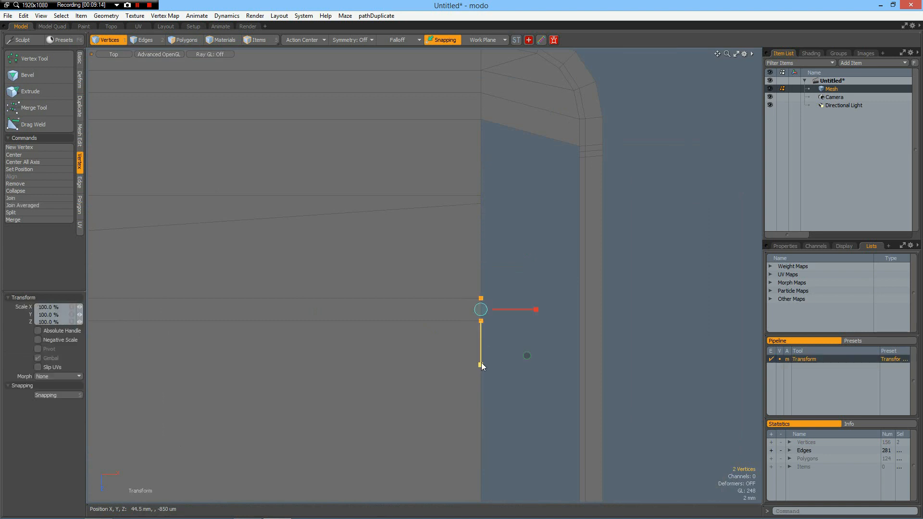
left_click_drag(481, 365, 480, 309)
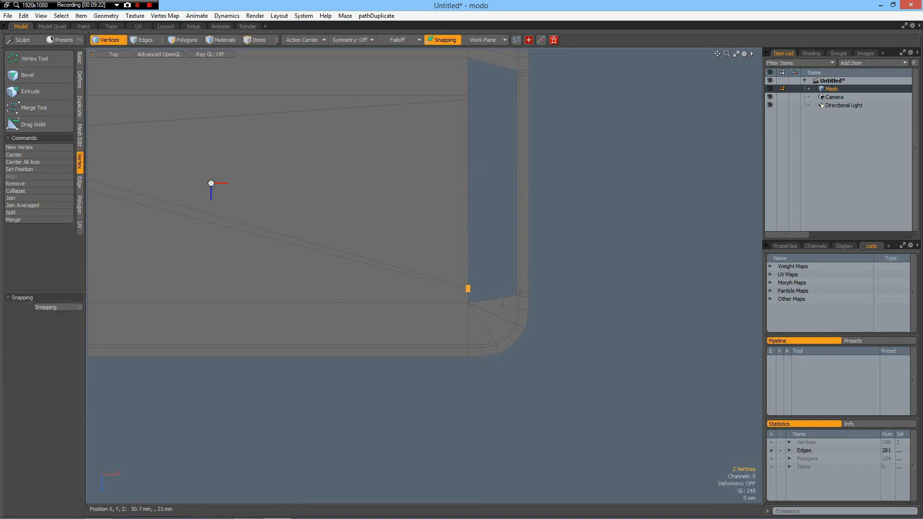
left_click(144, 39)
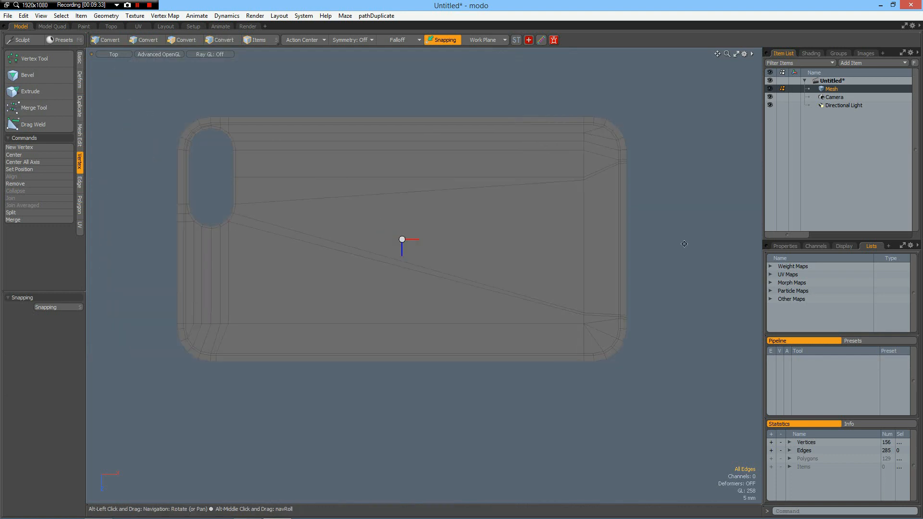
Thicken all polygons of the flat case into a slab and select its border faces for extrusion.
left_click(145, 39)
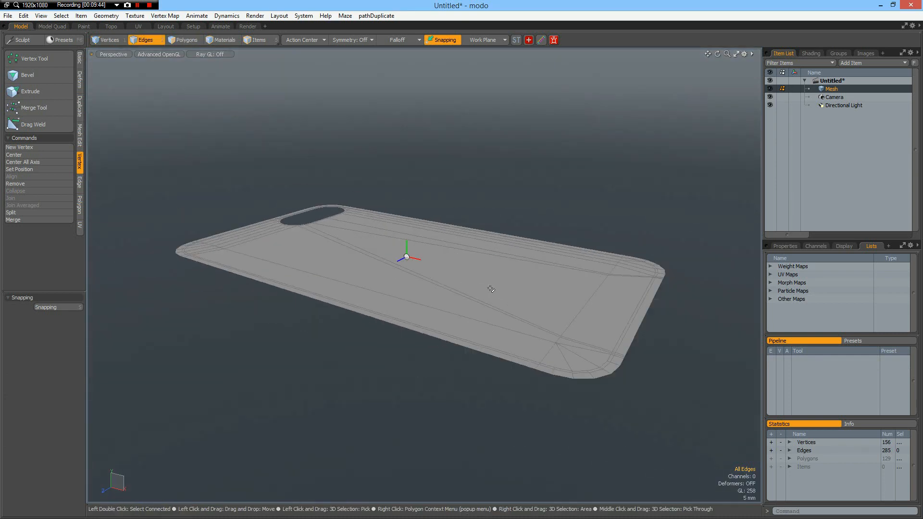
left_click(184, 40)
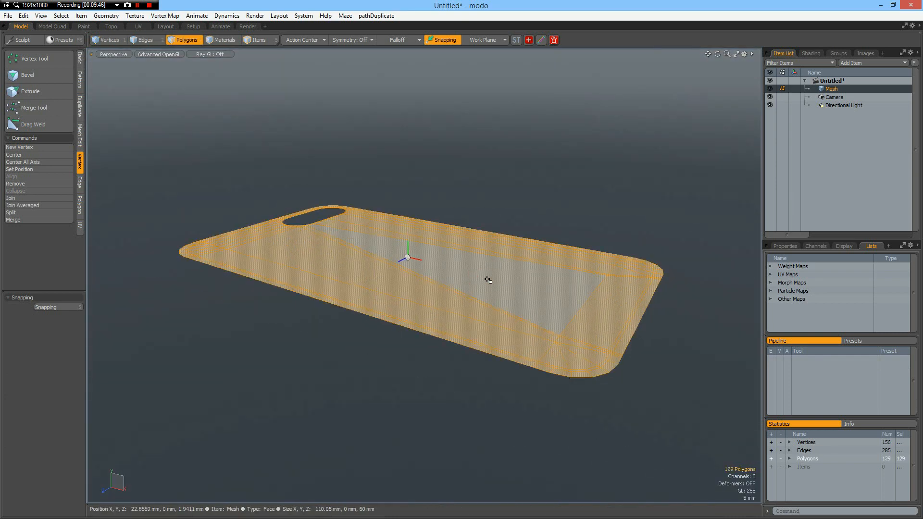
left_click(29, 91)
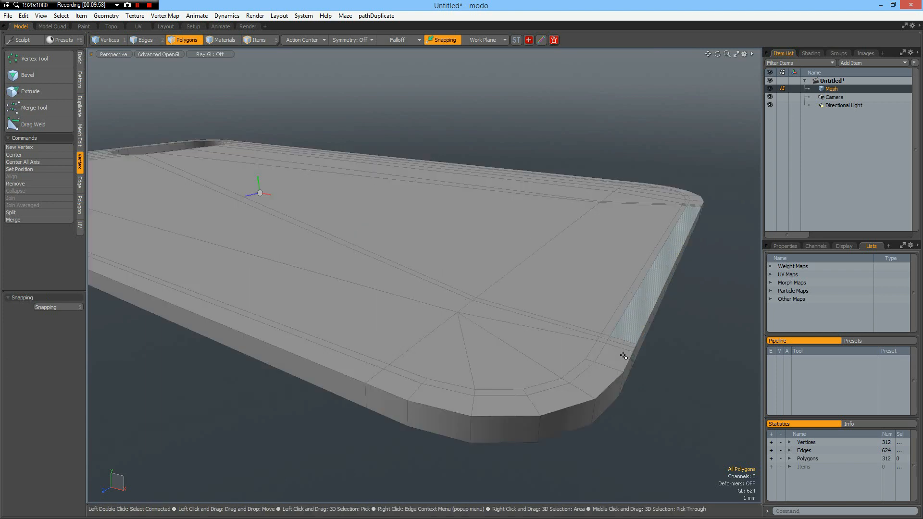
left_click(621, 352)
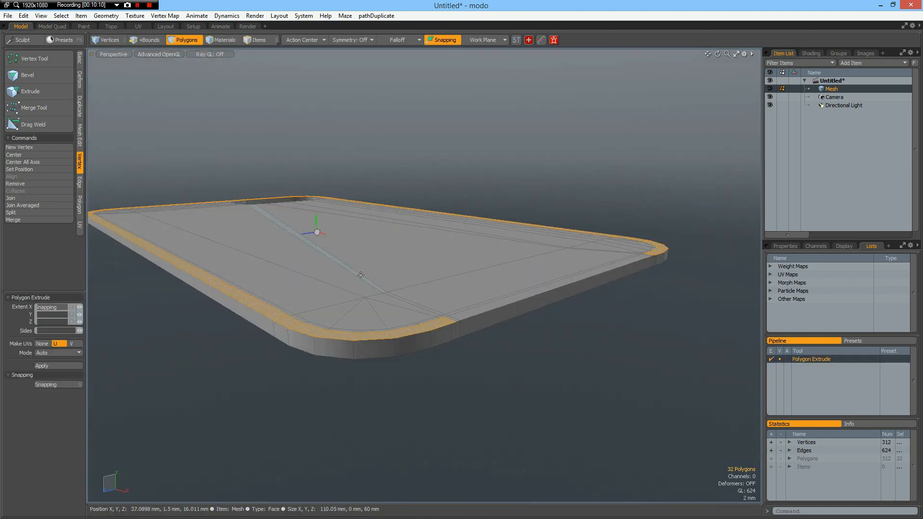
Extrude the border faces up into walls and Loop Slice two extra horizontal loops around them.
left_click(30, 92)
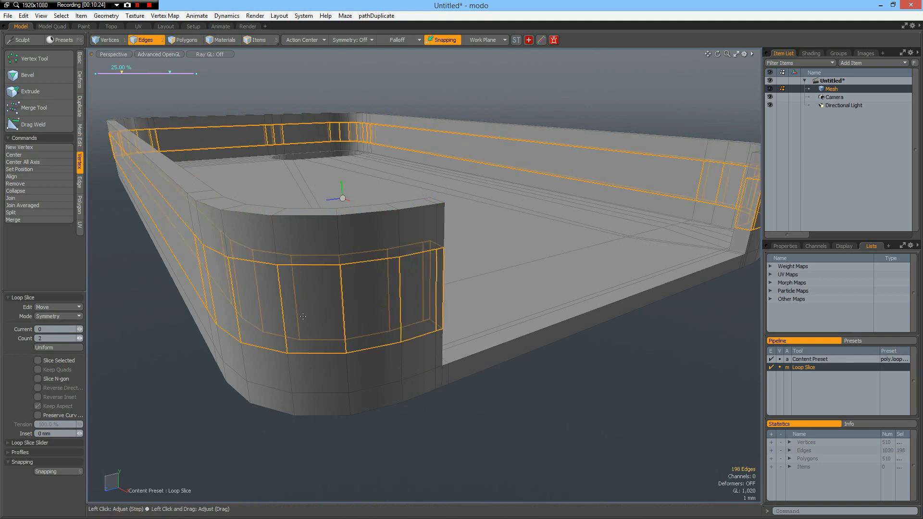
left_click_drag(171, 73, 100, 72)
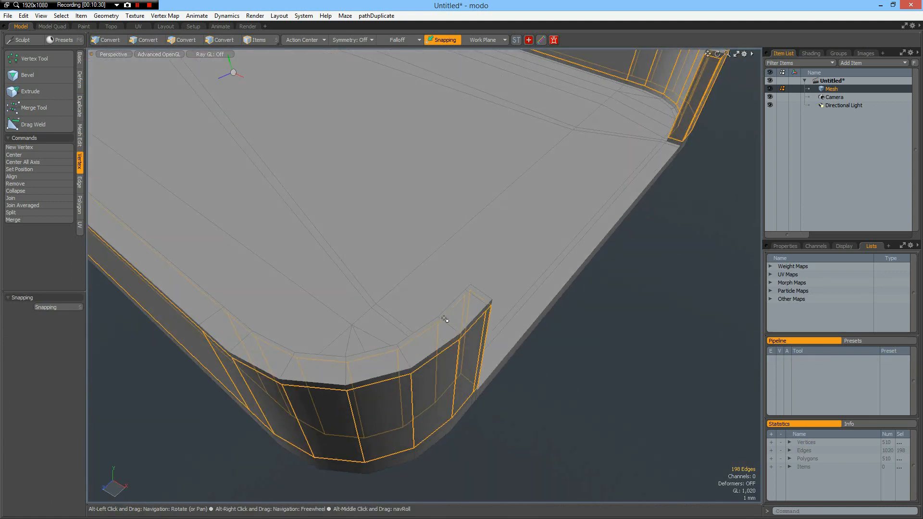
left_click(145, 39)
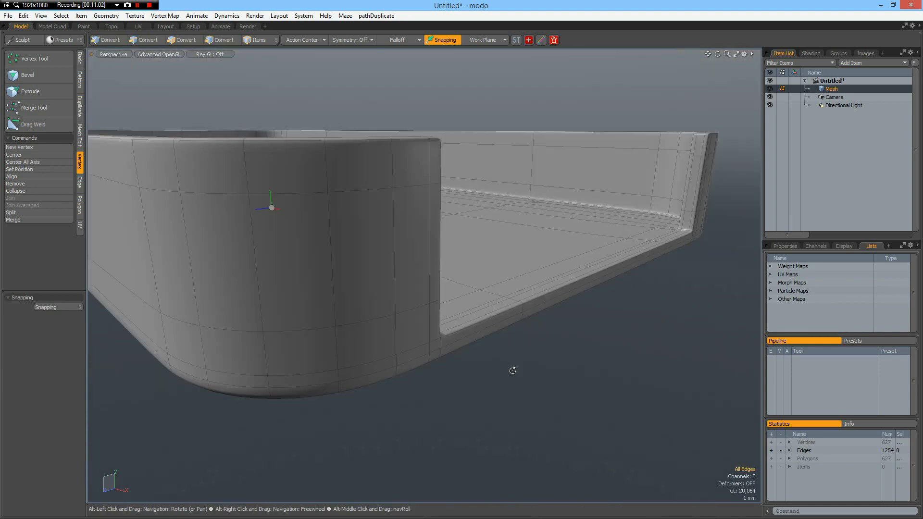
left_click_drag(512, 371, 405, 410)
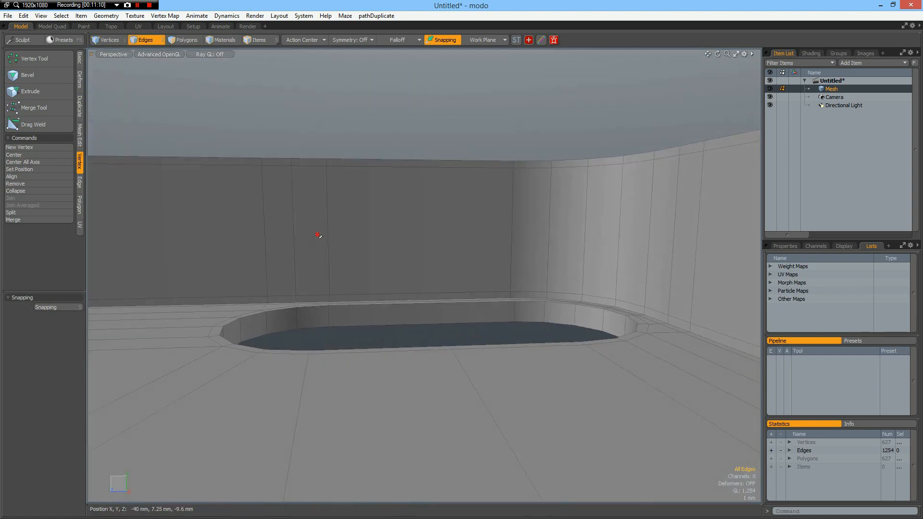
Bevel-inset a patch of side-wall faces into a rounded octagon shape.
left_click(327, 230)
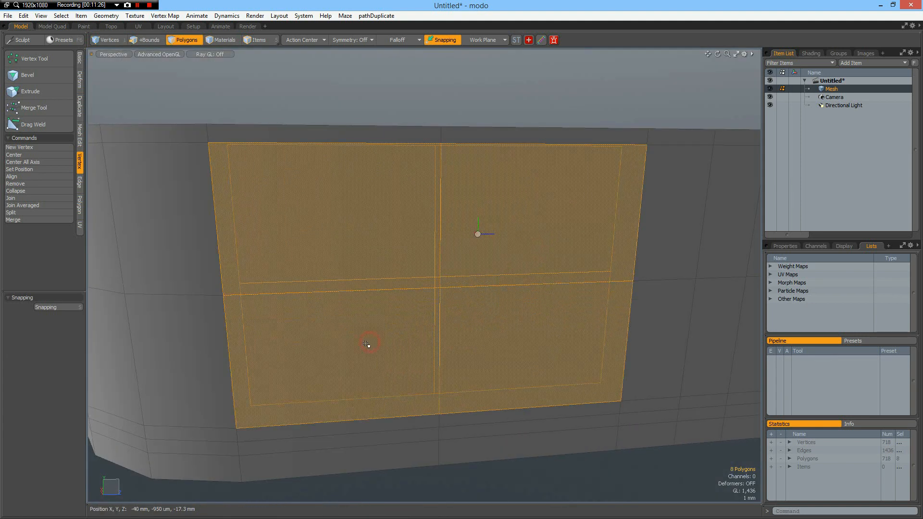
left_click(27, 75)
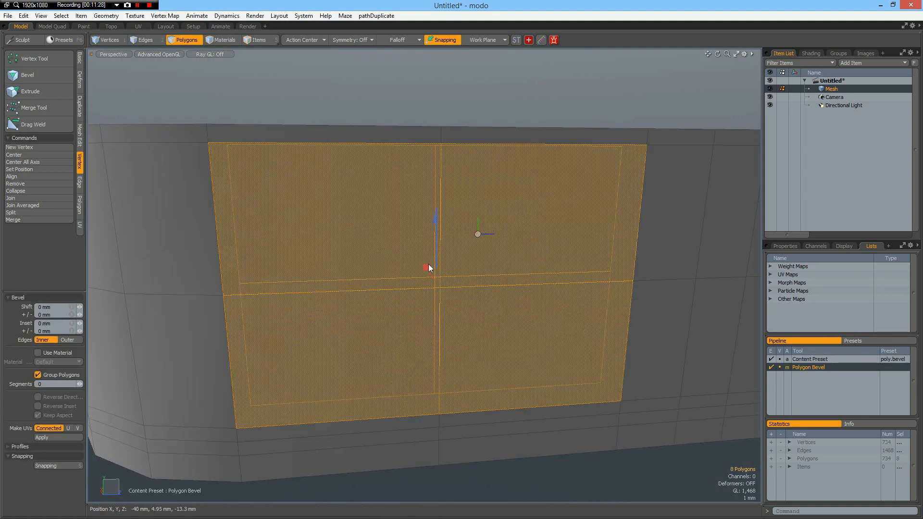
left_click_drag(429, 268, 425, 269)
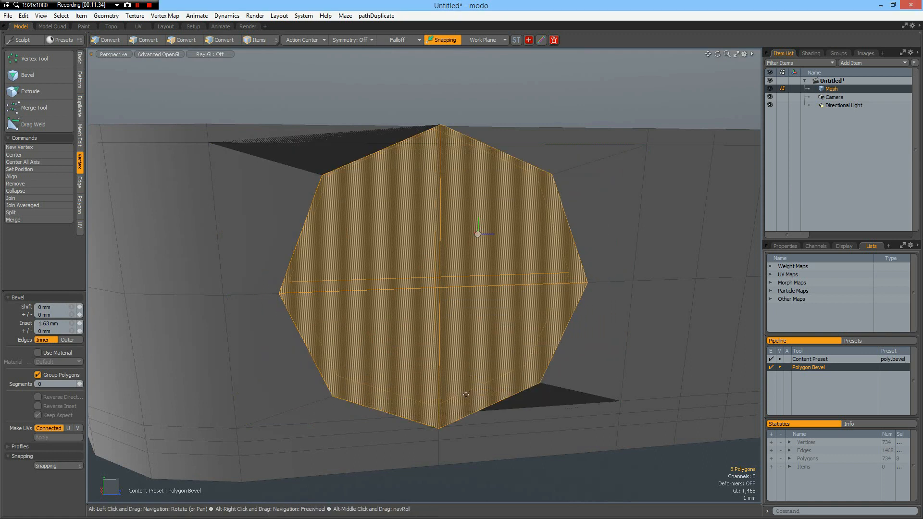
left_click(187, 40)
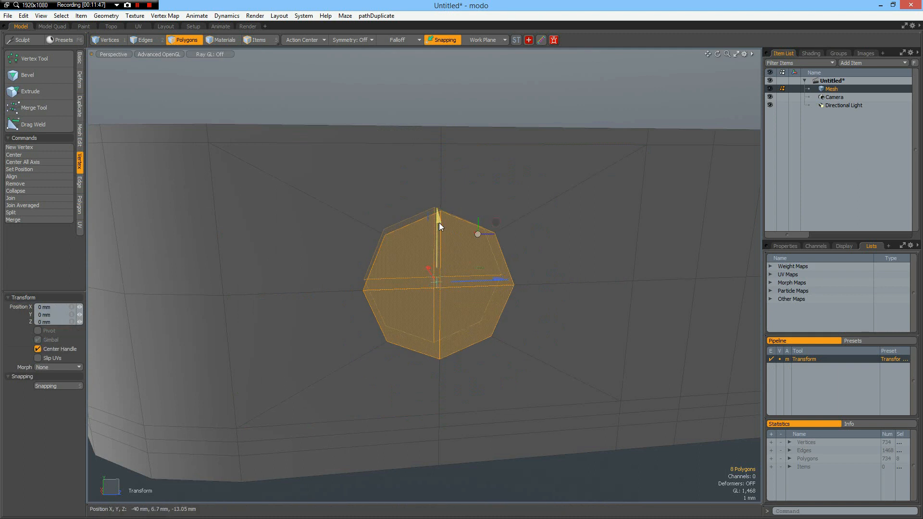
Position the octagon faces and bevel them inward through the wall to form the opening.
left_click_drag(437, 226, 437, 271)
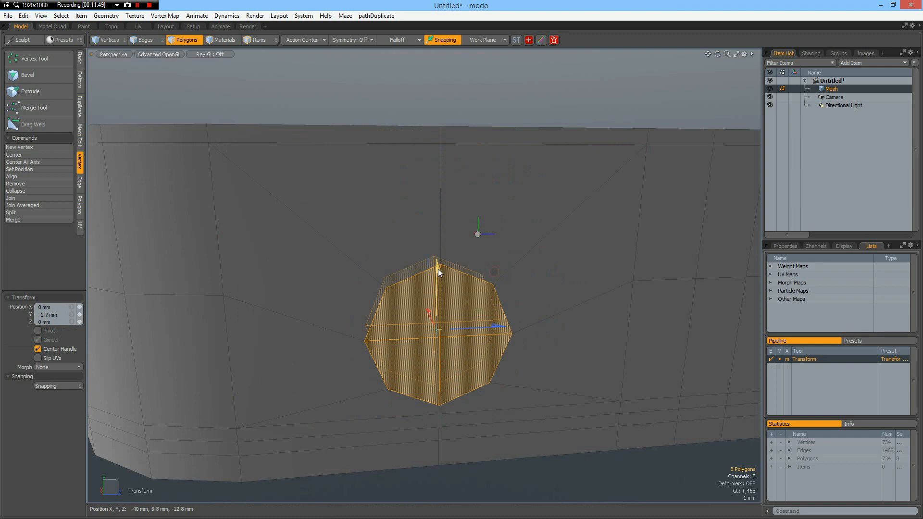
left_click(27, 74)
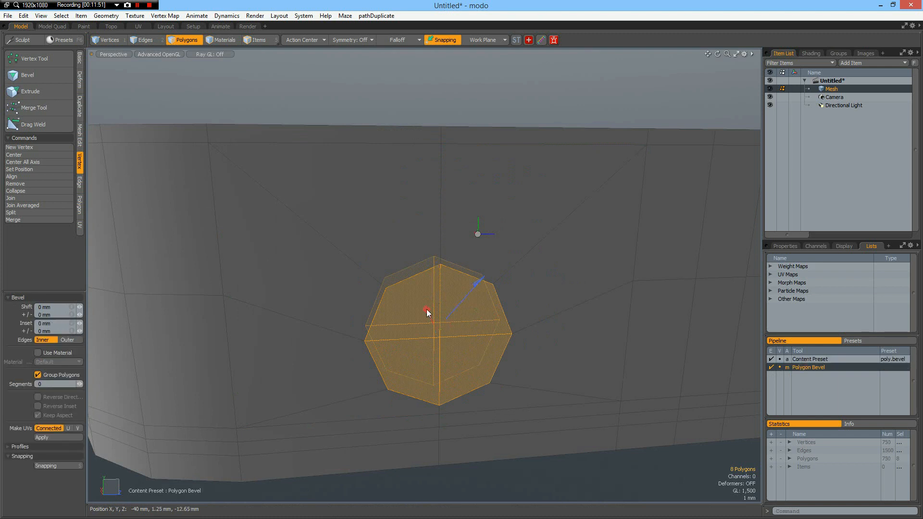
left_click_drag(426, 311, 426, 321)
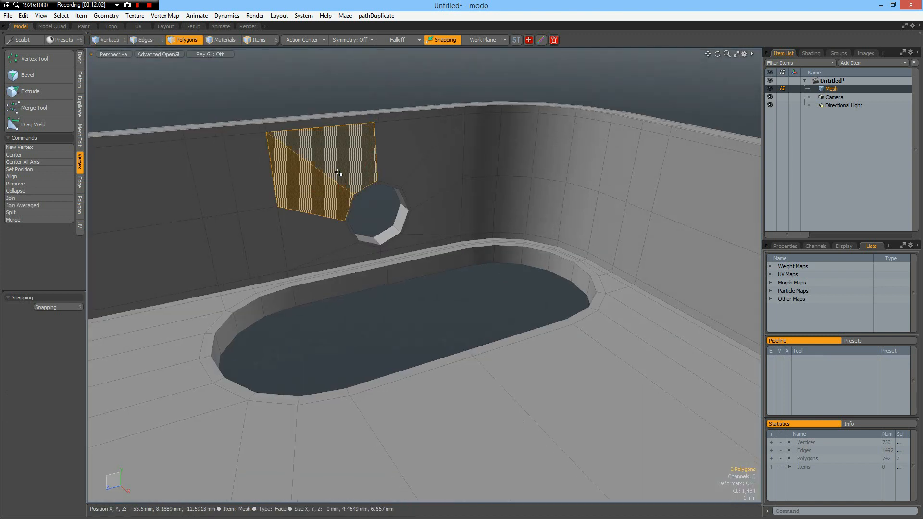
Delete the cap faces, slide half the rim sideways into a wide slot and select its edge loops.
key("Delete")
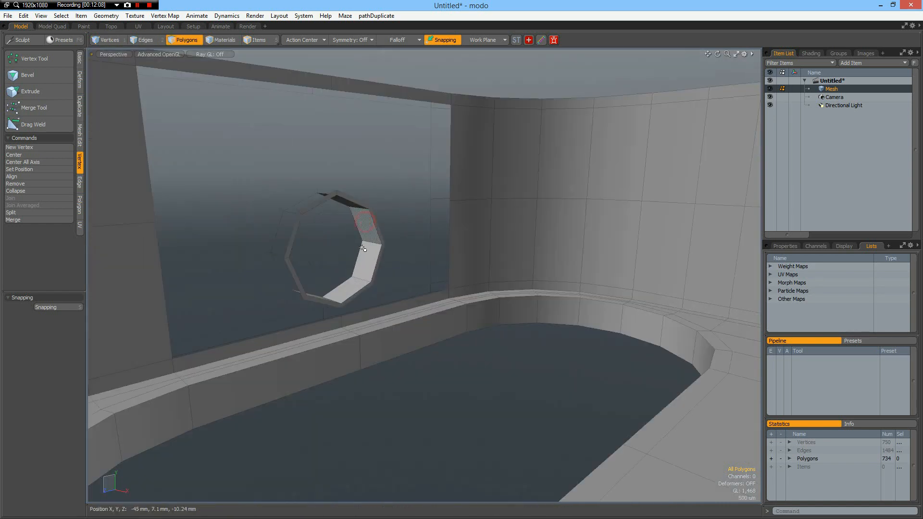
left_click(362, 247)
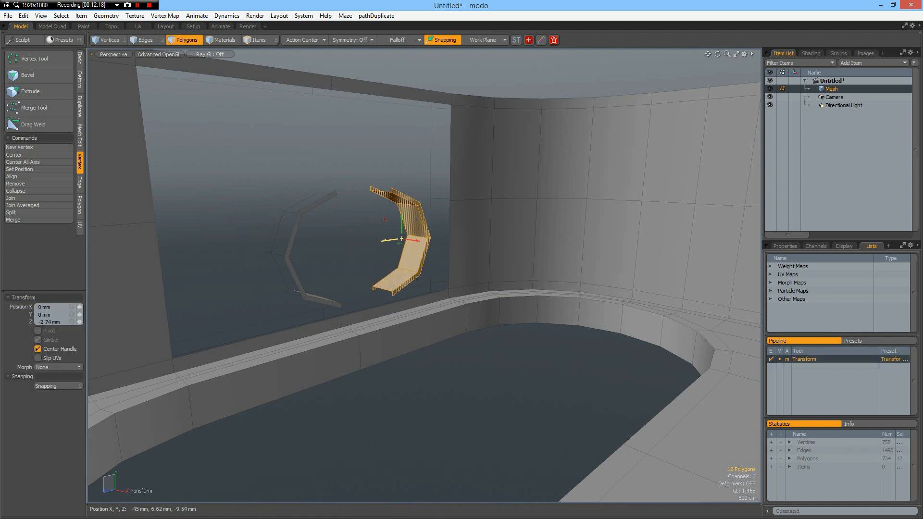
left_click_drag(402, 238, 554, 268)
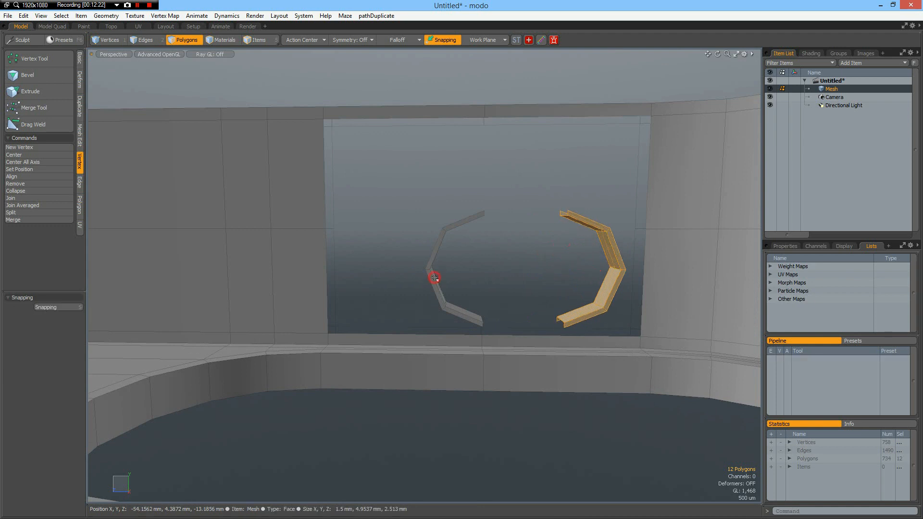
left_click(434, 277)
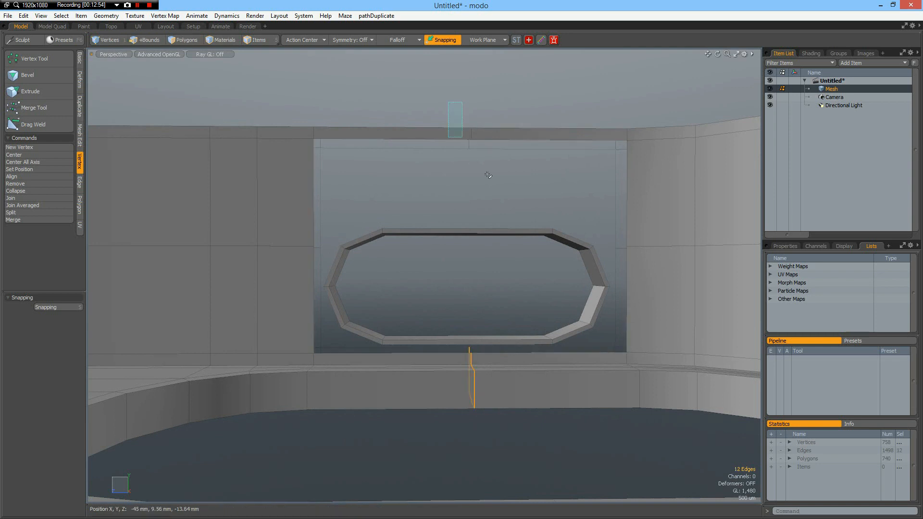
left_click(145, 40)
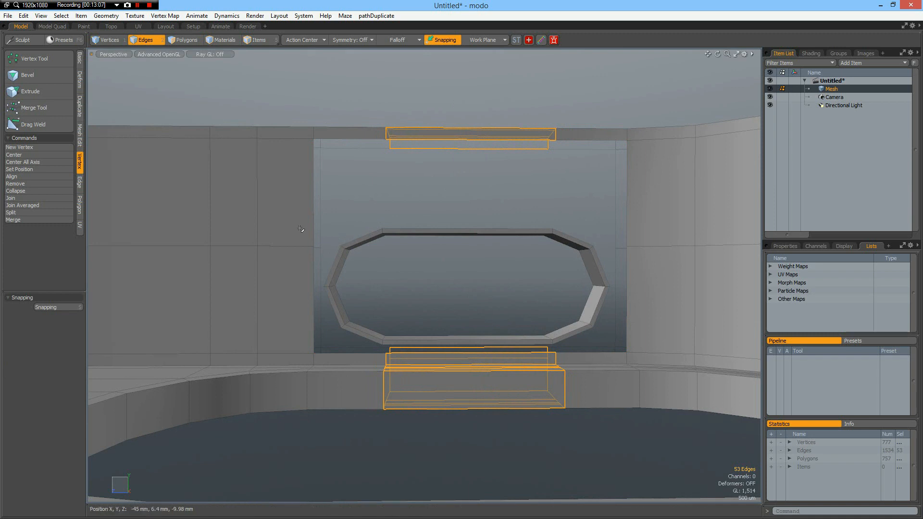
Level the panel vertices beside the slot with its top and select the slot panel borders.
left_click(300, 229)
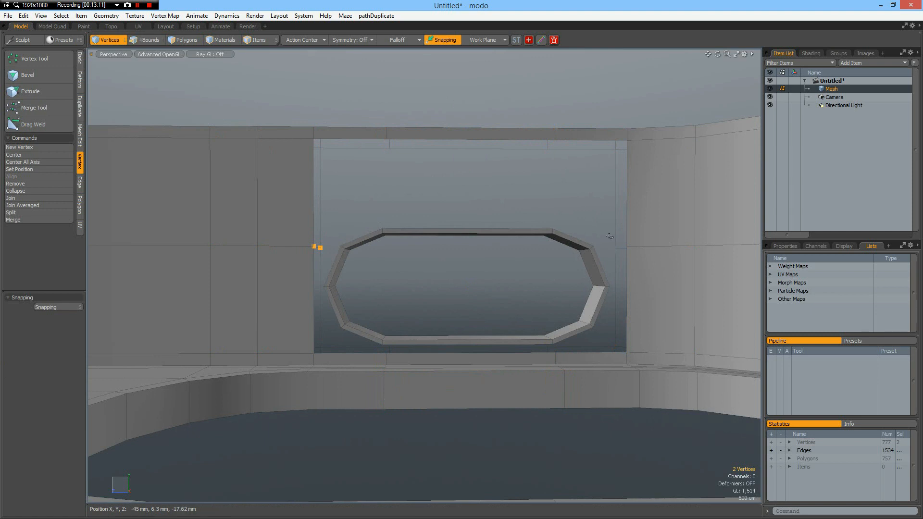
left_click(626, 246)
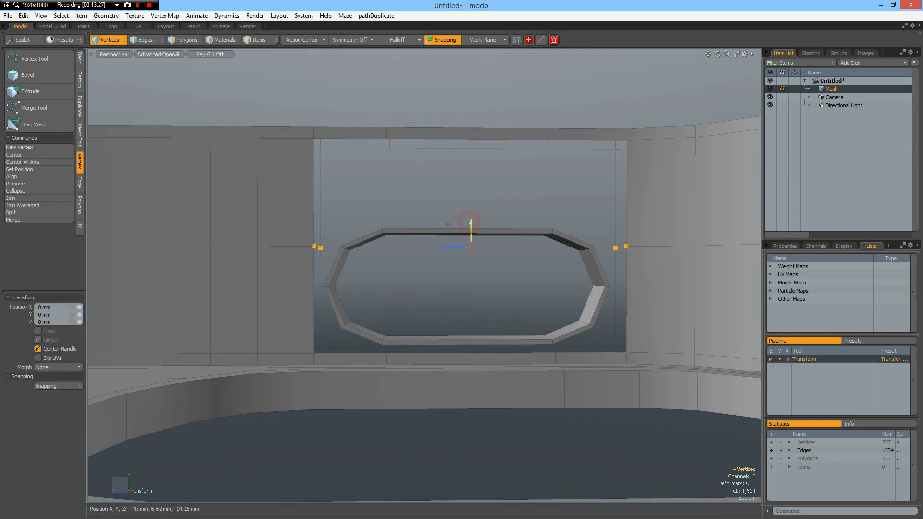
left_click_drag(469, 222, 469, 253)
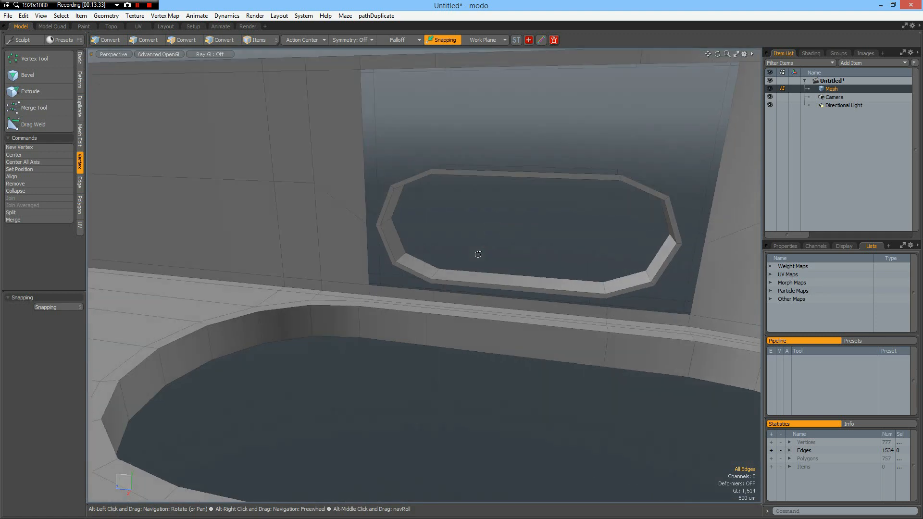
left_click(145, 39)
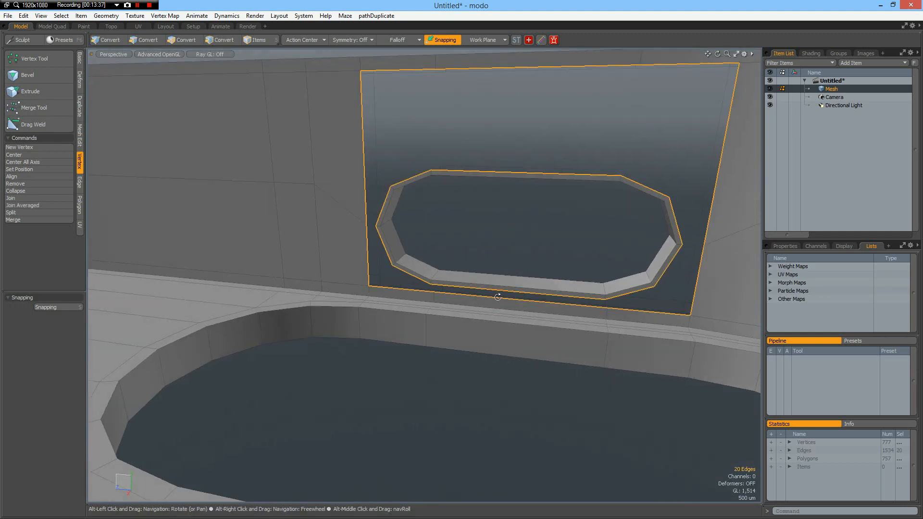
left_click(491, 246)
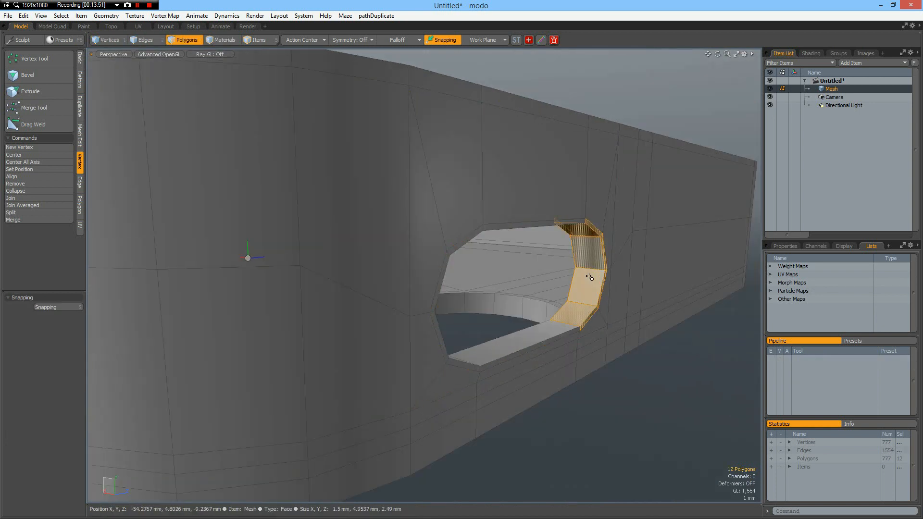
Loop Slice support loops tight to the slot's top and bottom edges for a clean pill shape.
left_click(145, 39)
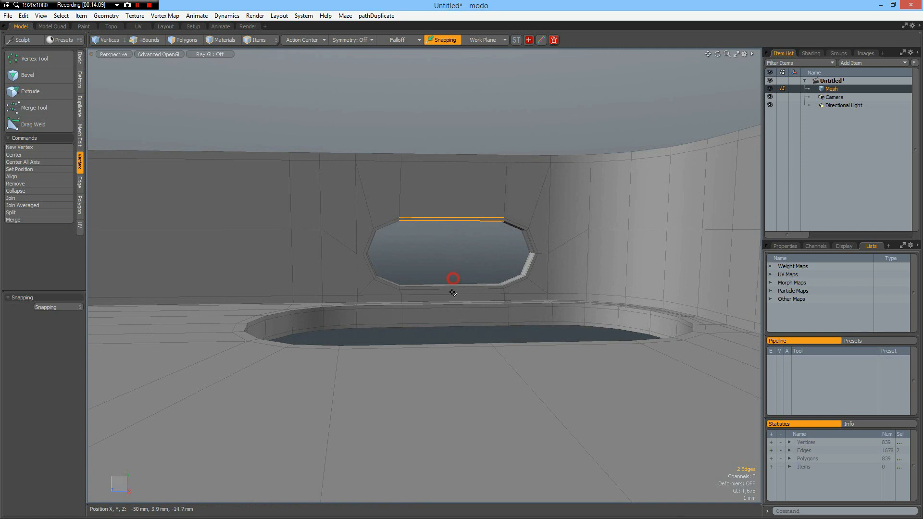
left_click(452, 292)
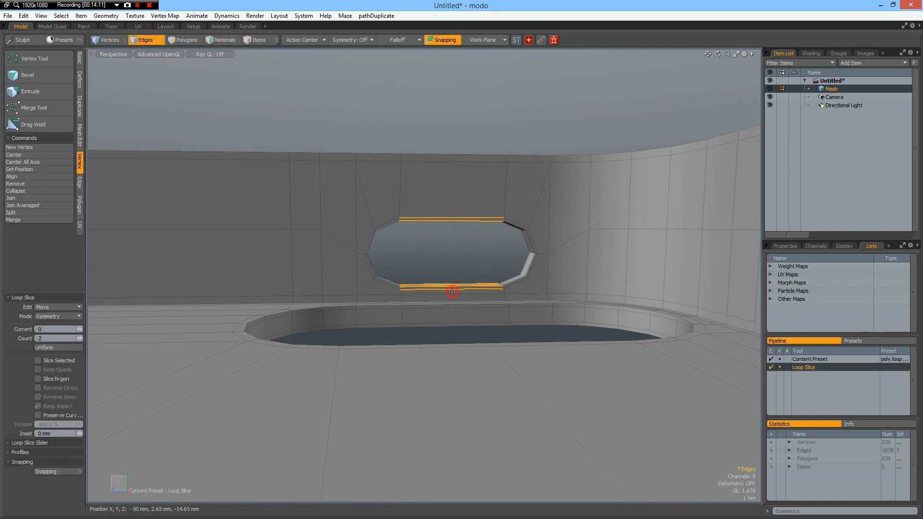
left_click_drag(452, 292, 461, 265)
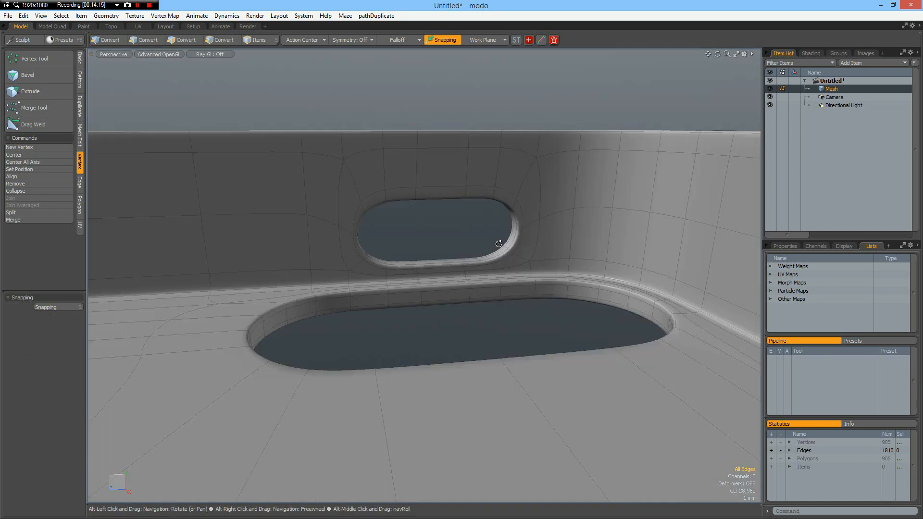
left_click_drag(499, 243, 318, 252)
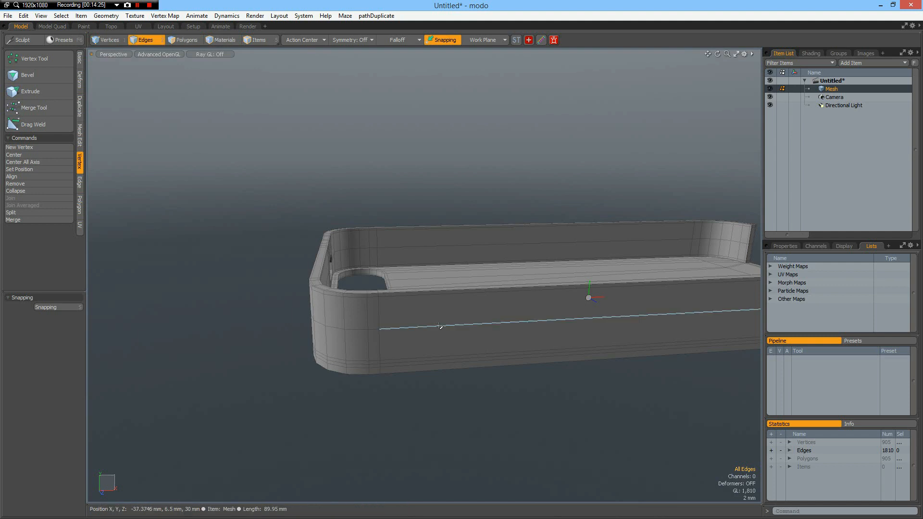
Add loops along the outer side wall, inset eight wall faces and round them with Perfect Circle.
left_click(440, 326)
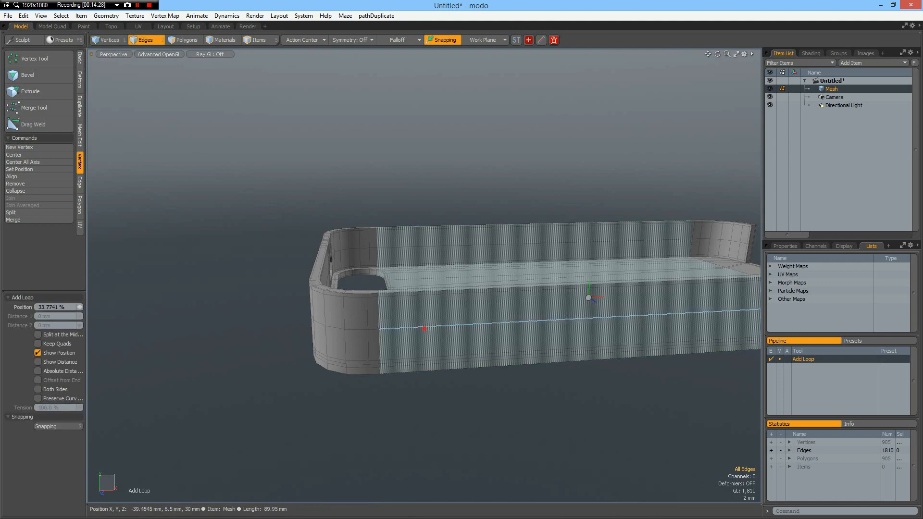
left_click_drag(424, 329, 438, 326)
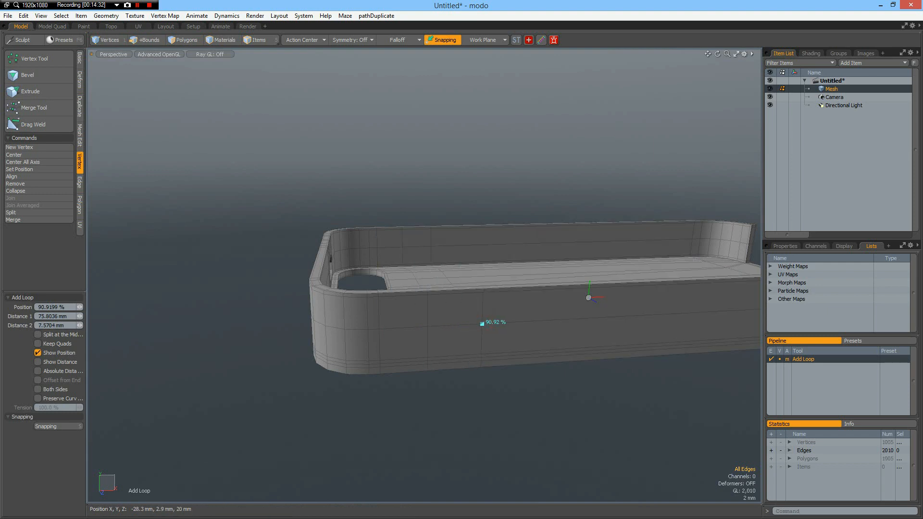
left_click(145, 40)
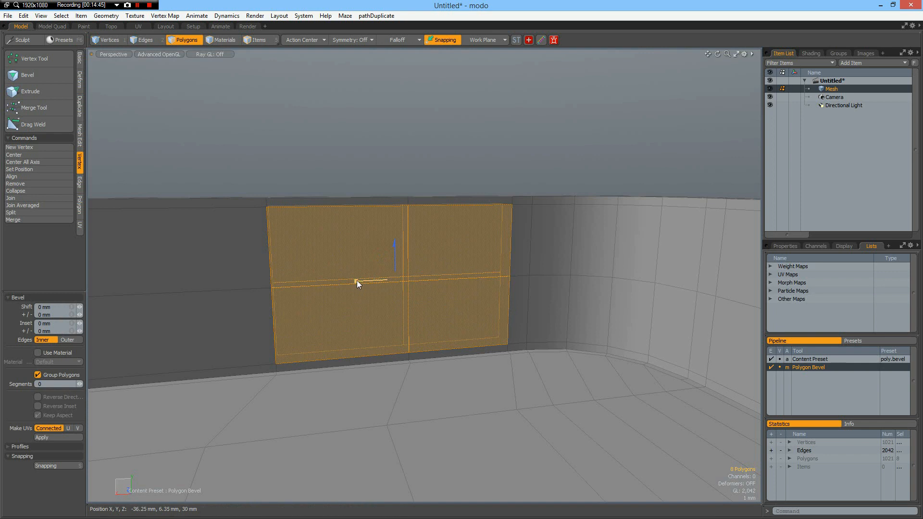
left_click_drag(355, 283, 357, 282)
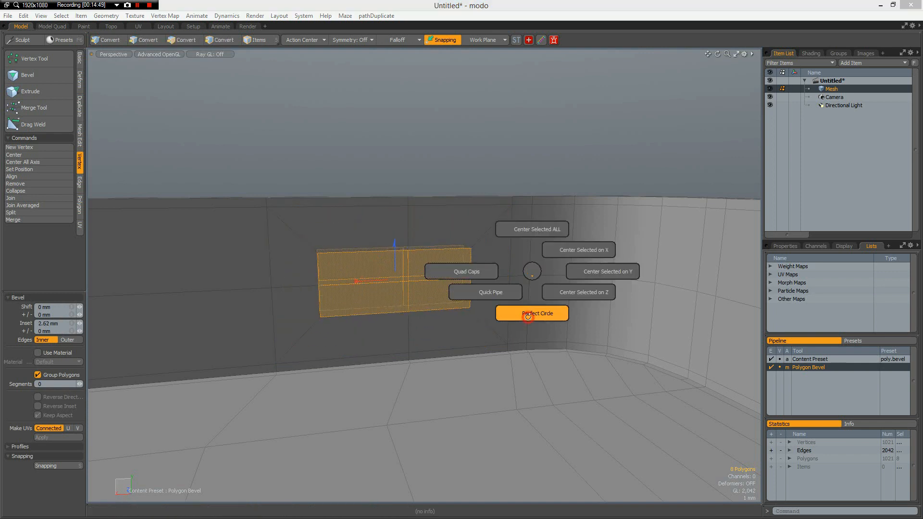
left_click(531, 312)
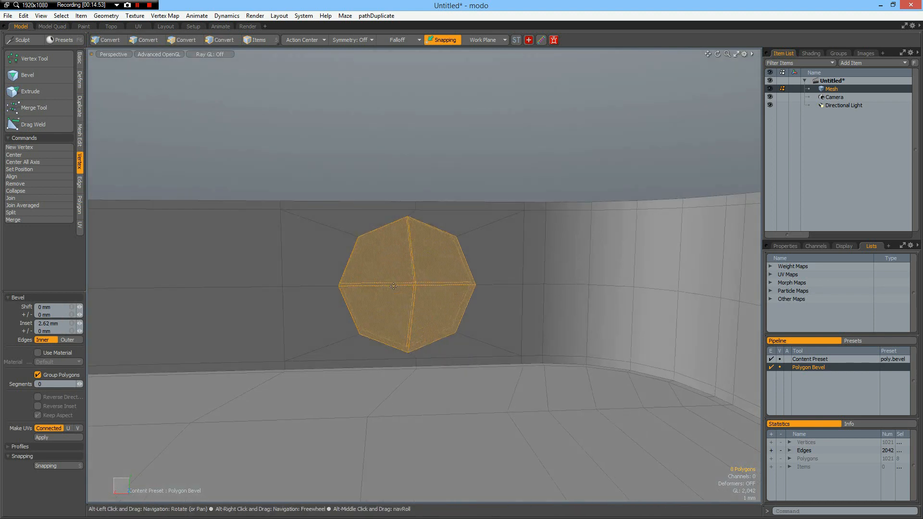
Bevel the octagon faces inward through the wall and select half of the new rim faces.
left_click(187, 39)
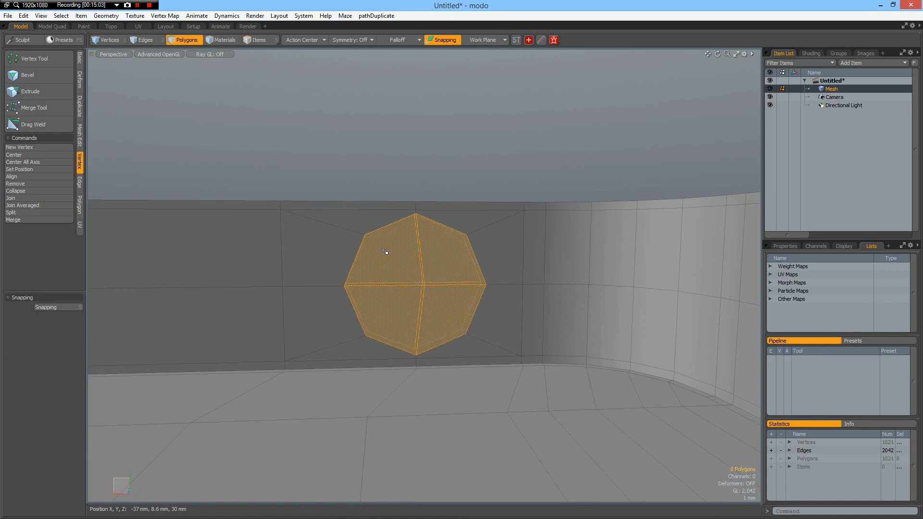
left_click(27, 75)
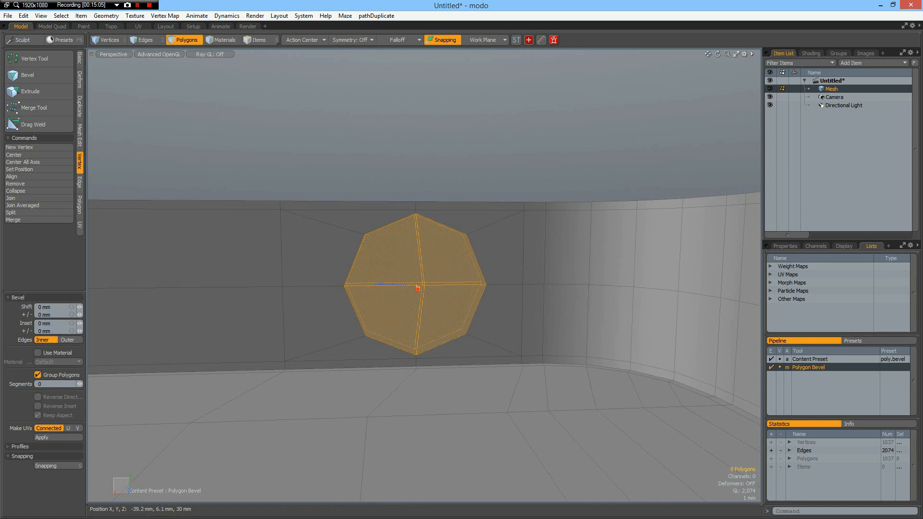
left_click_drag(416, 287, 416, 289)
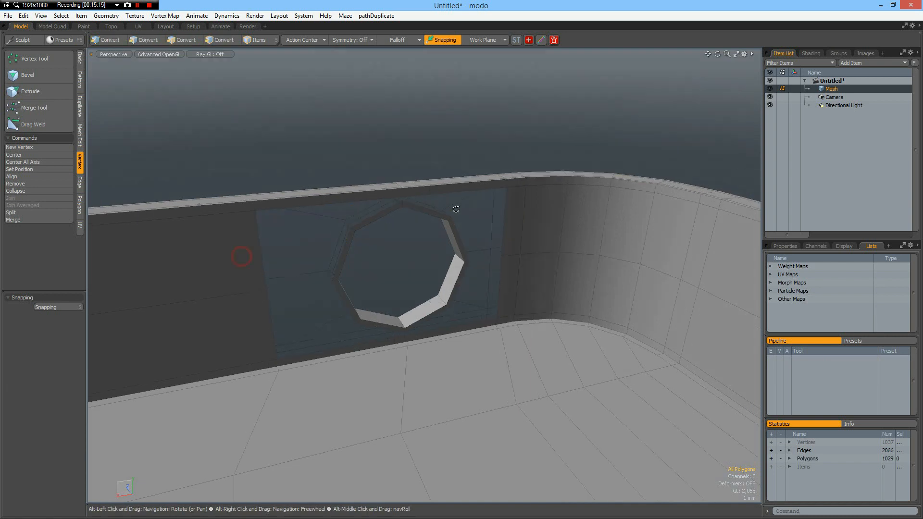
left_click(312, 232)
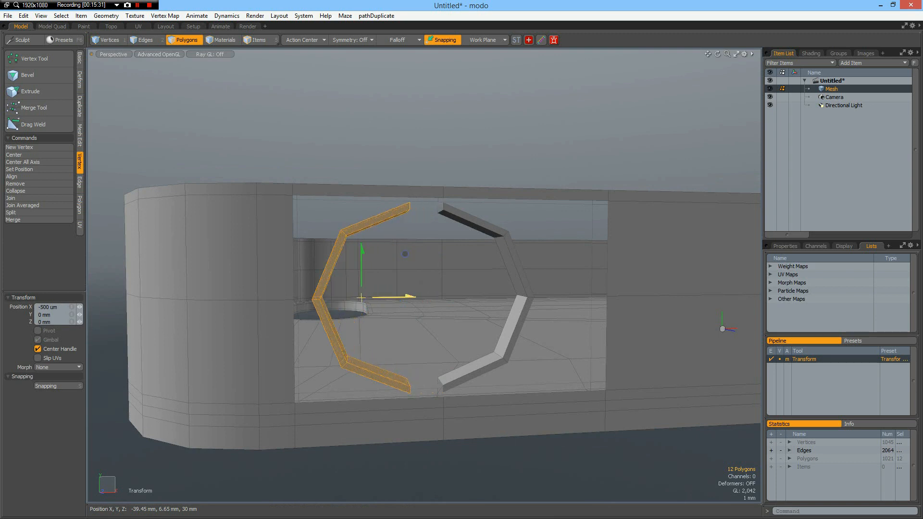
Isolate the rim halves, bridge them into one closed loop, then unhide the rest of the case.
left_click(109, 39)
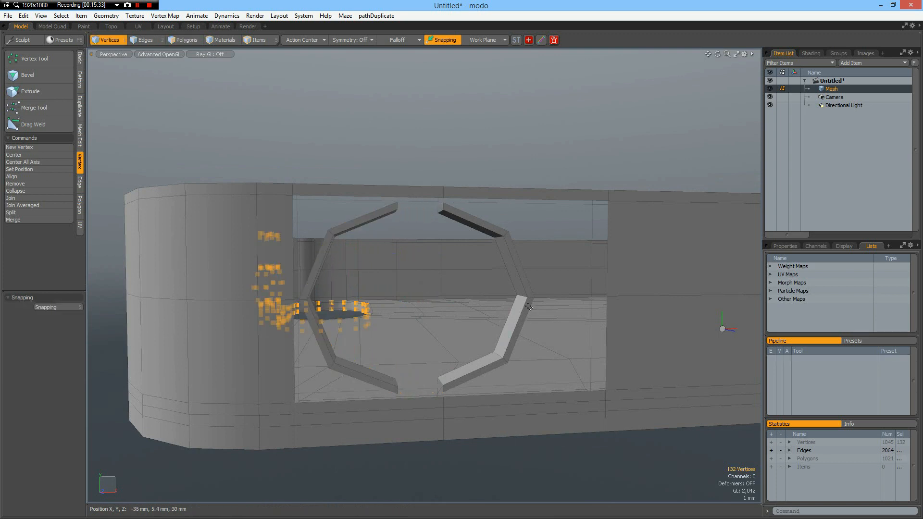
left_click(142, 40)
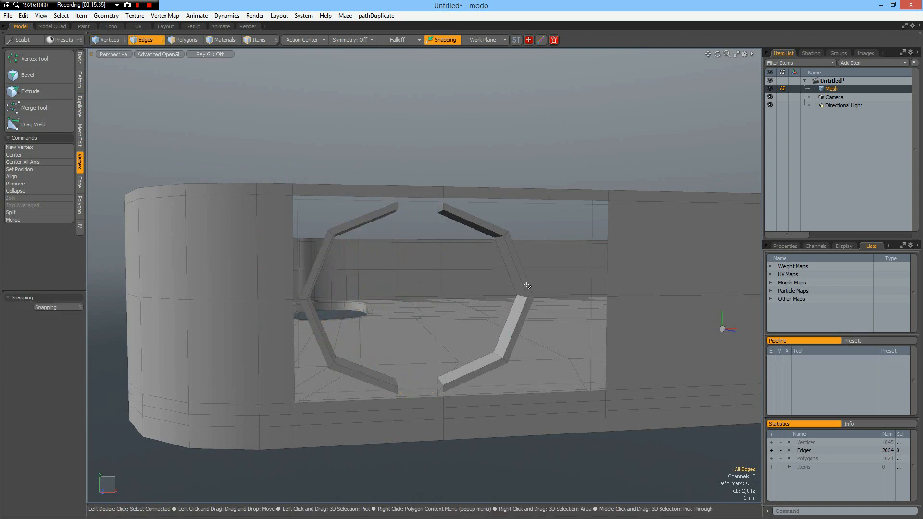
left_click(184, 39)
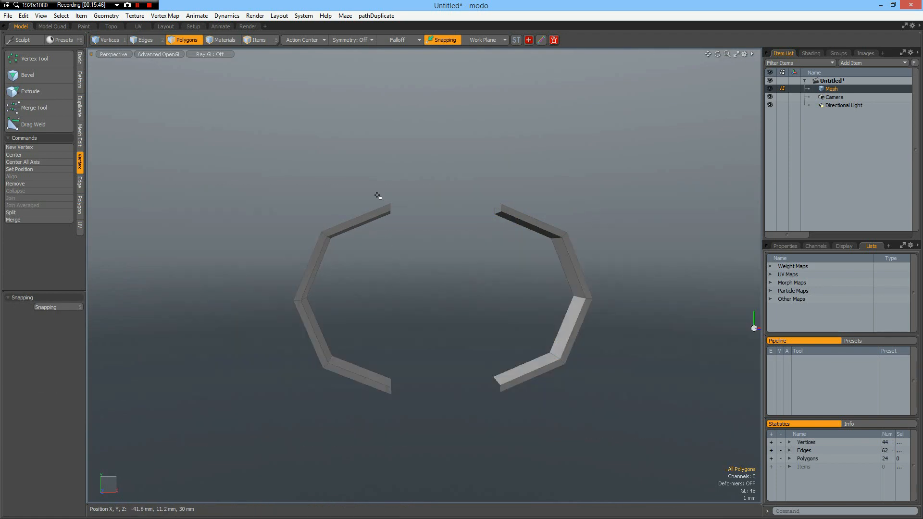
left_click(144, 39)
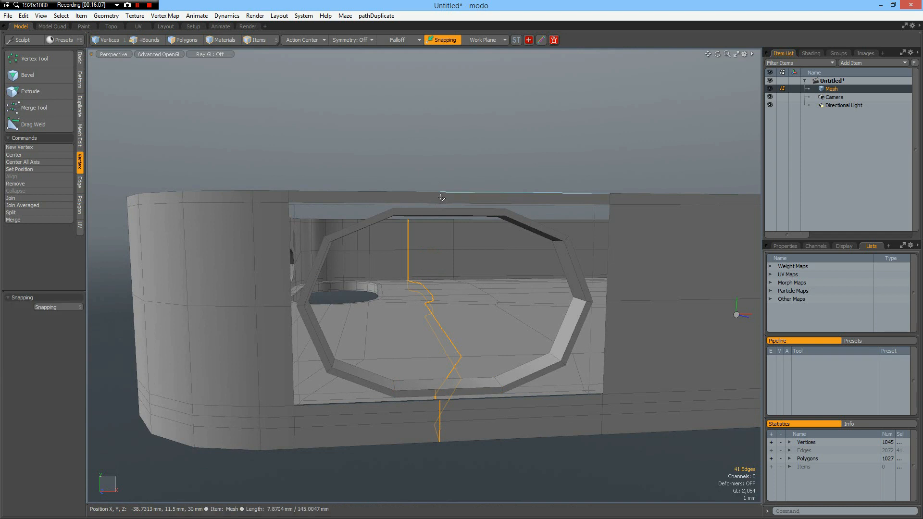
Slide extra edge loops across the wall panel around the elongated slot.
left_click(142, 40)
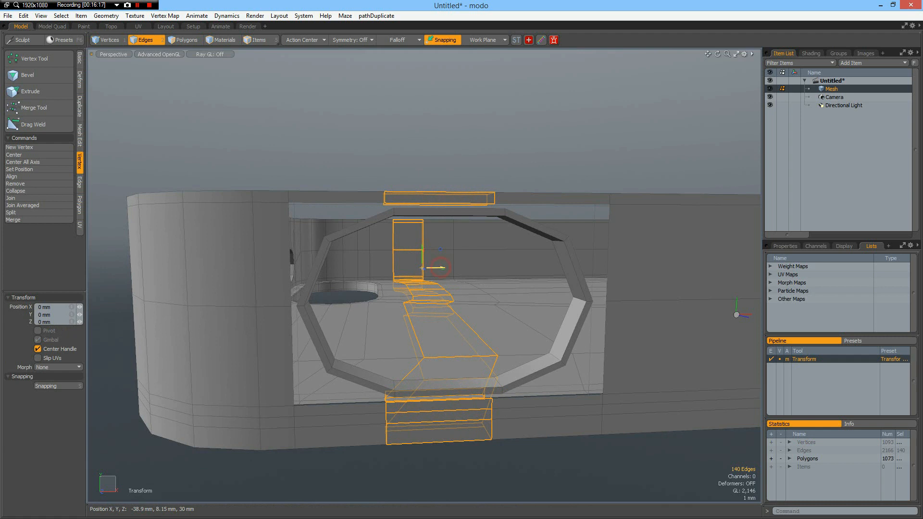
left_click_drag(423, 268, 445, 270)
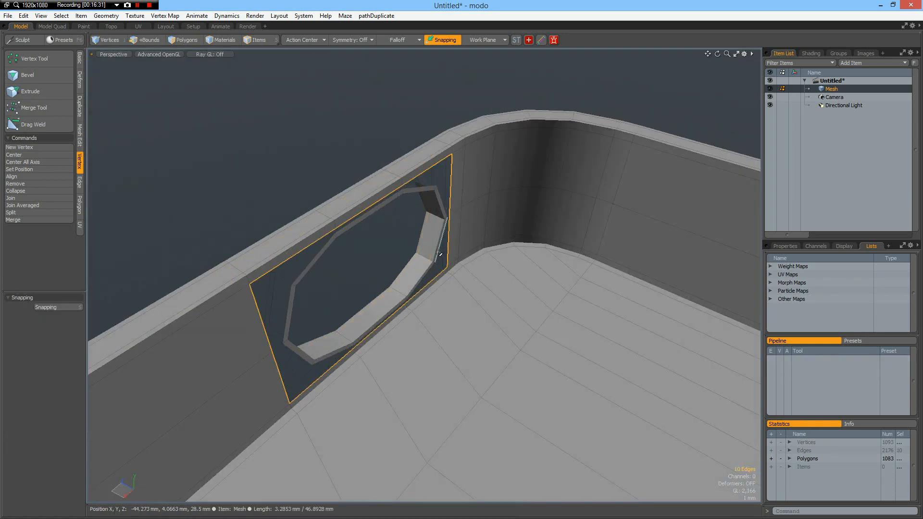
left_click(145, 40)
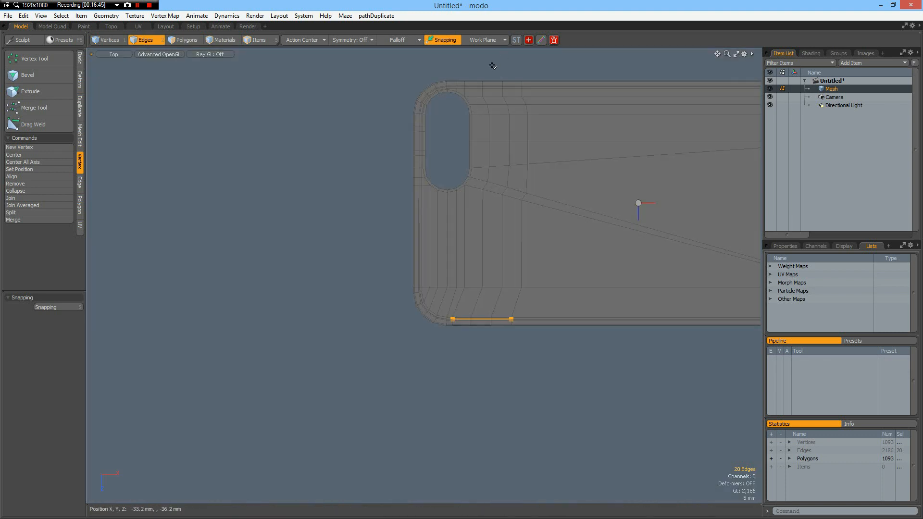
Subdivide the case so the side slot comes out rounded, then orbit to inspect it.
left_click_drag(492, 66, 562, 346)
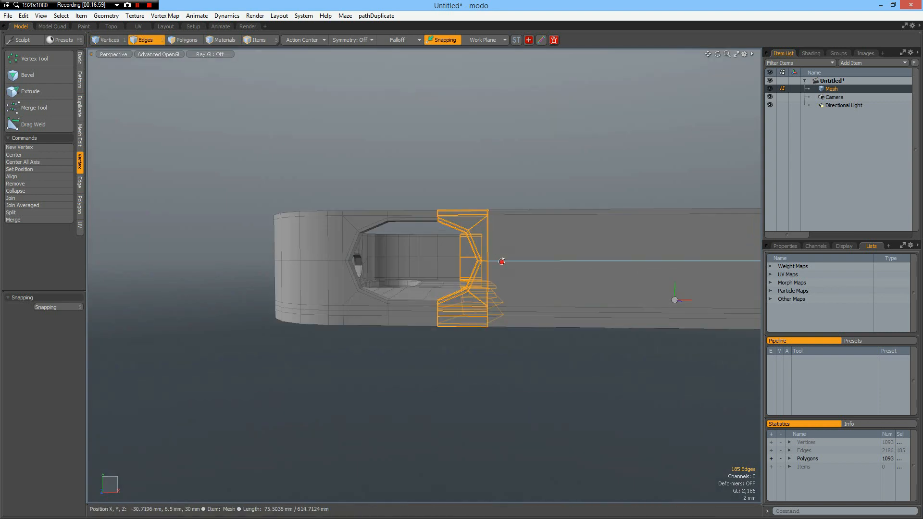
left_click_drag(502, 261, 496, 286)
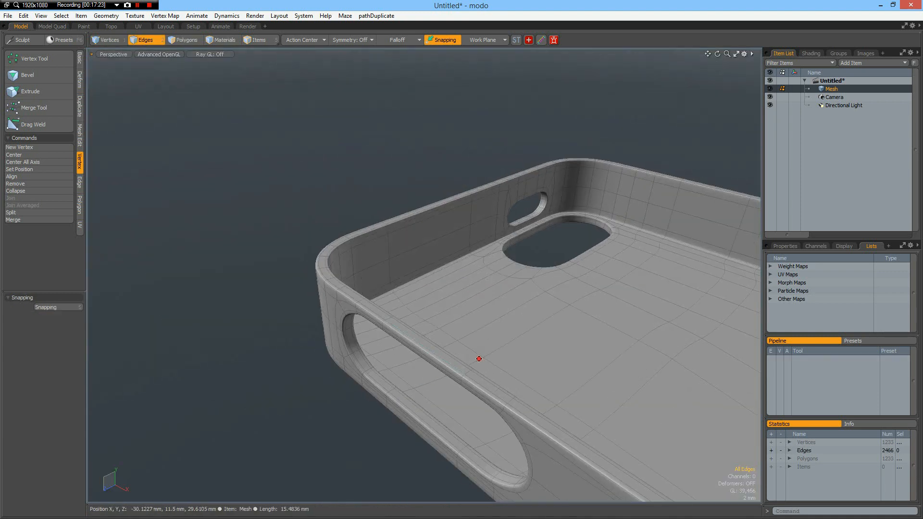
Assign a new material named 'Case' to the case mesh.
left_click_drag(479, 358, 364, 219)
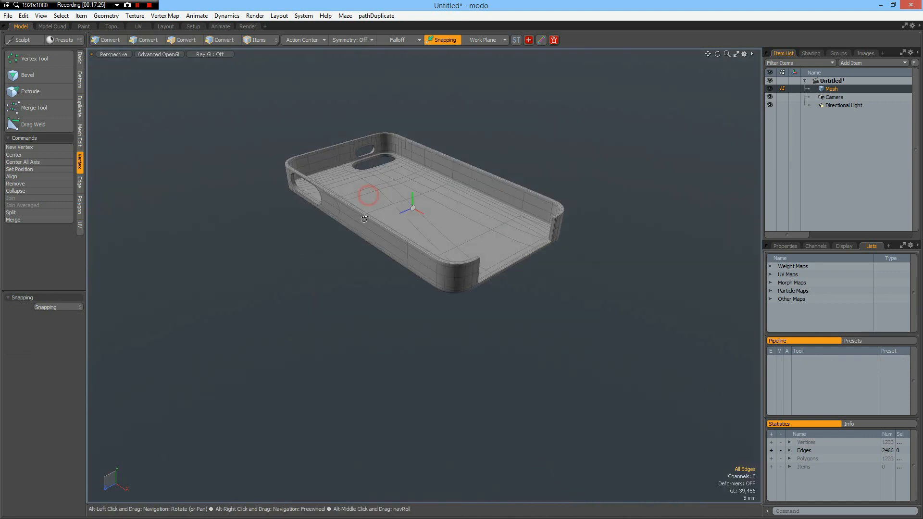
left_click_drag(363, 219, 372, 230)
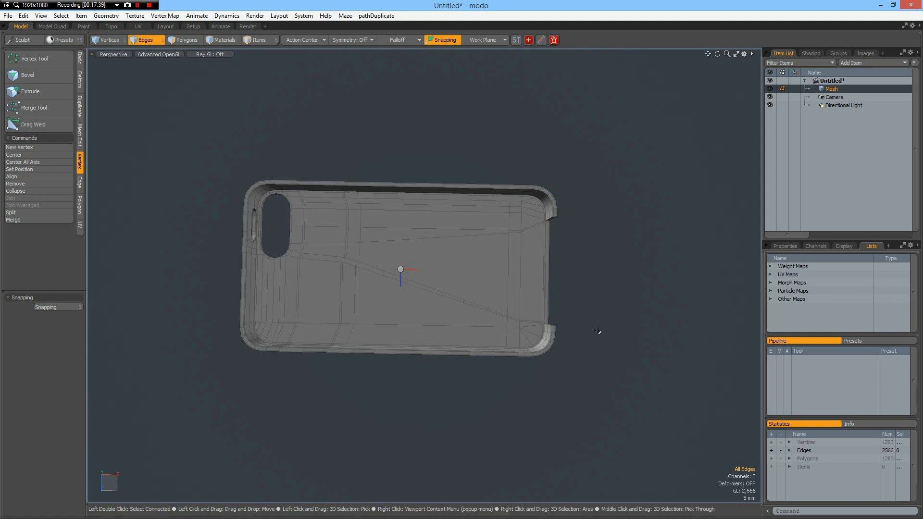
left_click_drag(400, 269, 415, 230)
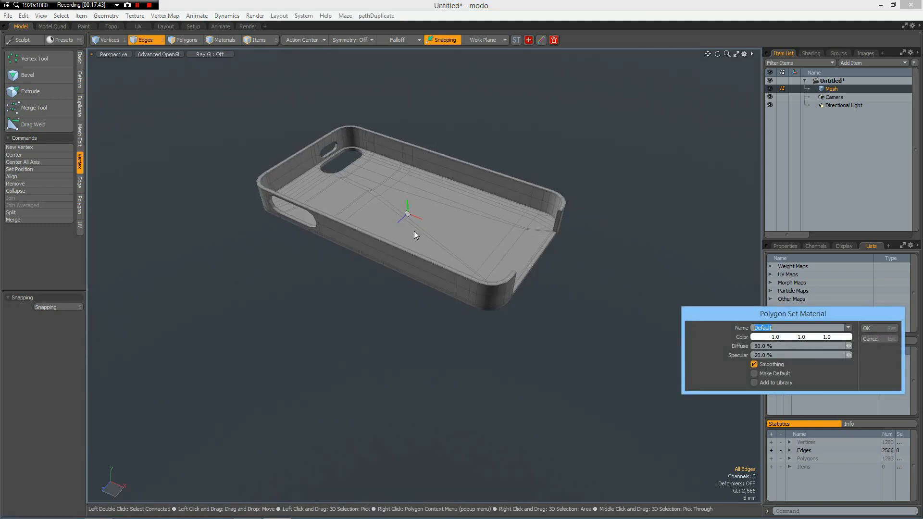
left_click(865, 328)
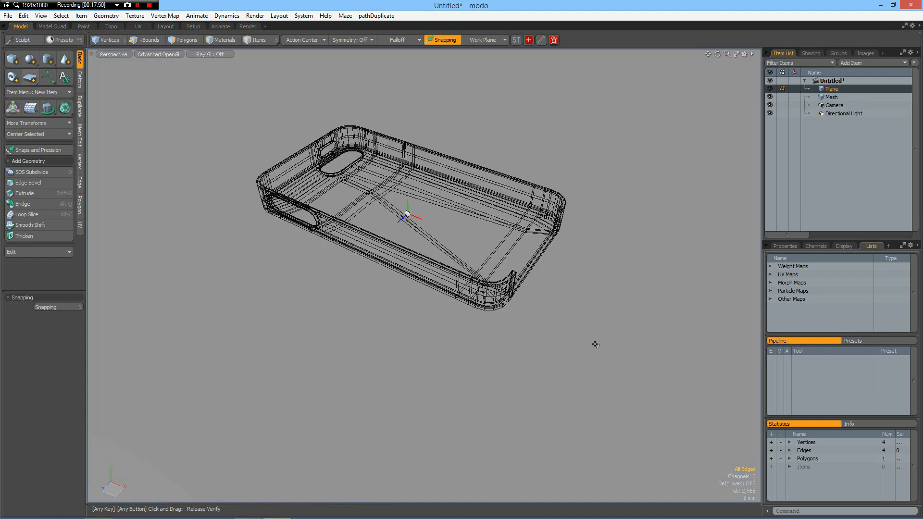
Add a floor plane and give it its own material named 'Plane'.
left_click(145, 39)
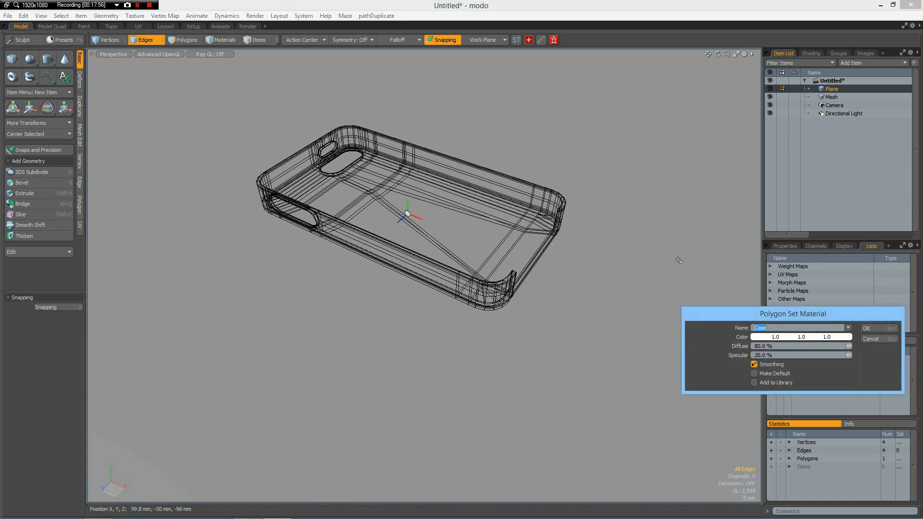
type("Plane")
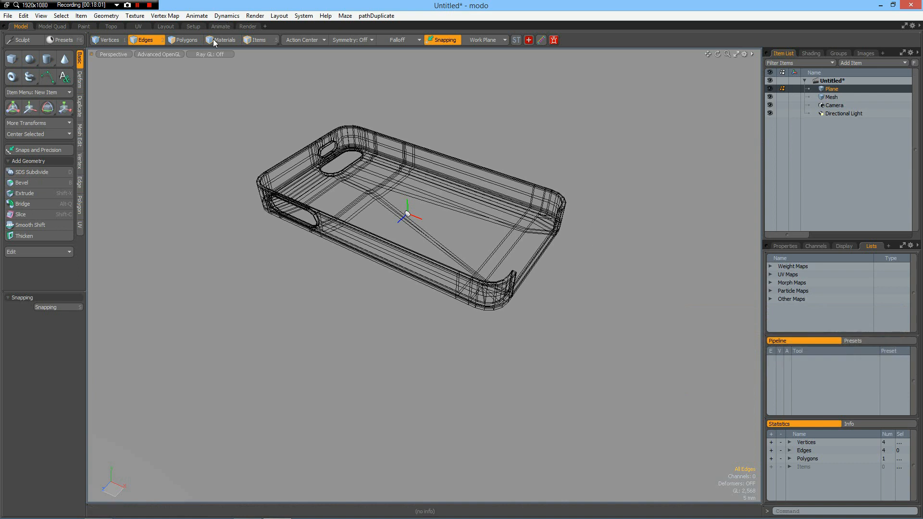
left_click(248, 27)
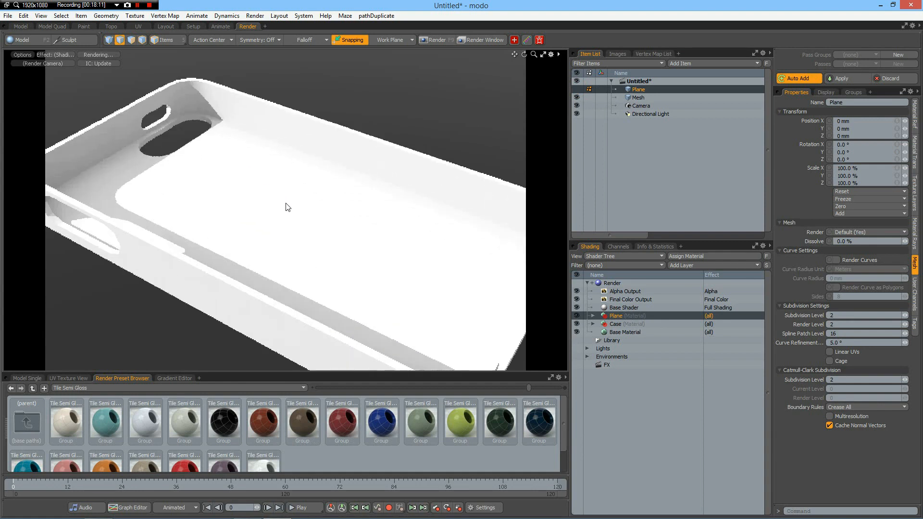
left_click_drag(288, 207, 299, 201)
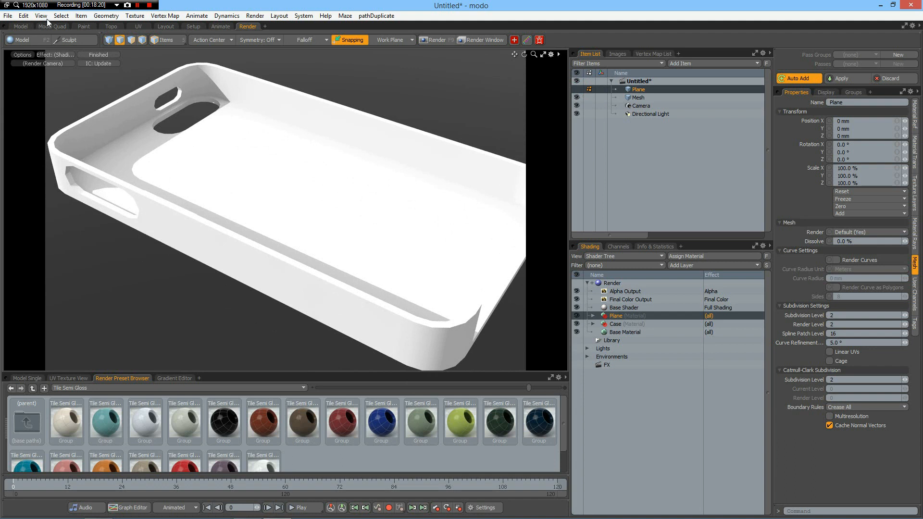
left_click(21, 16)
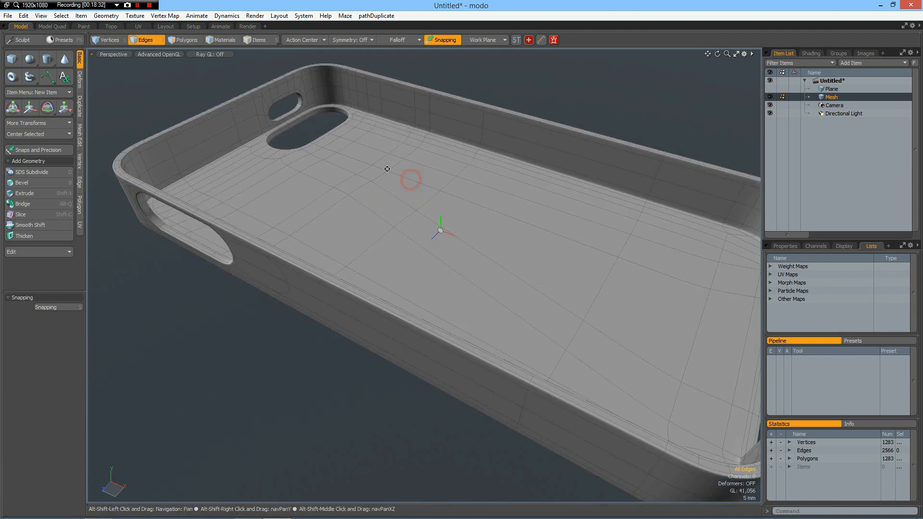
Select the top rim faces of the walls and bevel them inward to form a lip.
left_click(247, 26)
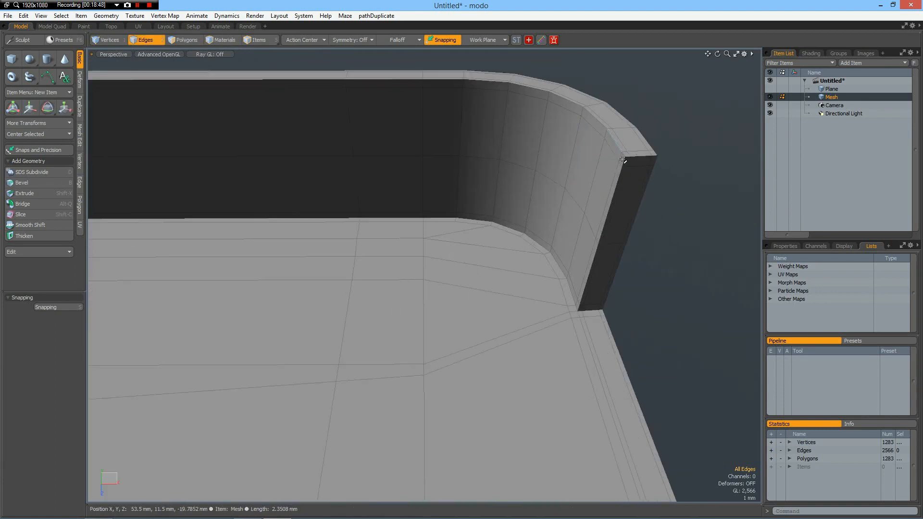
left_click(186, 39)
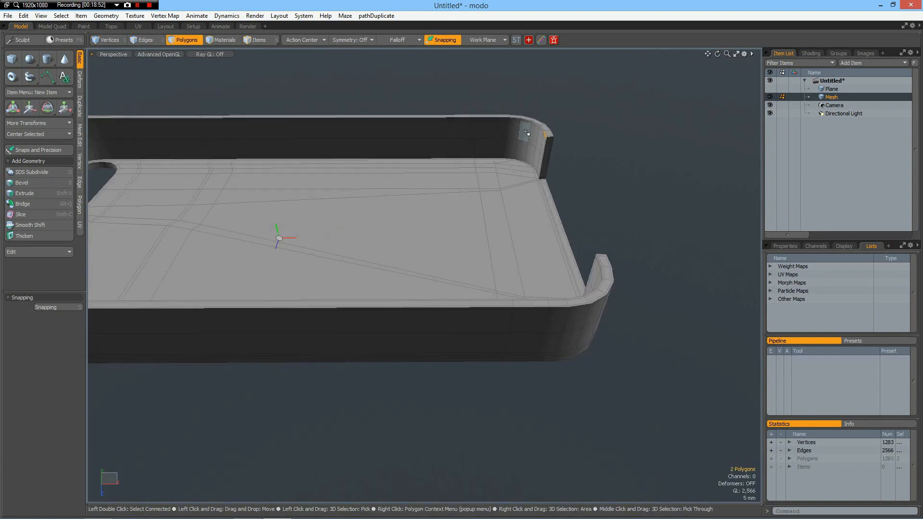
left_click(525, 131)
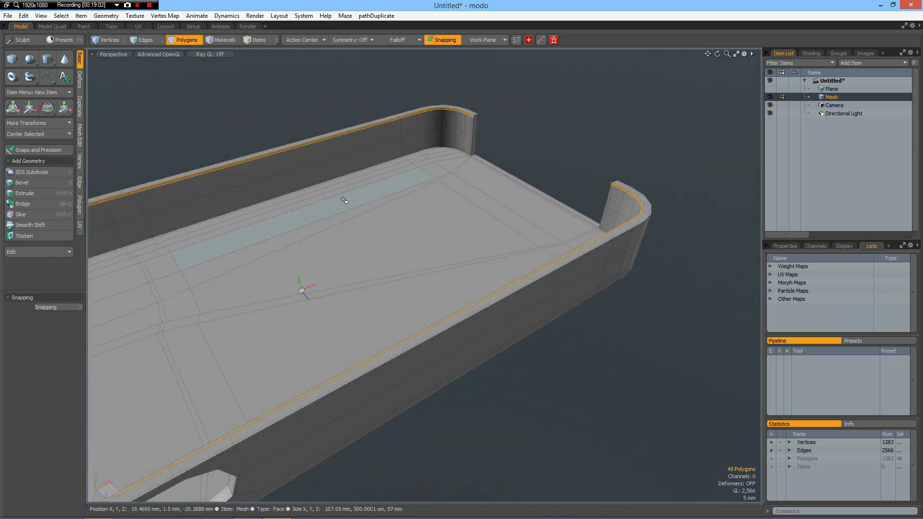
left_click(23, 193)
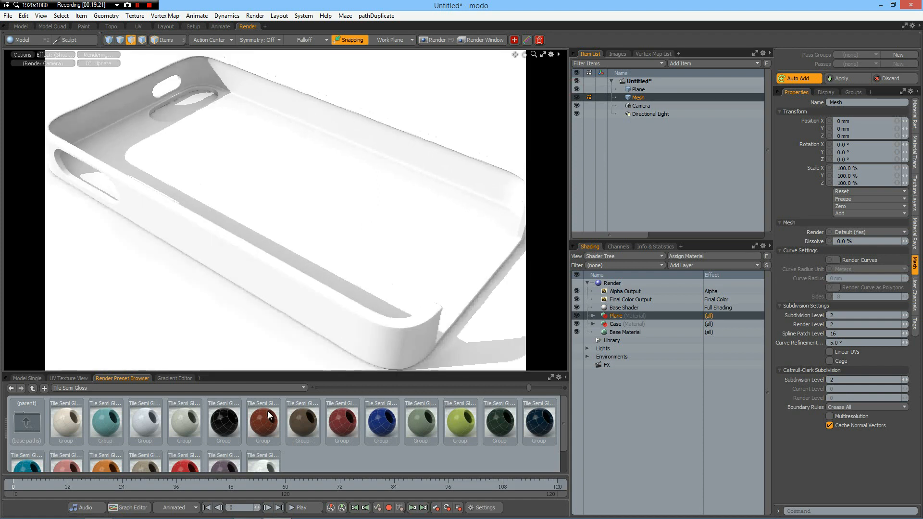
Apply the black Tile Semi Gloss preset to the floor plane.
left_click(223, 421)
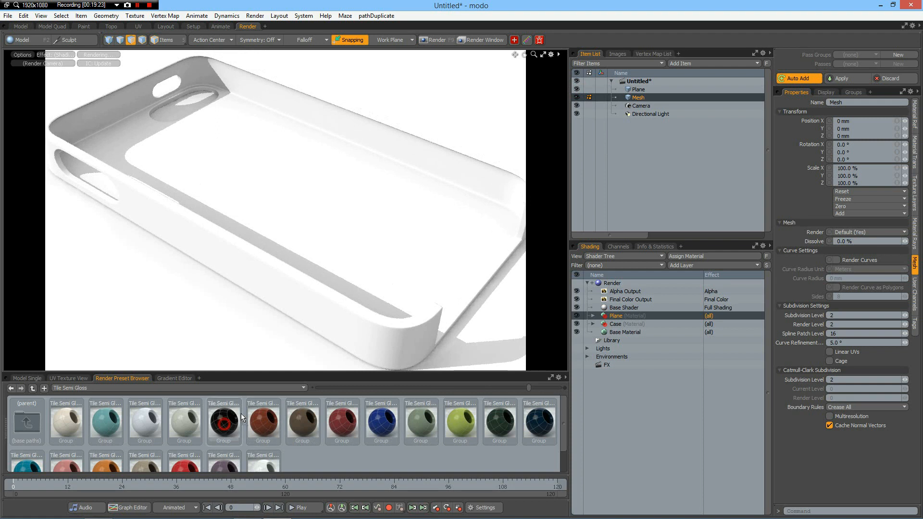
left_click(223, 422)
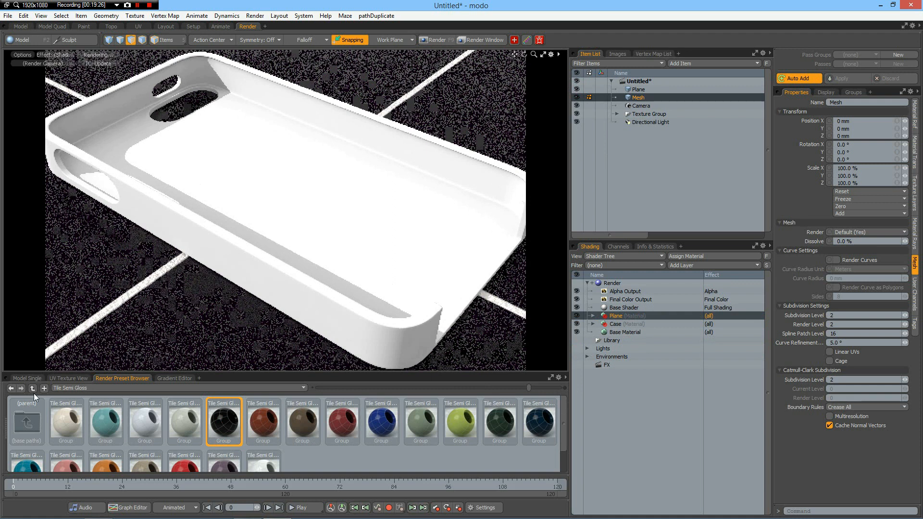
Browse to Materials > Plastic > Satin Finish and apply Blue Satin to the case.
left_click(26, 420)
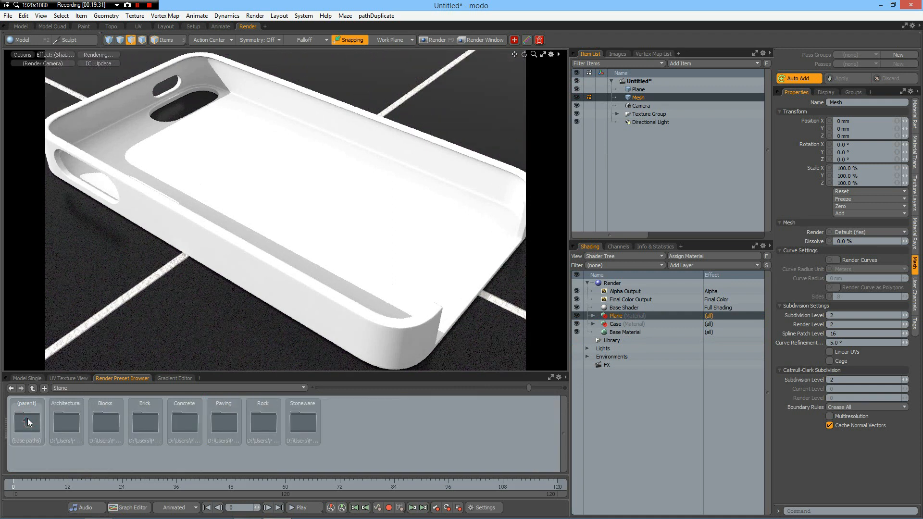
left_click(26, 421)
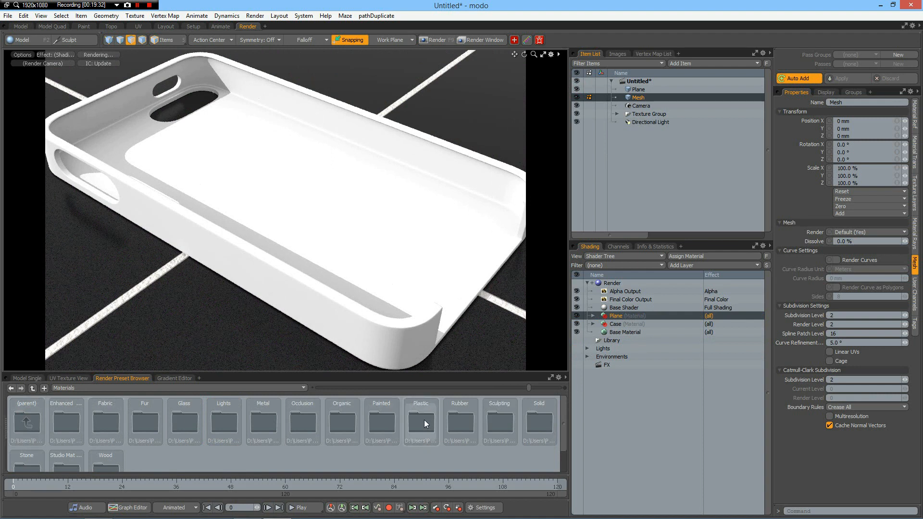
double_click(420, 420)
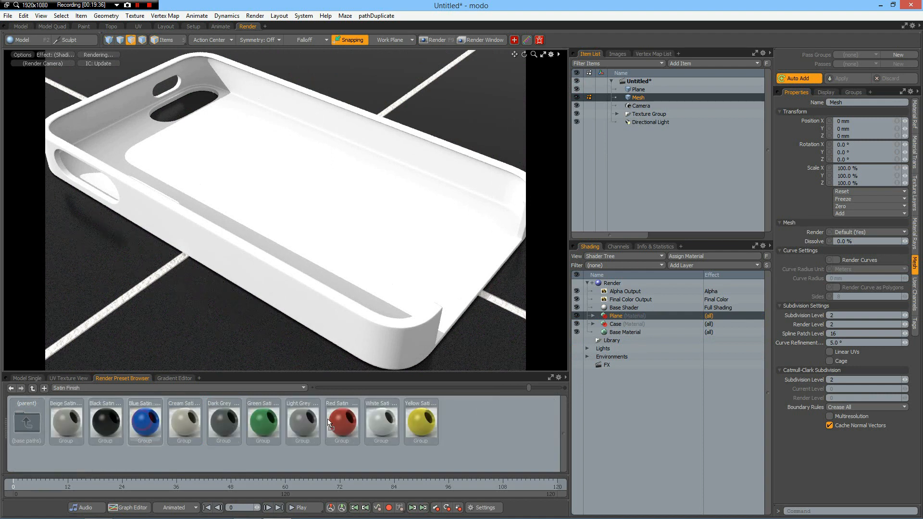
left_click(145, 422)
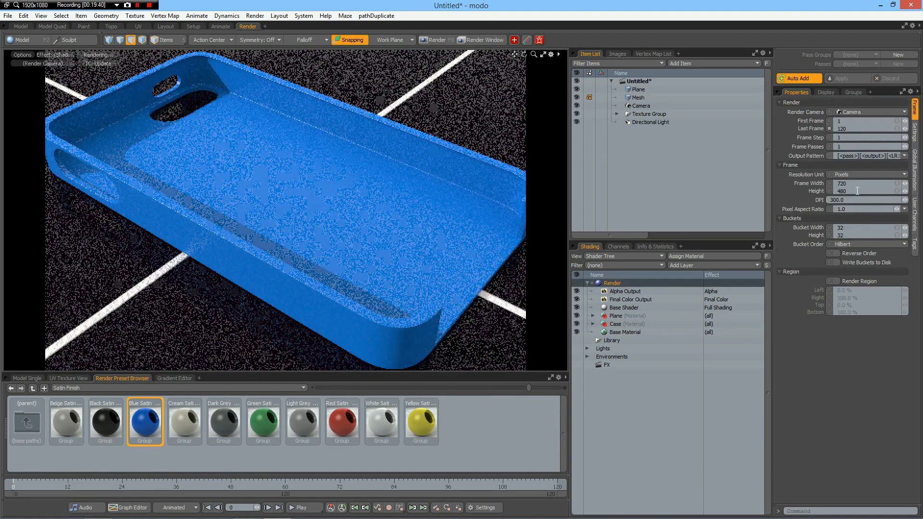
Set render resolution 1332 by 888 and raise the case's Render Level to 4.
type("888")
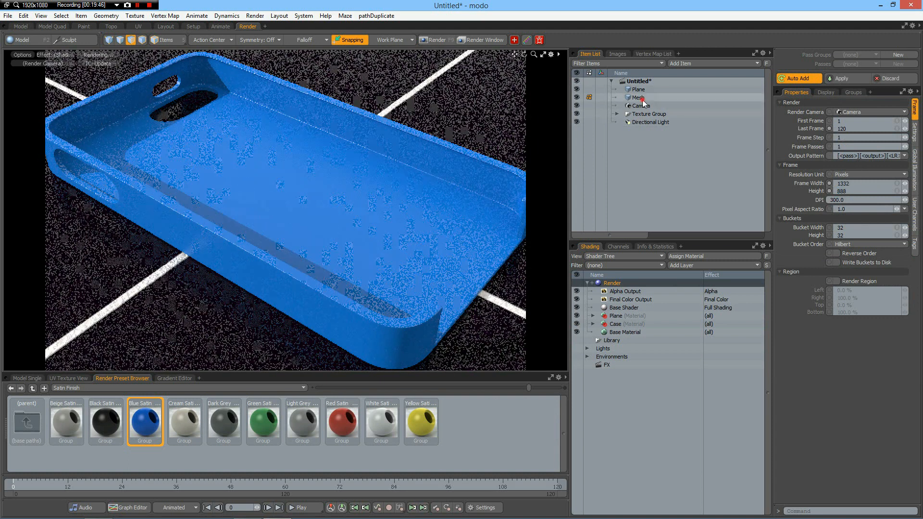
left_click(637, 97)
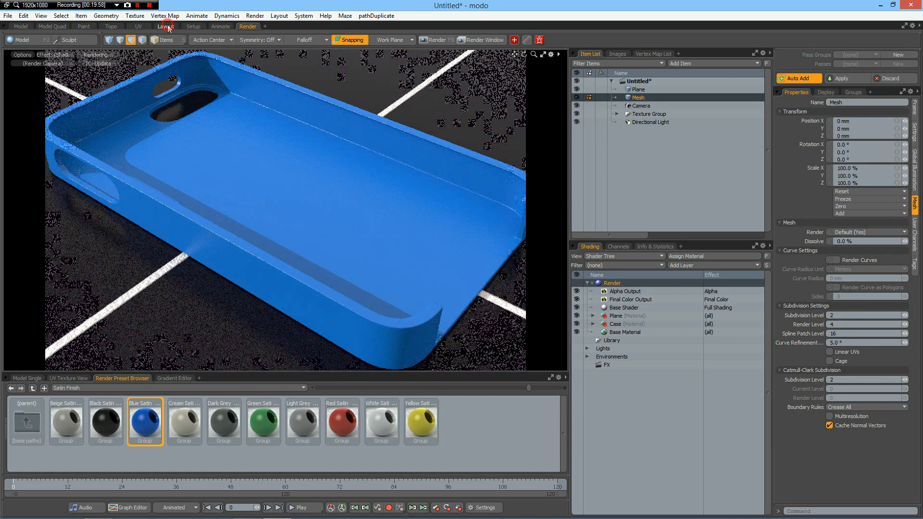
Add the Studio Room 01 environment preset and return to the render preview.
left_click(167, 27)
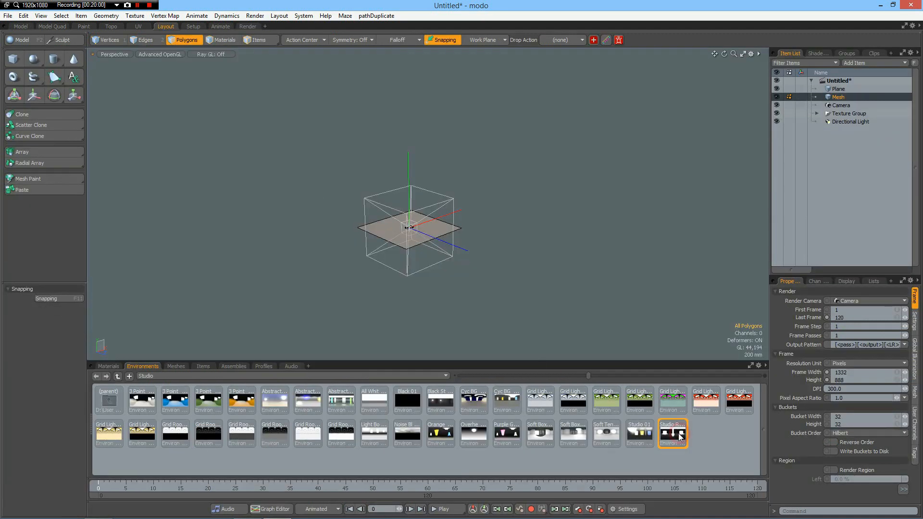
left_click(245, 26)
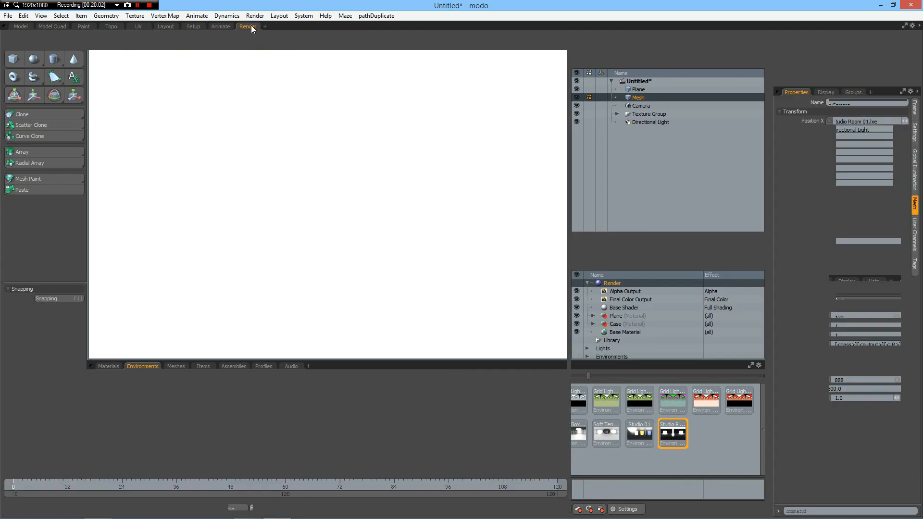
left_click(247, 26)
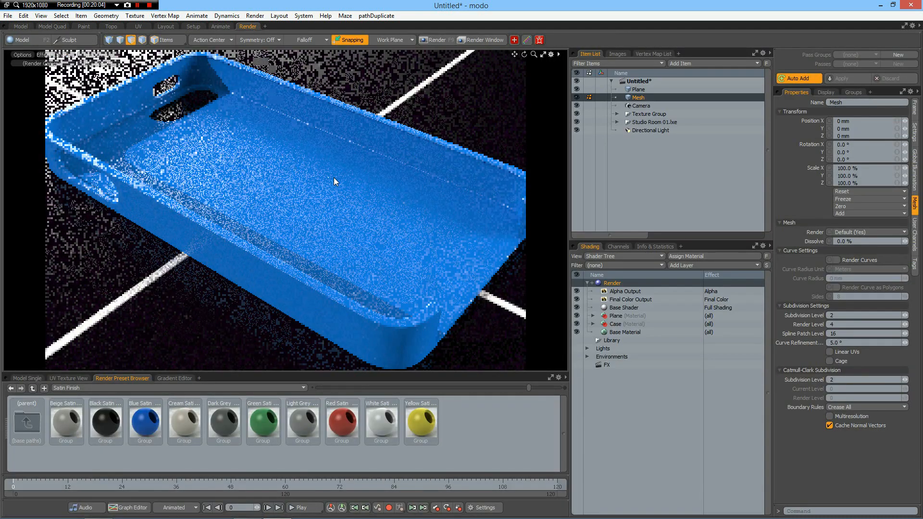